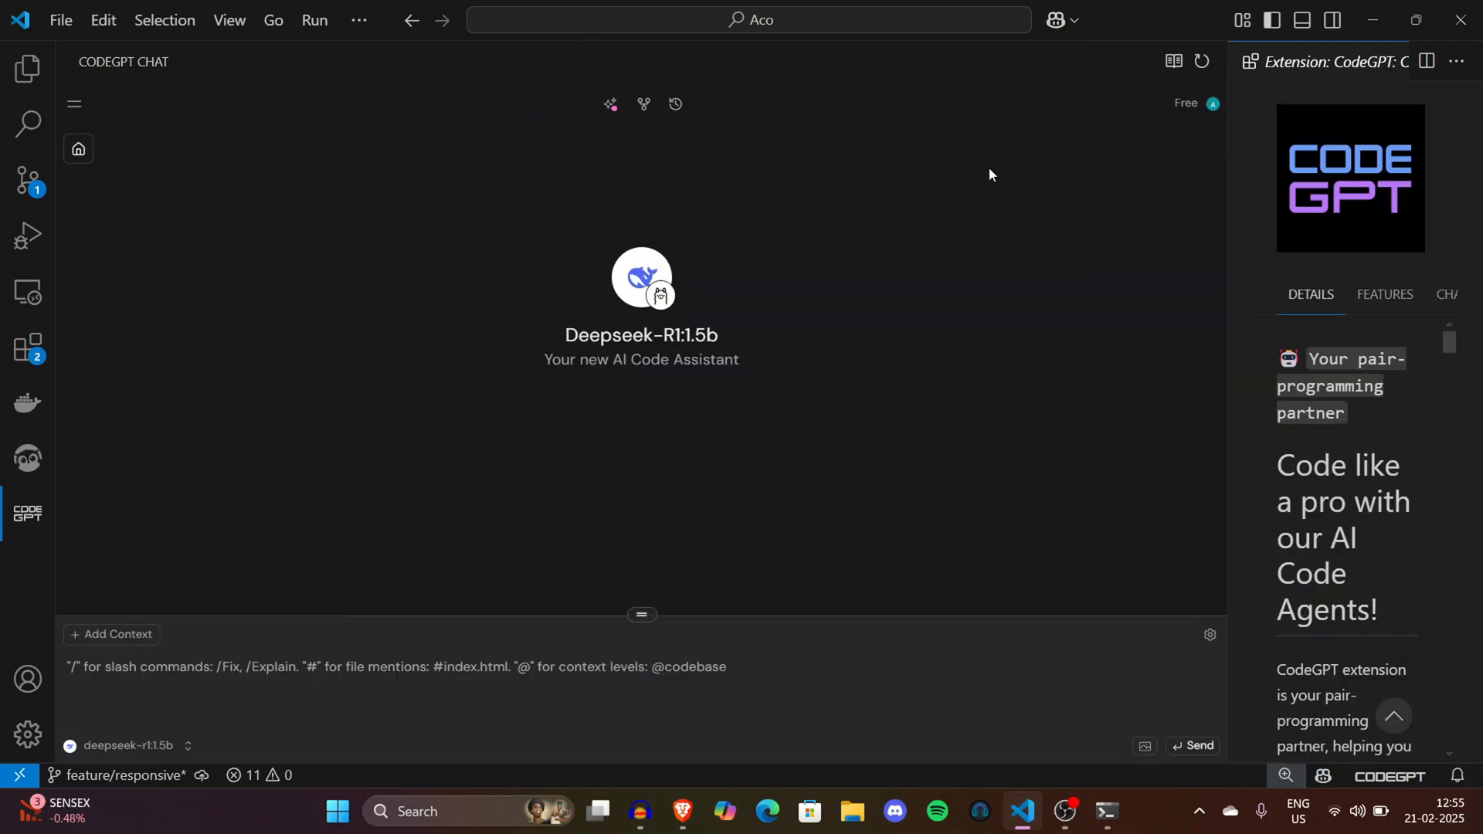
# Step: Search the Extensions marketplace for 'code gpt' to find CodeGPT: Chat & AI Agents
pyautogui.click(110, 633)
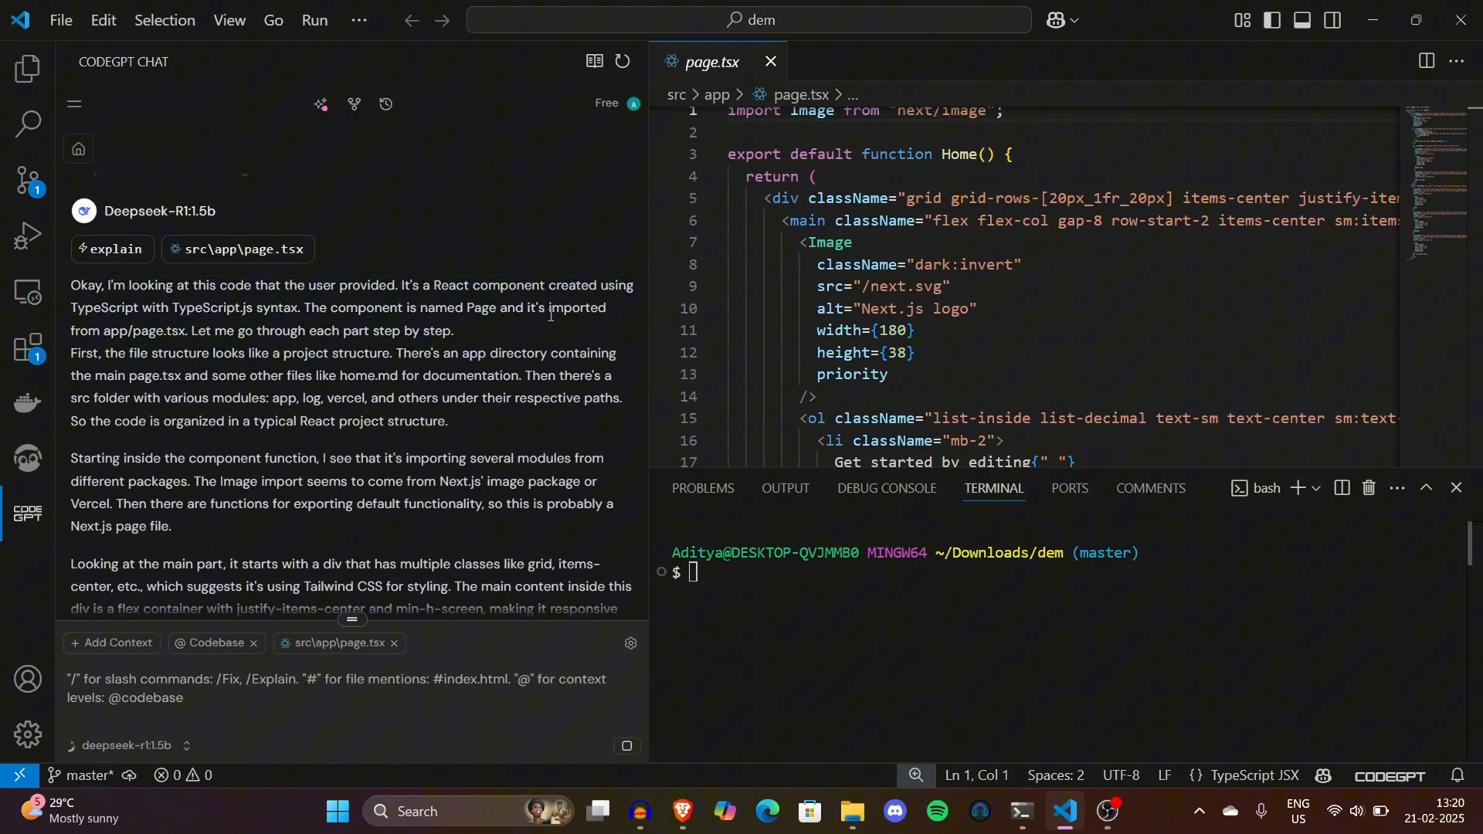
pyautogui.scroll(-3)
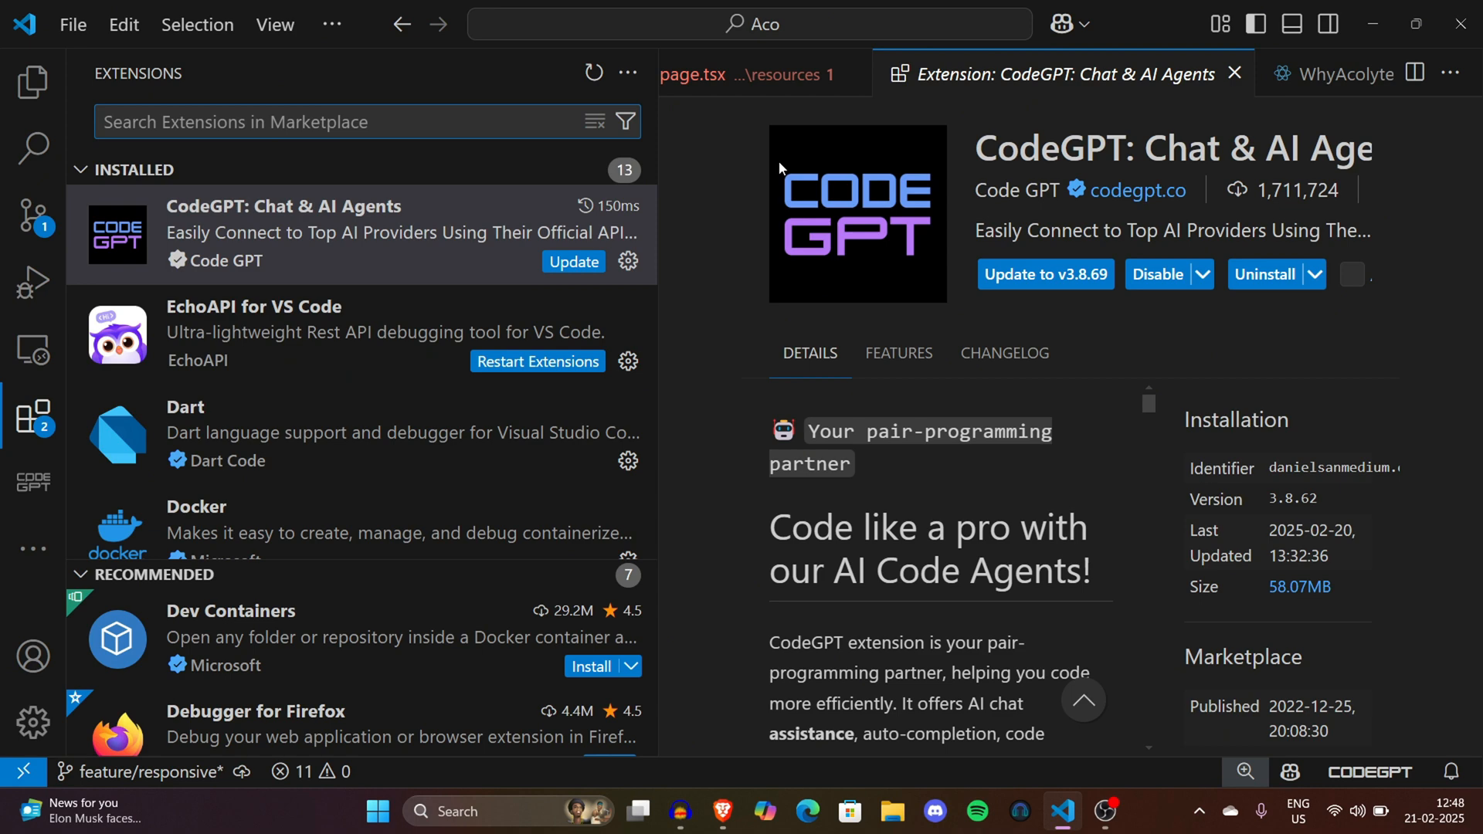
pyautogui.moveTo(367, 63)
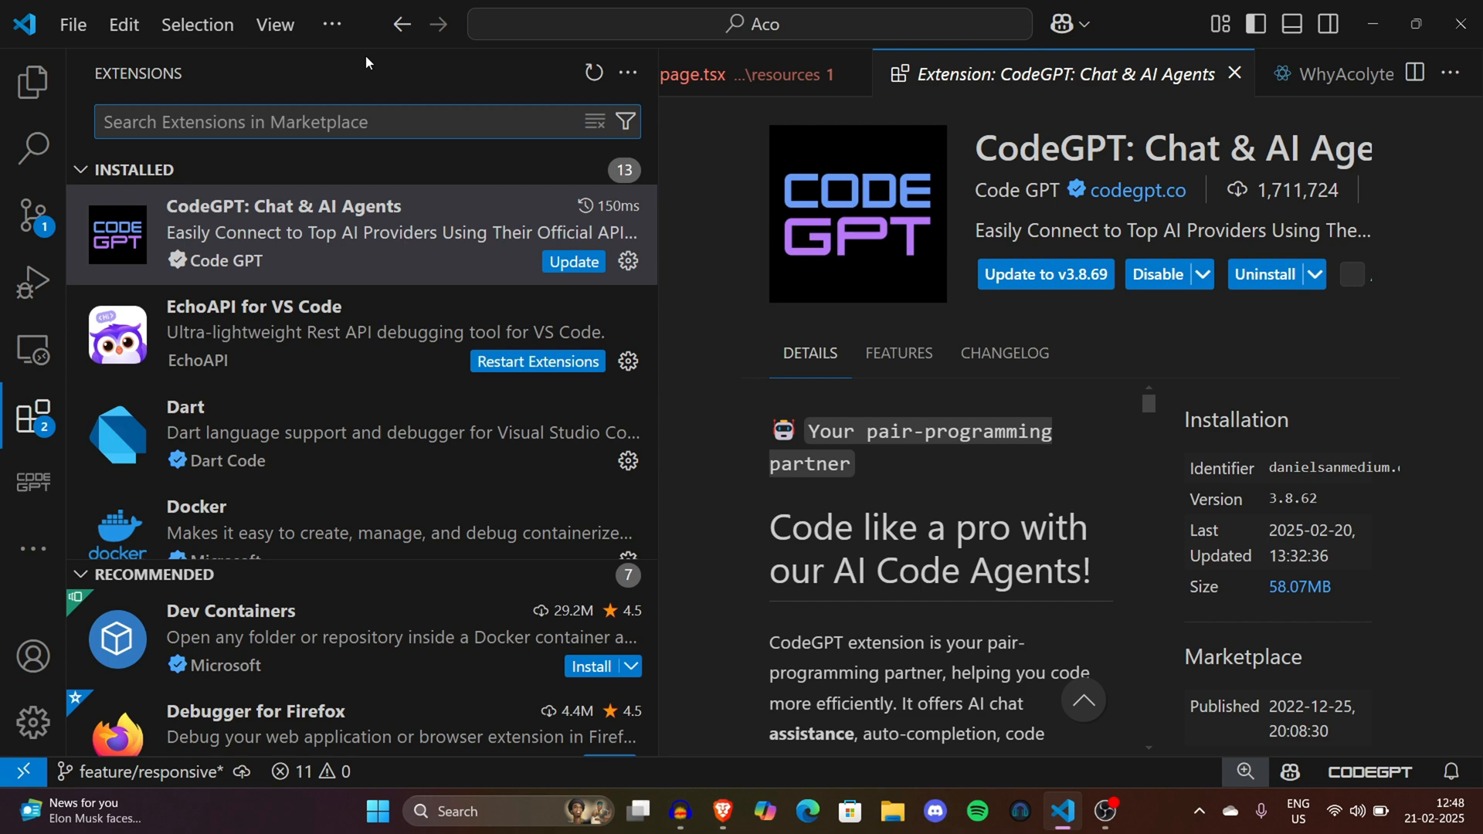
pyautogui.moveTo(357, 143)
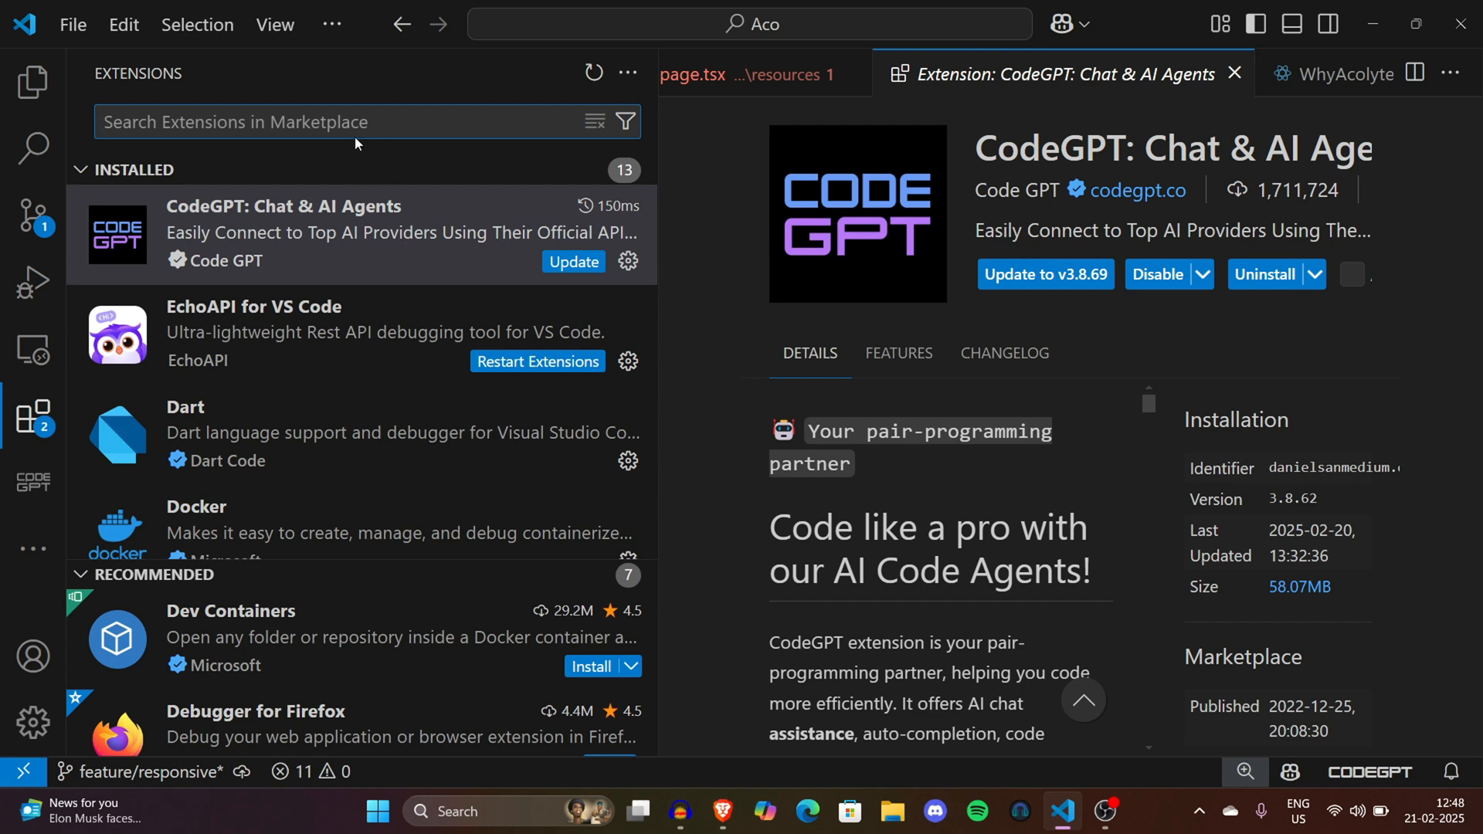
pyautogui.write('code gpt')
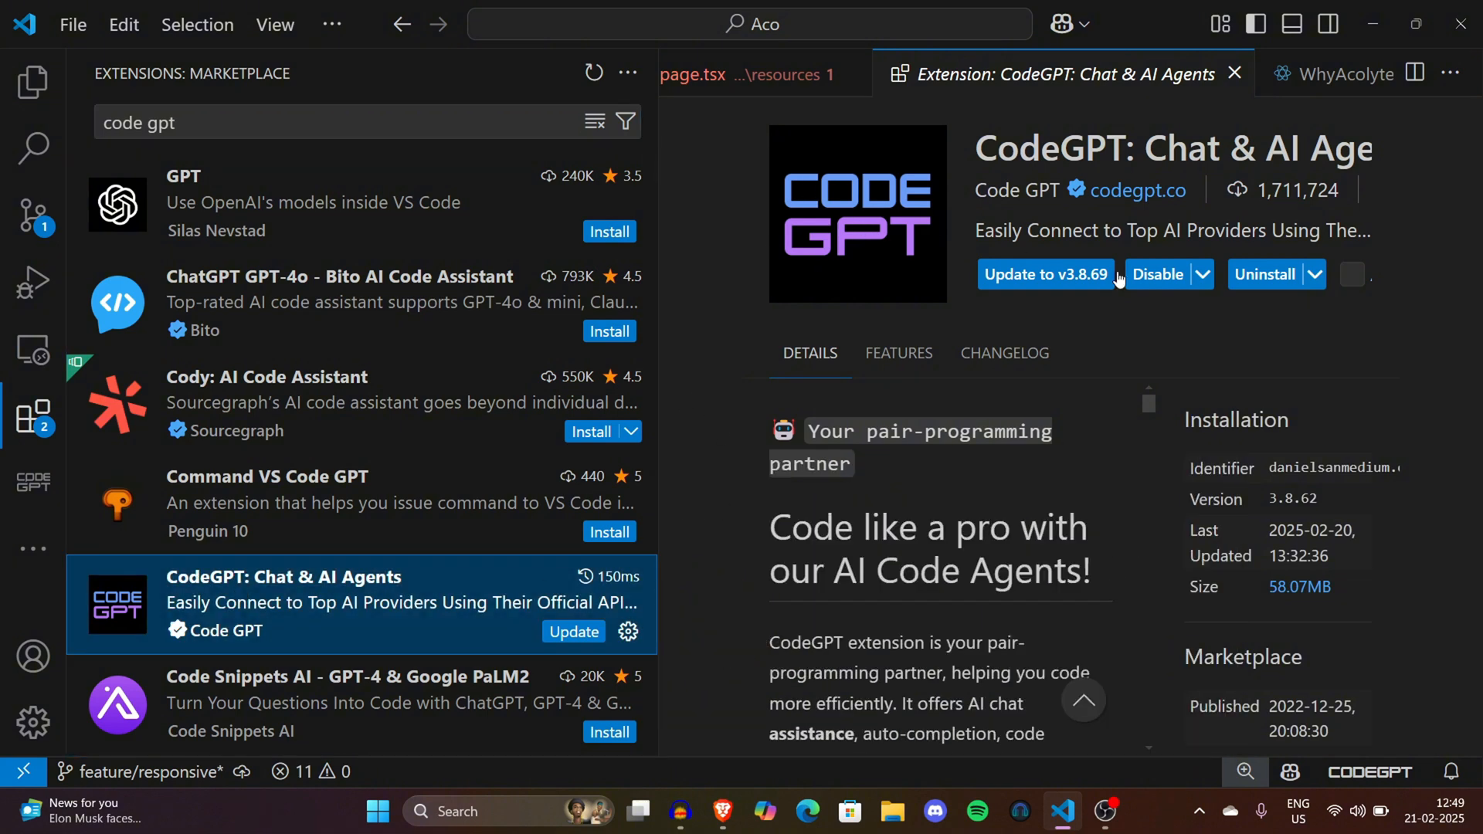
pyautogui.moveTo(1045, 274)
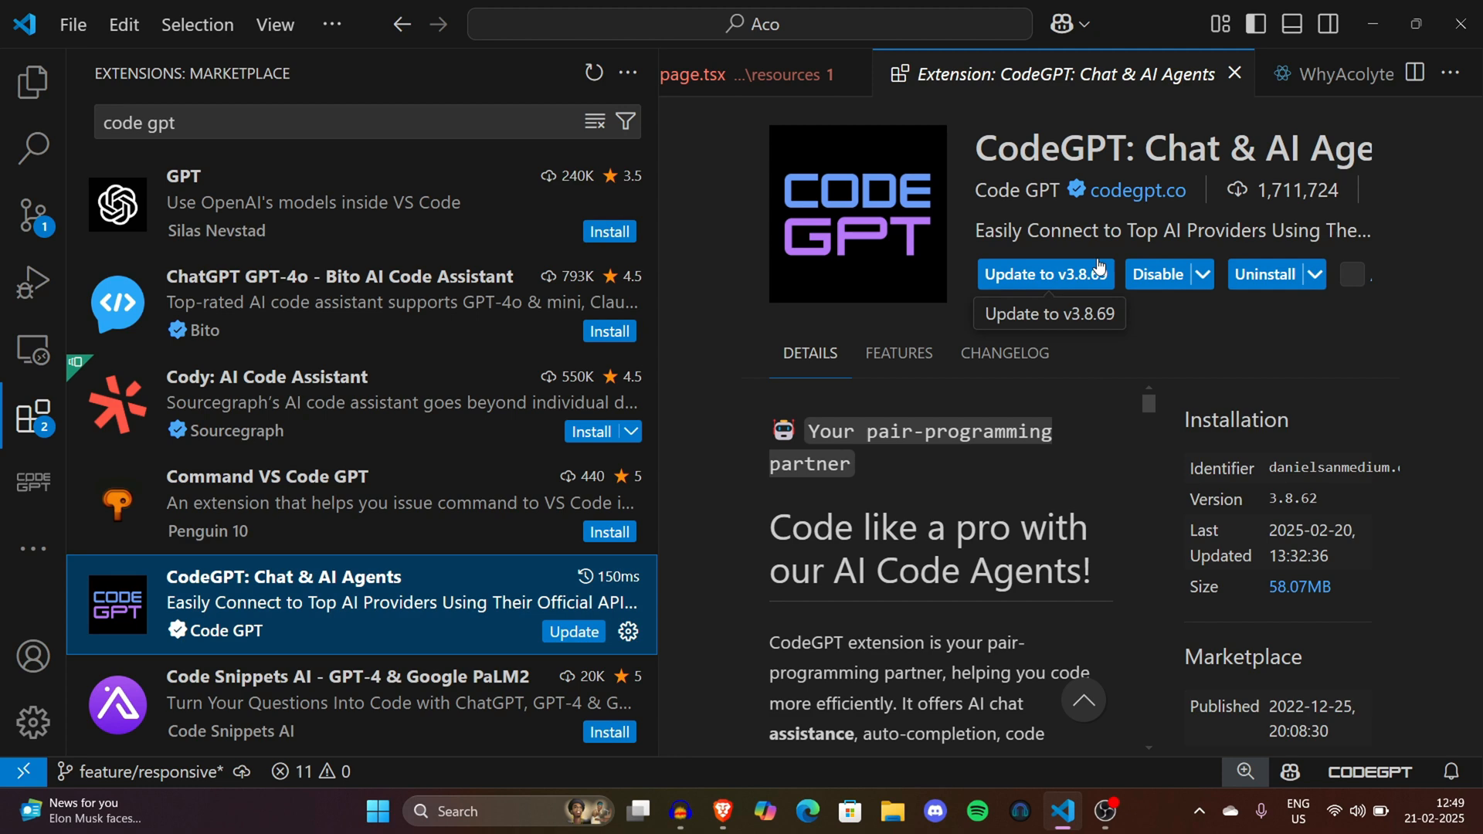
pyautogui.moveTo(1179, 301)
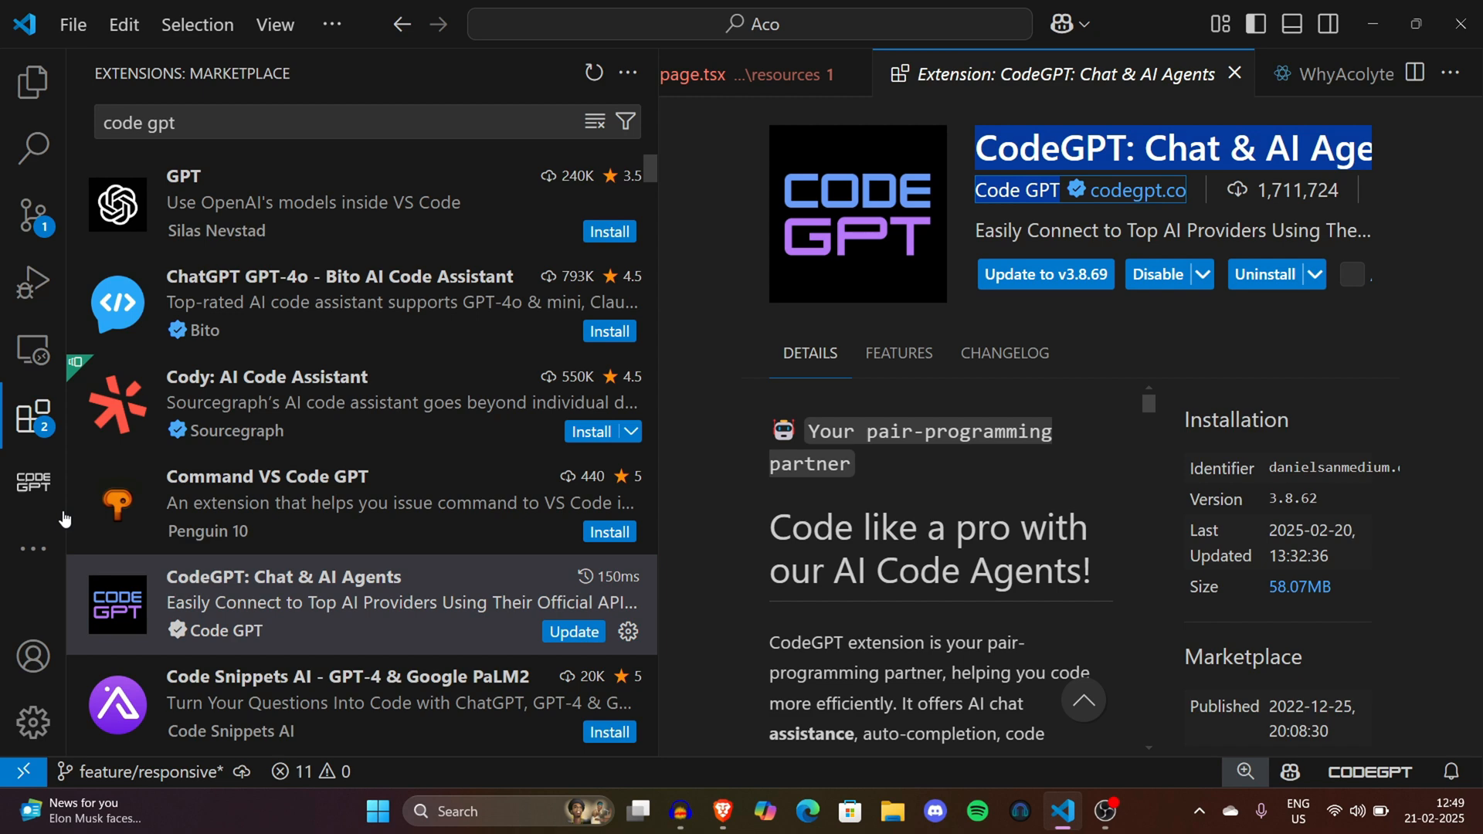
pyautogui.moveTo(34, 480)
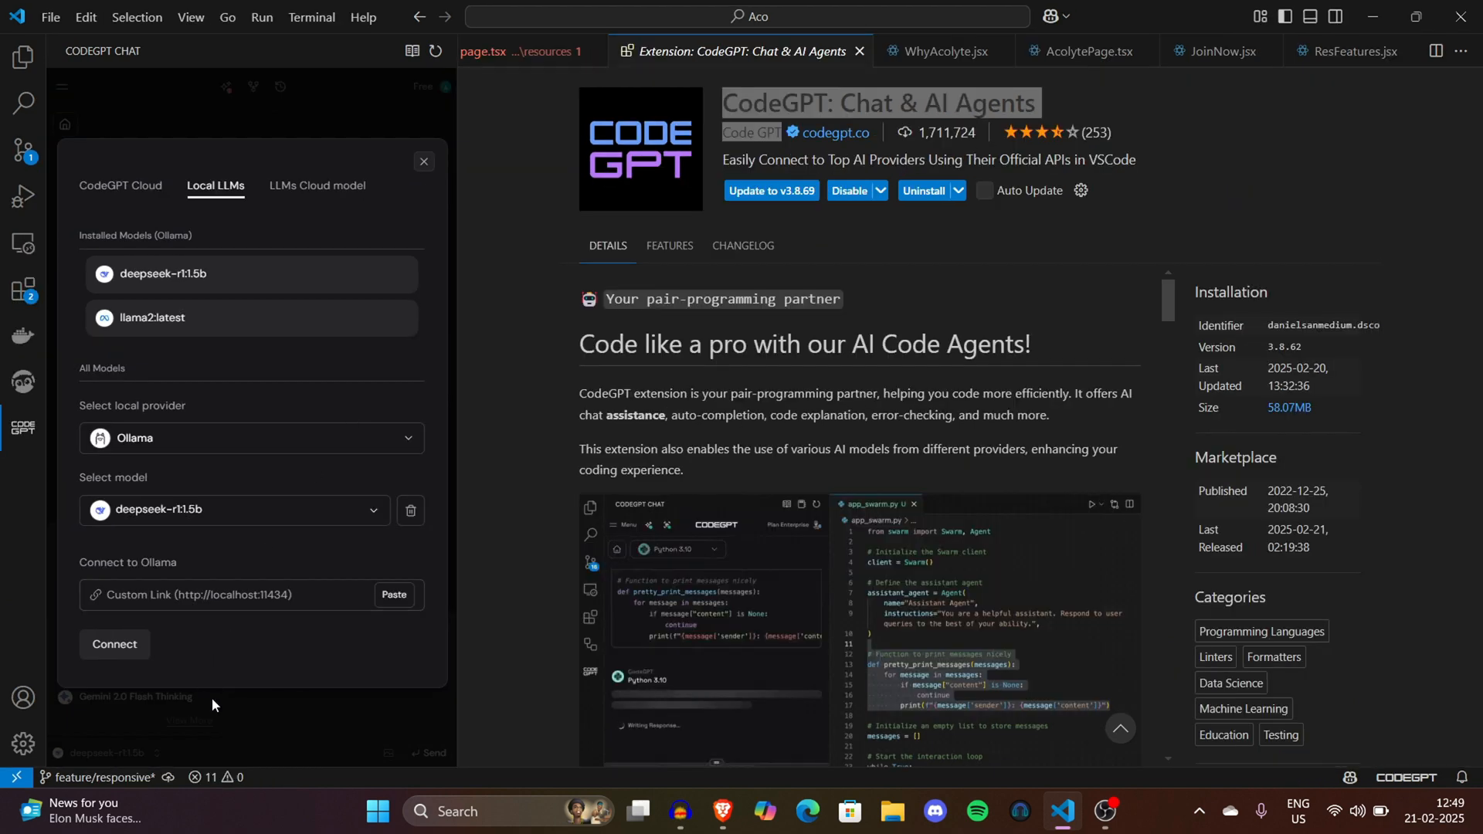
# Step: Switch CodeGPT to Cloud models and show the full catalogue, including GPT-4o and Deepseek R1
pyautogui.click(121, 186)
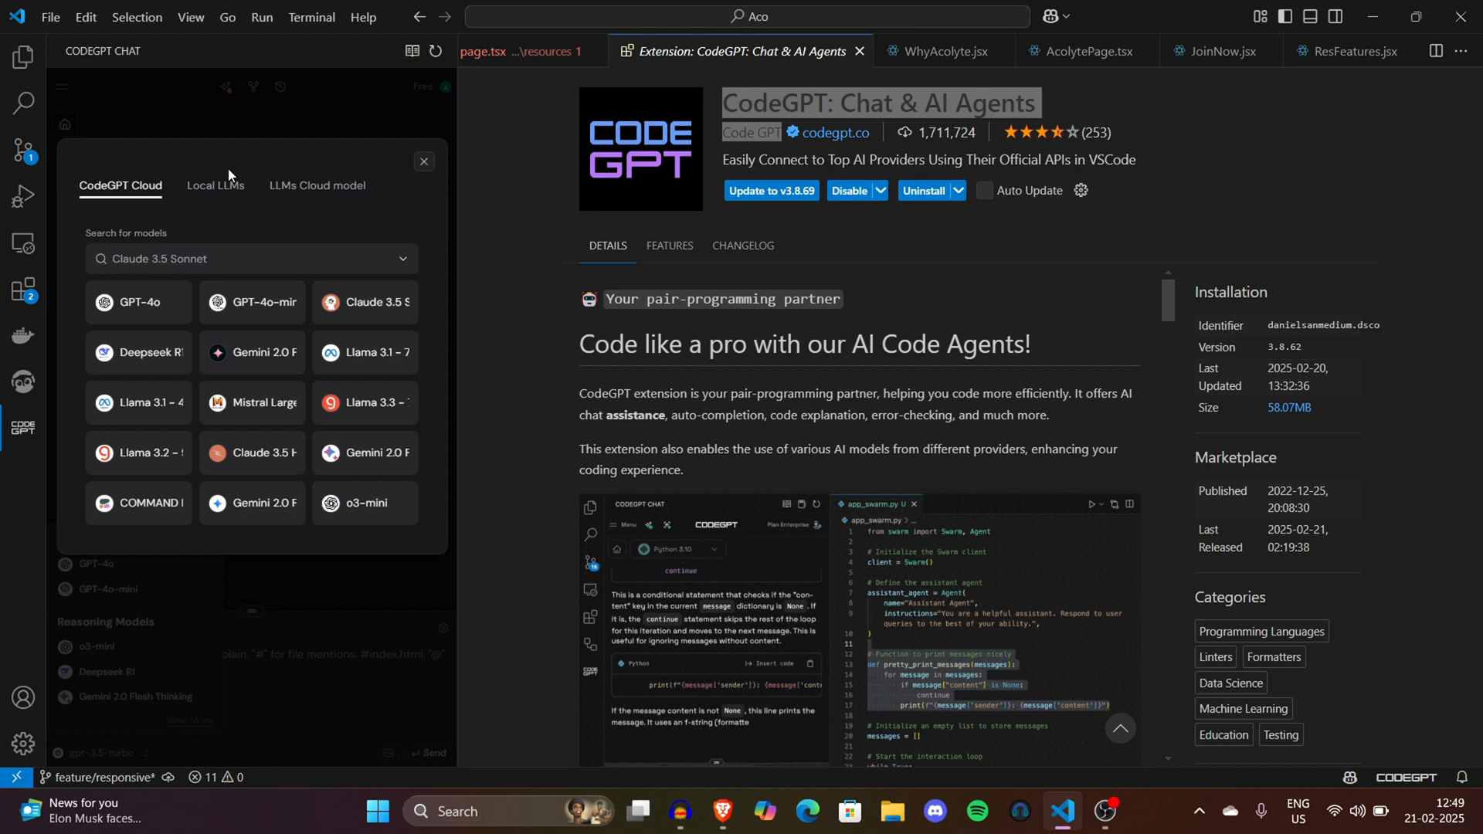
pyautogui.click(422, 162)
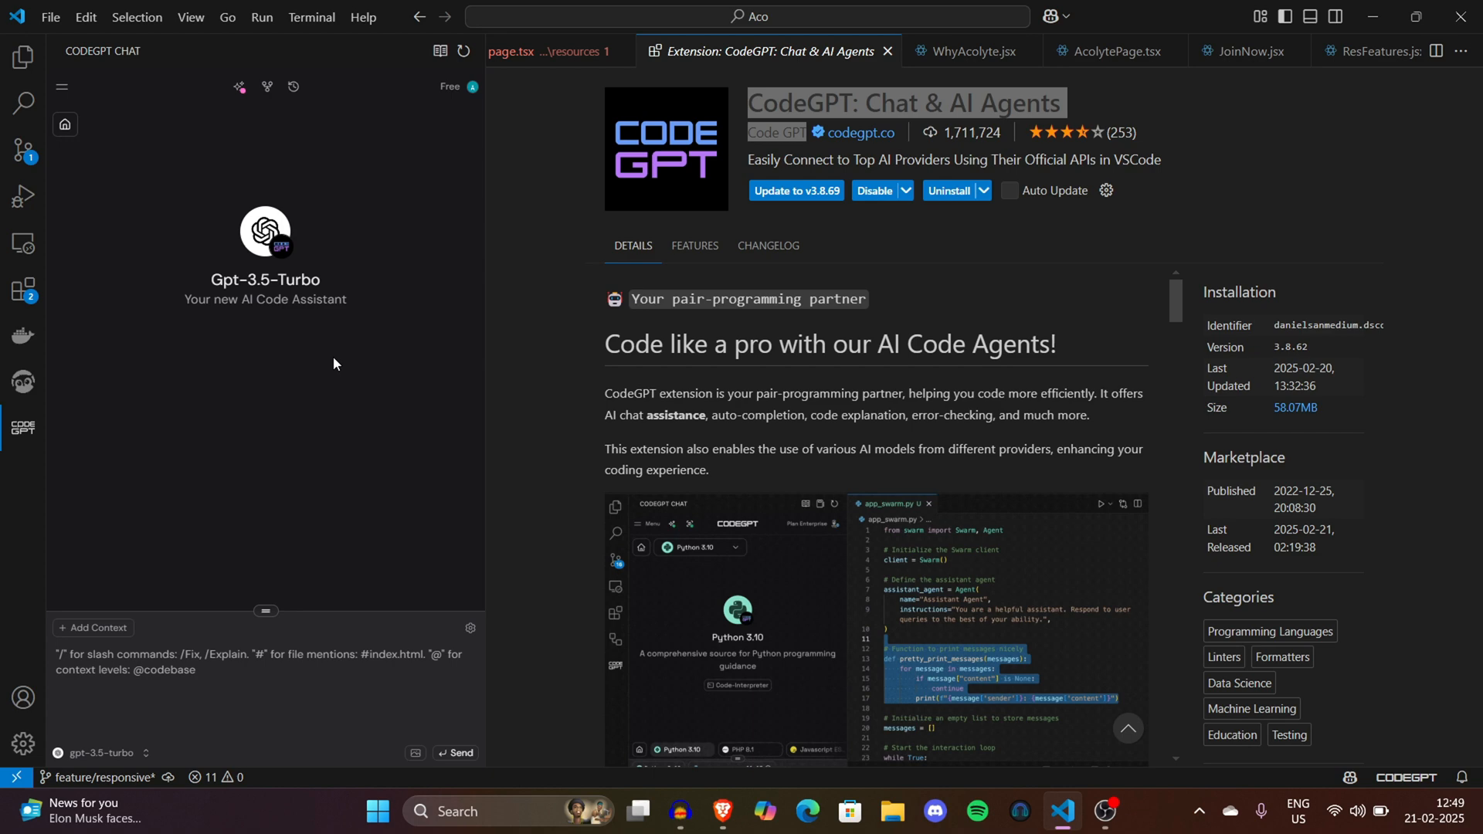
pyautogui.click(102, 753)
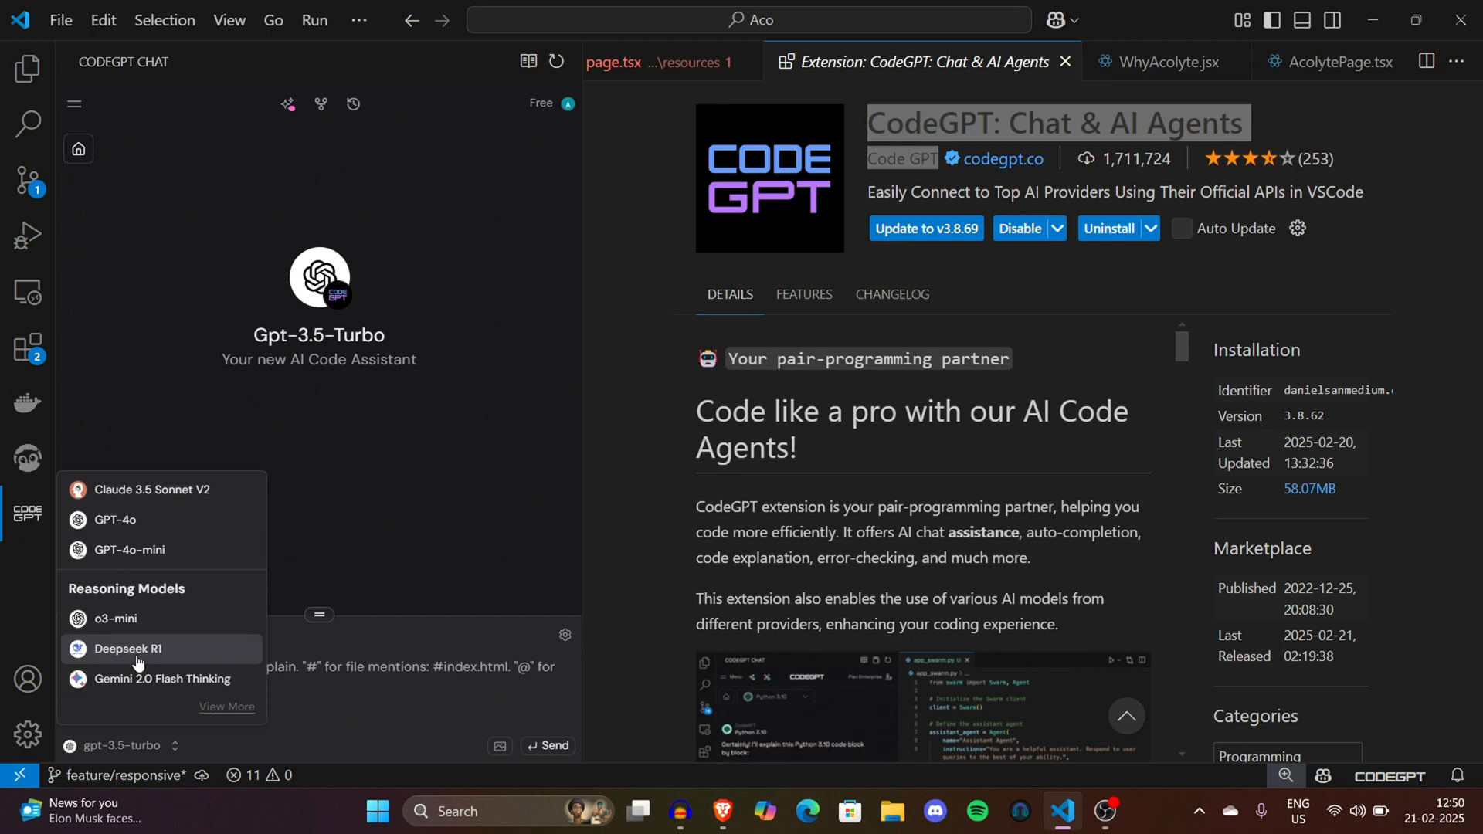
pyautogui.moveTo(224, 707)
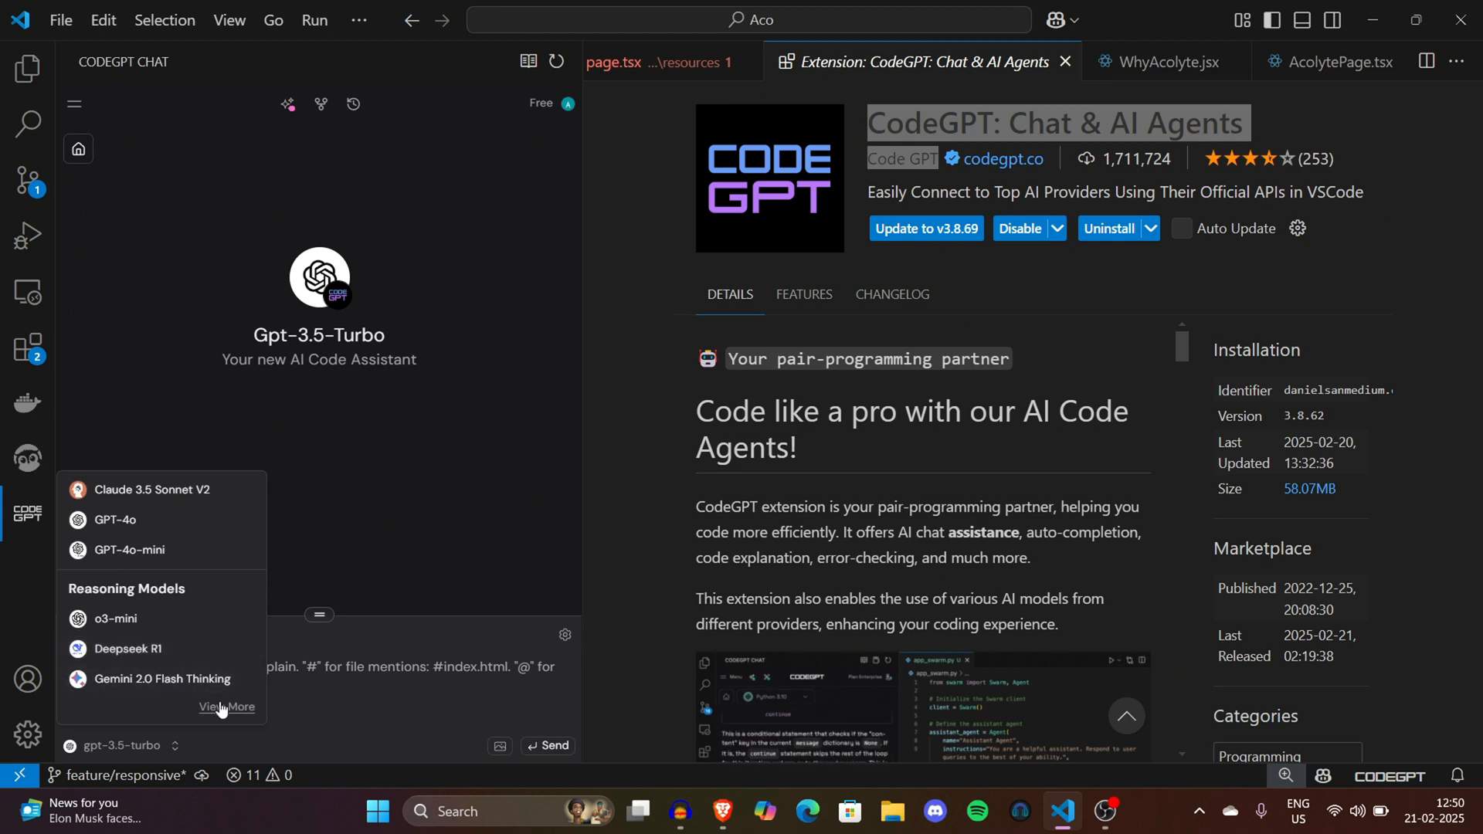
pyautogui.click(226, 706)
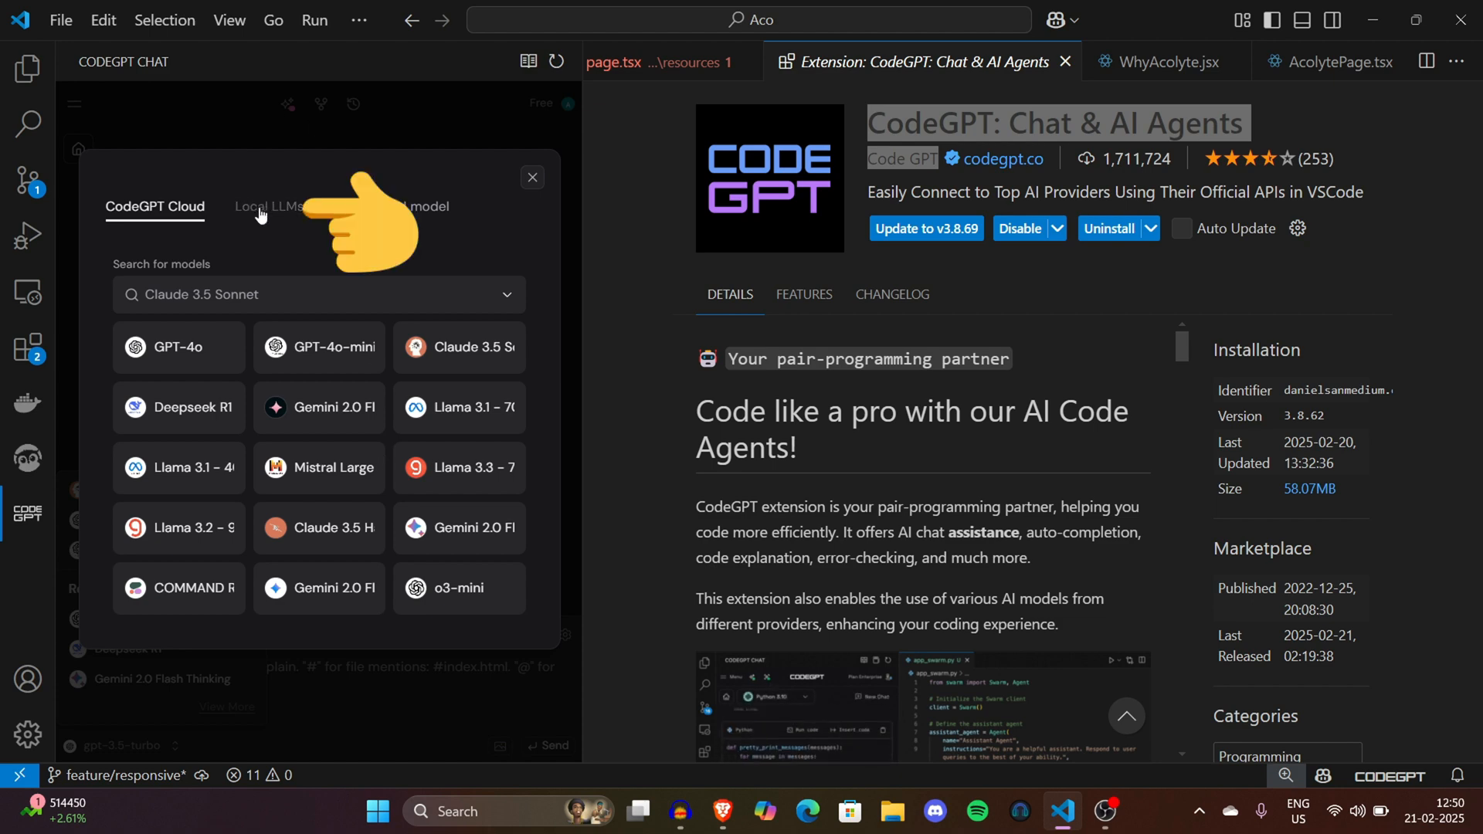
# Step: On the Local LLMs tab, choose Ollama as the local provider to reach deepseek-r1:1.5b
pyautogui.click(270, 207)
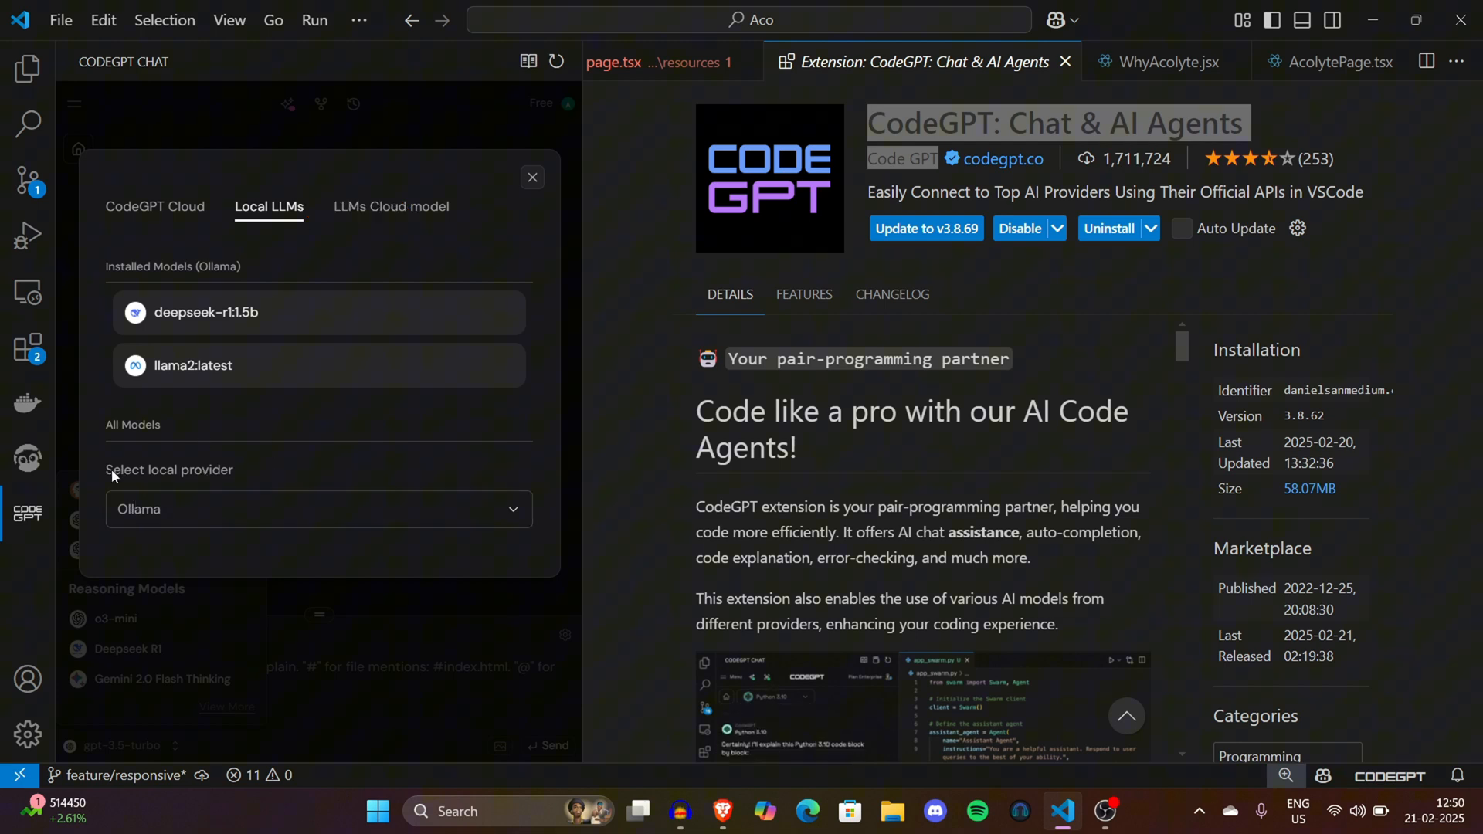
pyautogui.click(319, 509)
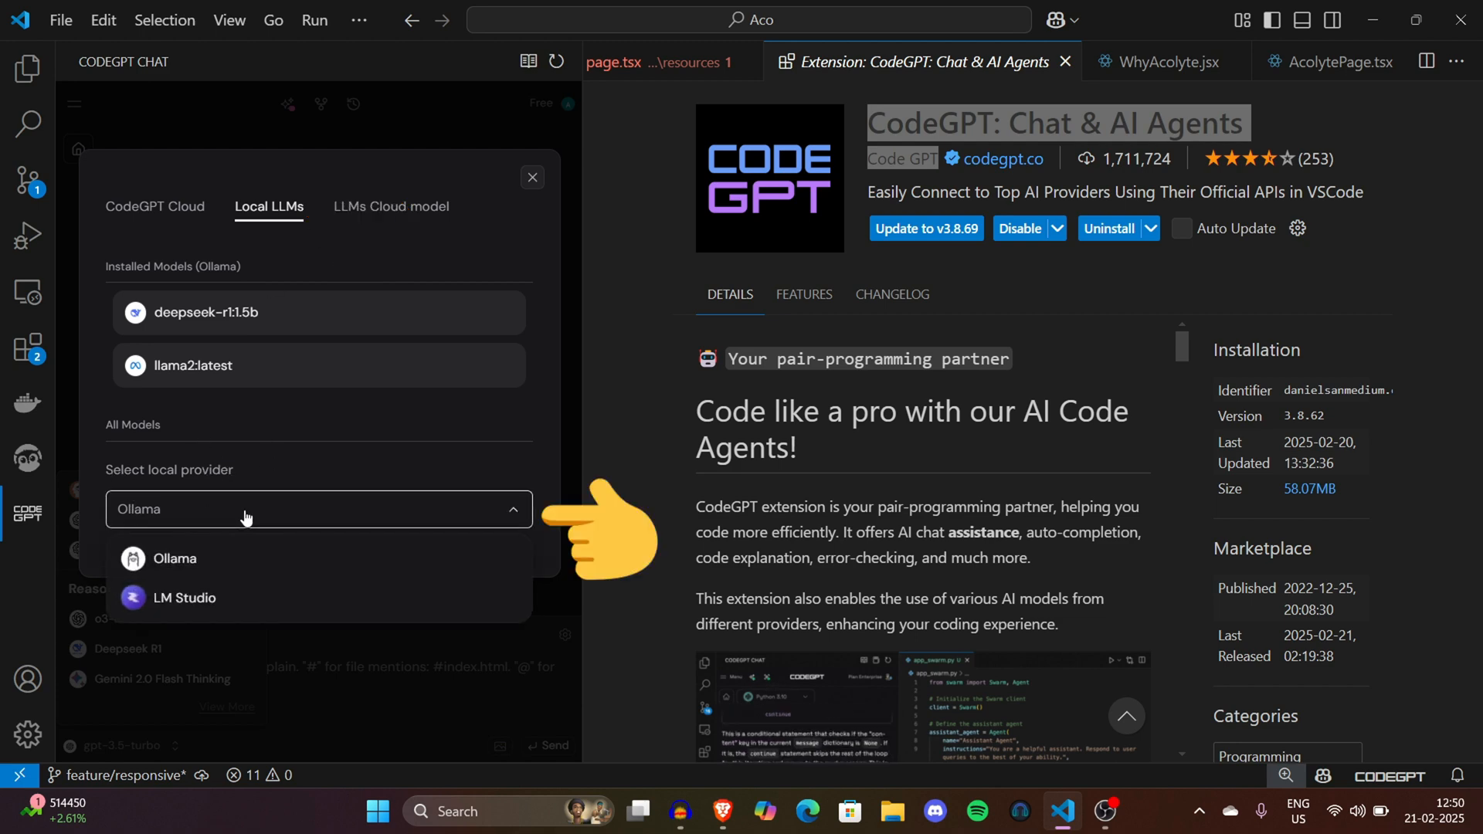
pyautogui.click(173, 558)
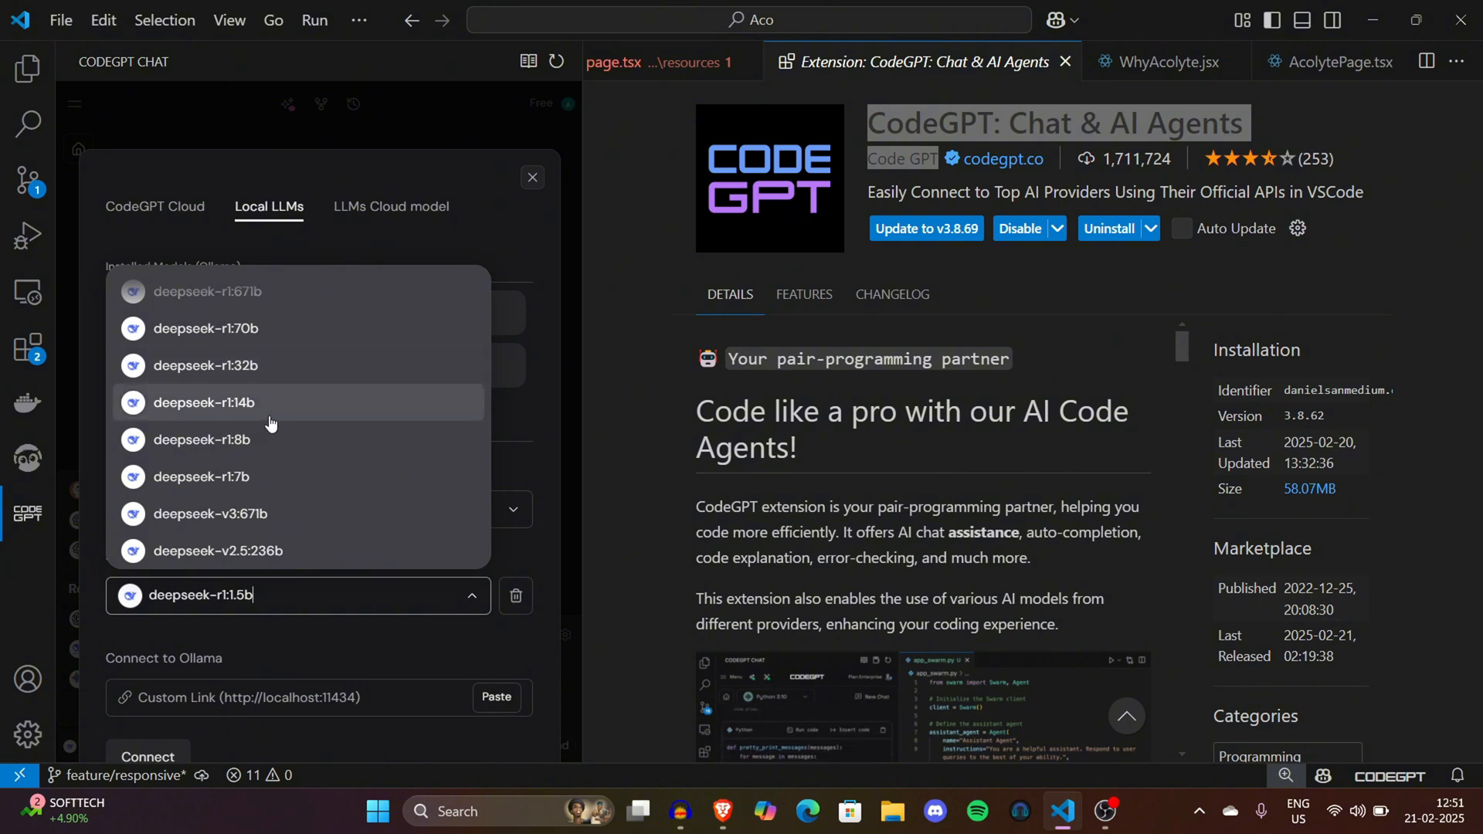
pyautogui.moveTo(294, 330)
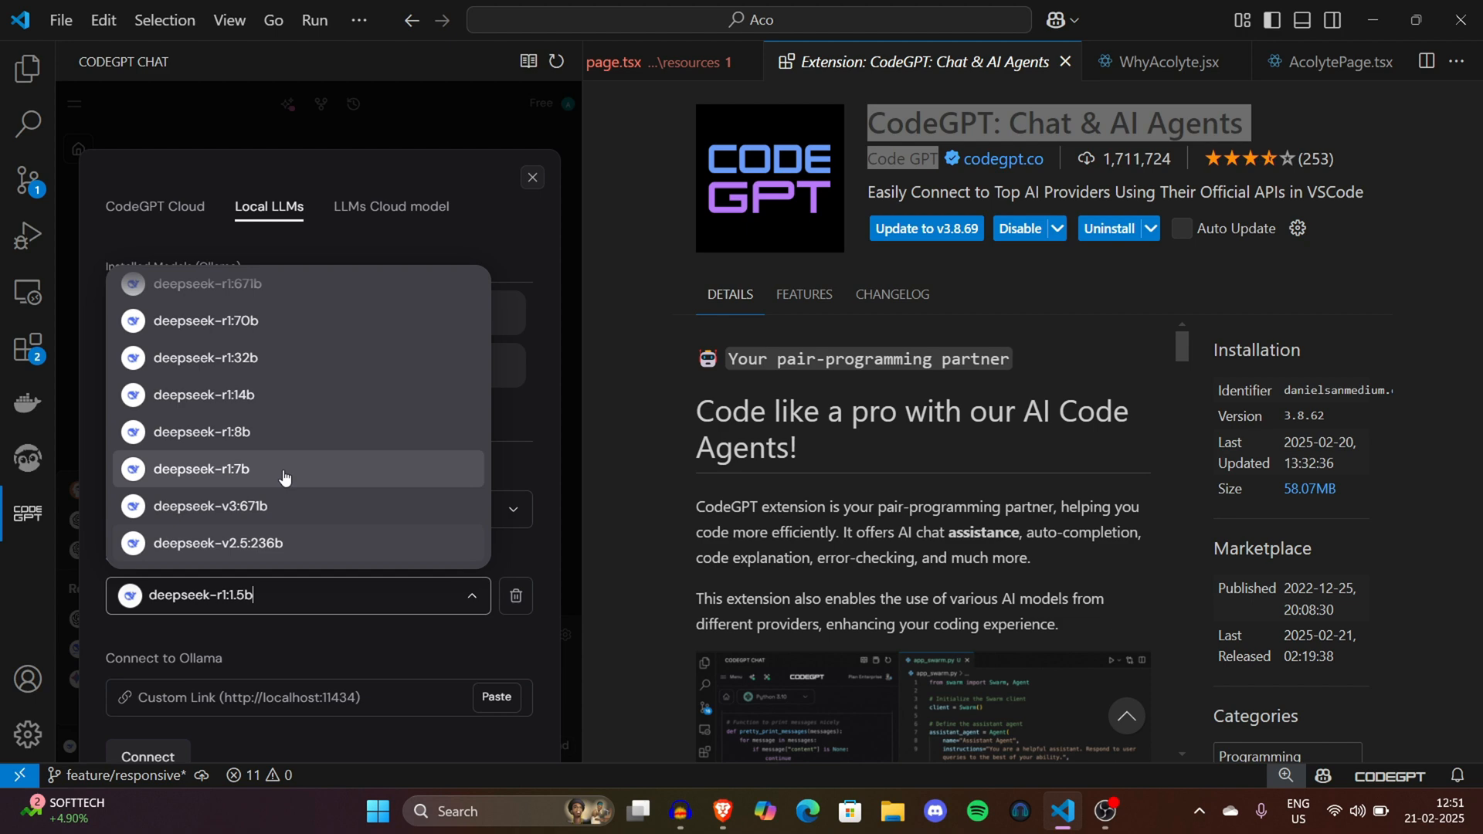
pyautogui.scroll(-3)
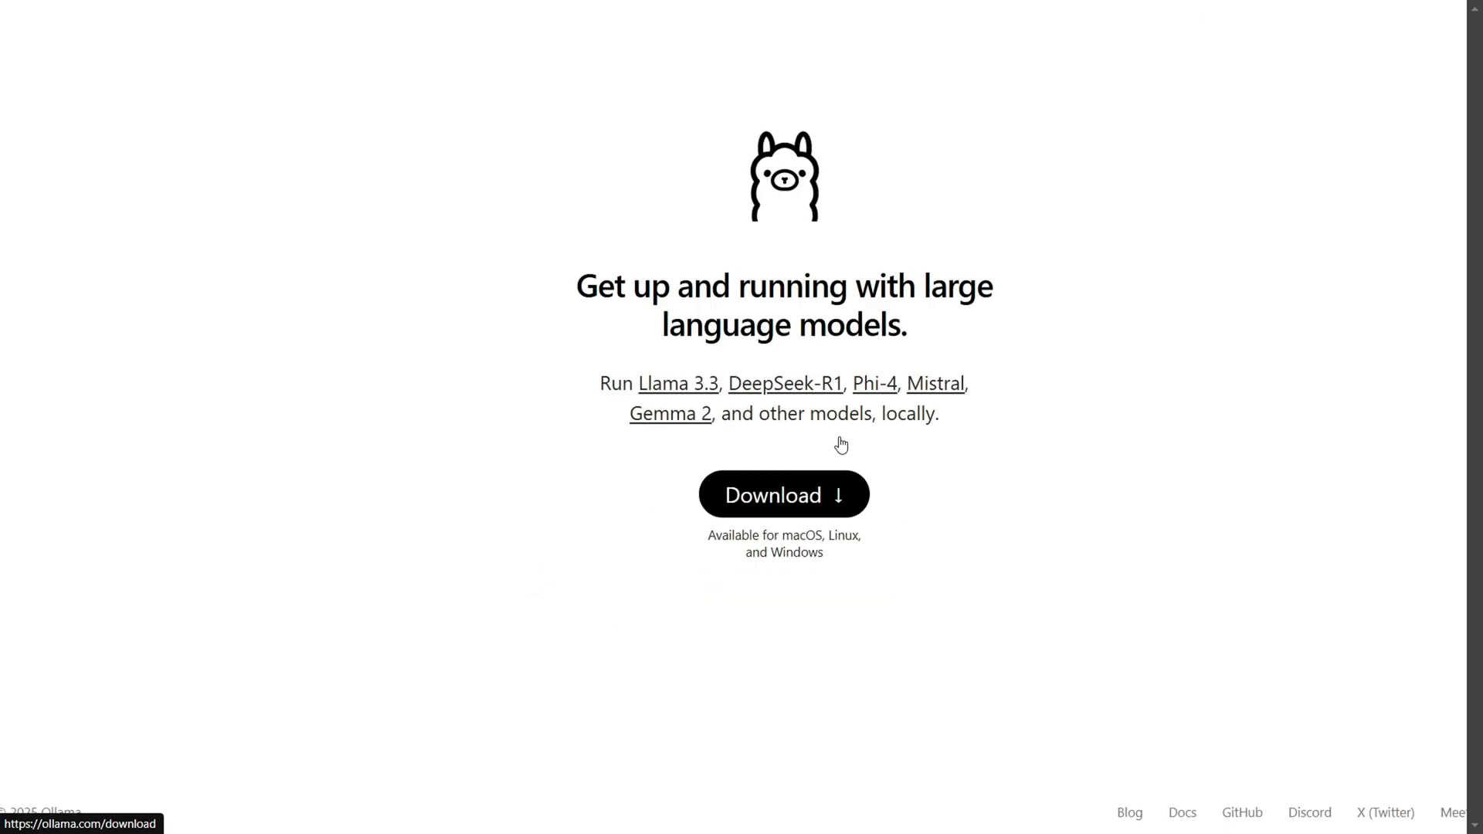
# Step: Open ollama.com's Download page showing the Windows download option
pyautogui.click(783, 493)
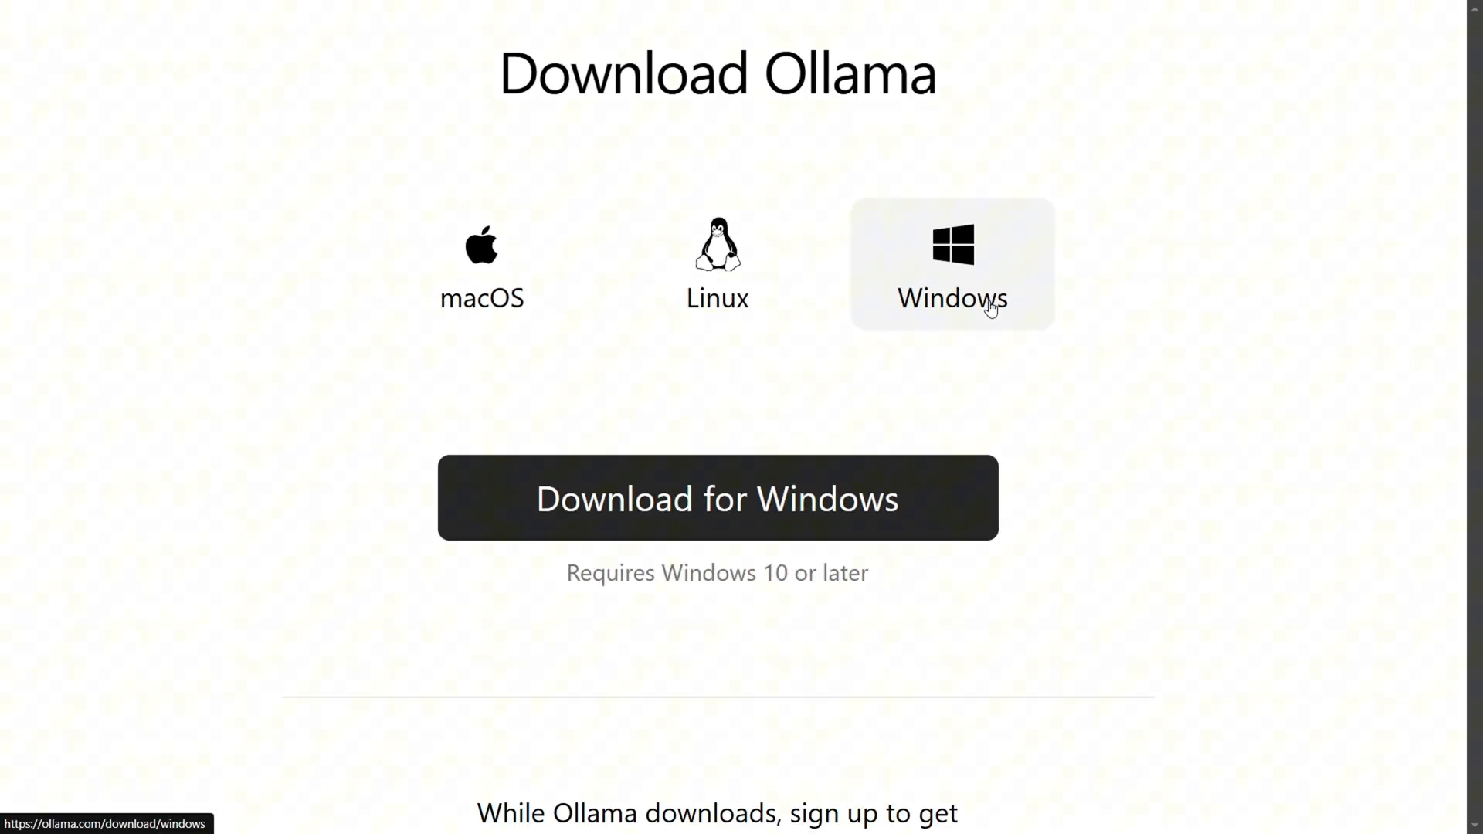
pyautogui.moveTo(835, 219)
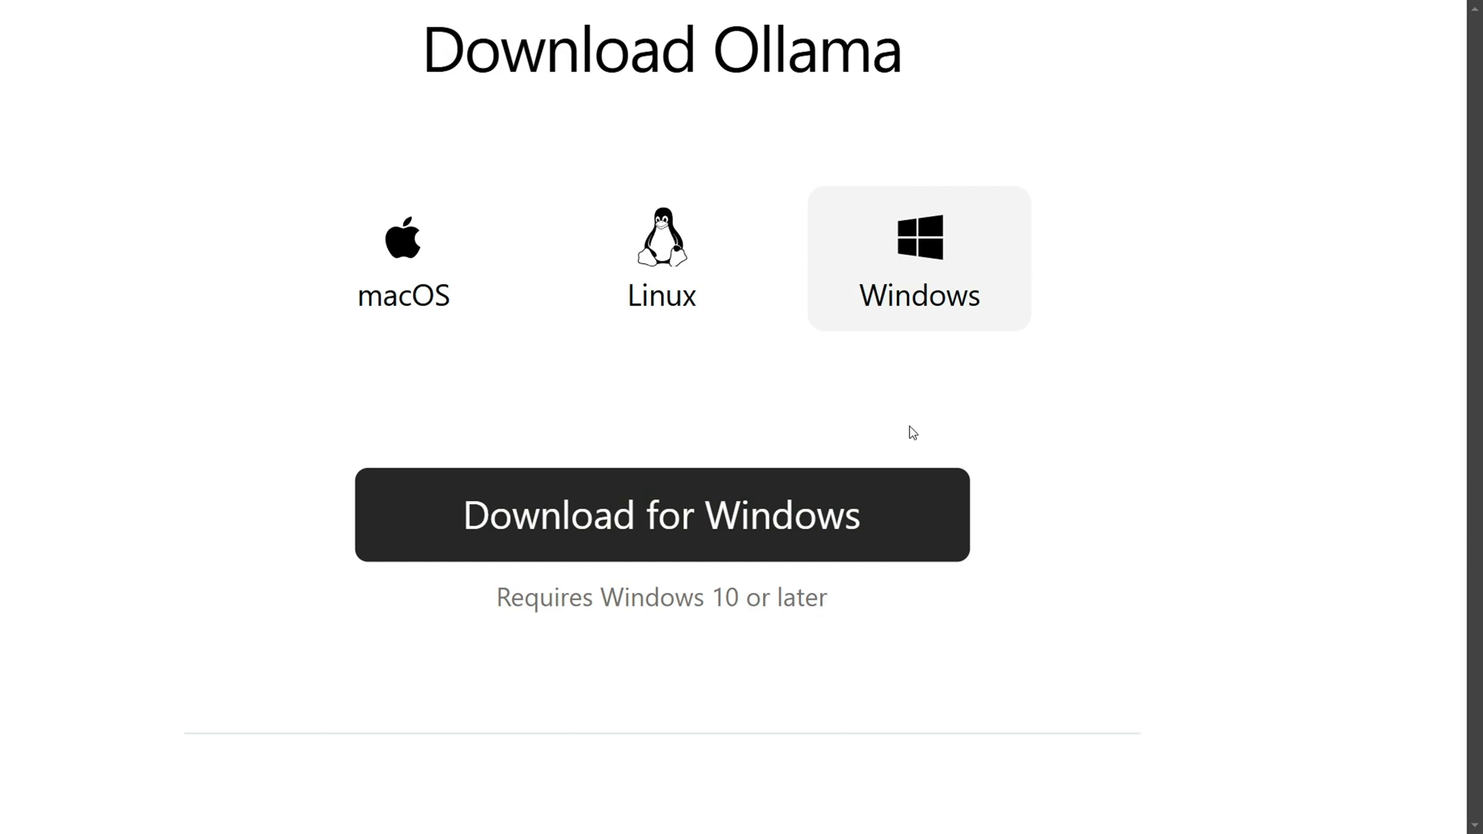
pyautogui.moveTo(695, 520)
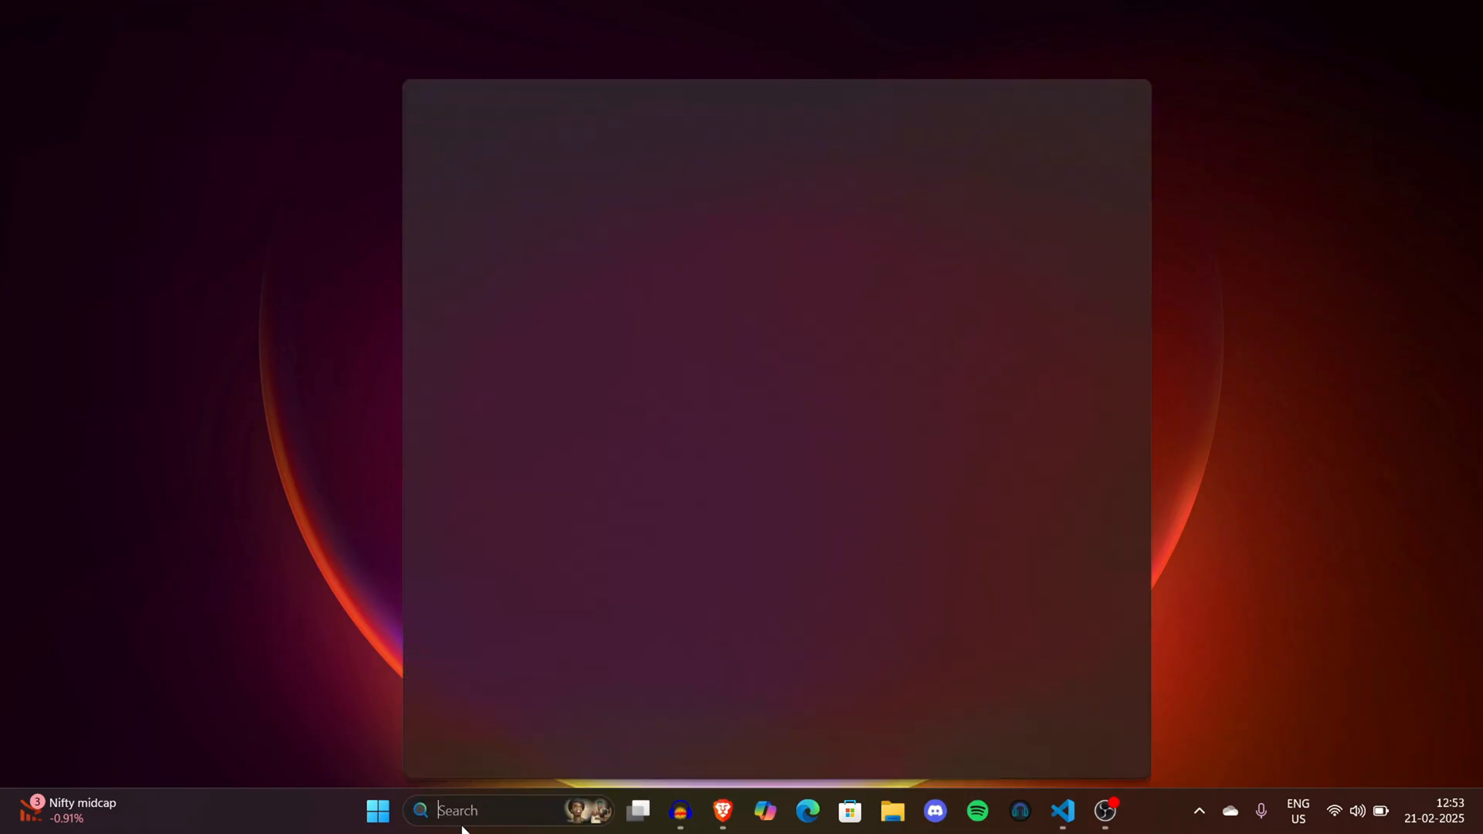
# Step: Search 'term' and launch the Terminal app to open PowerShell
pyautogui.write('term')
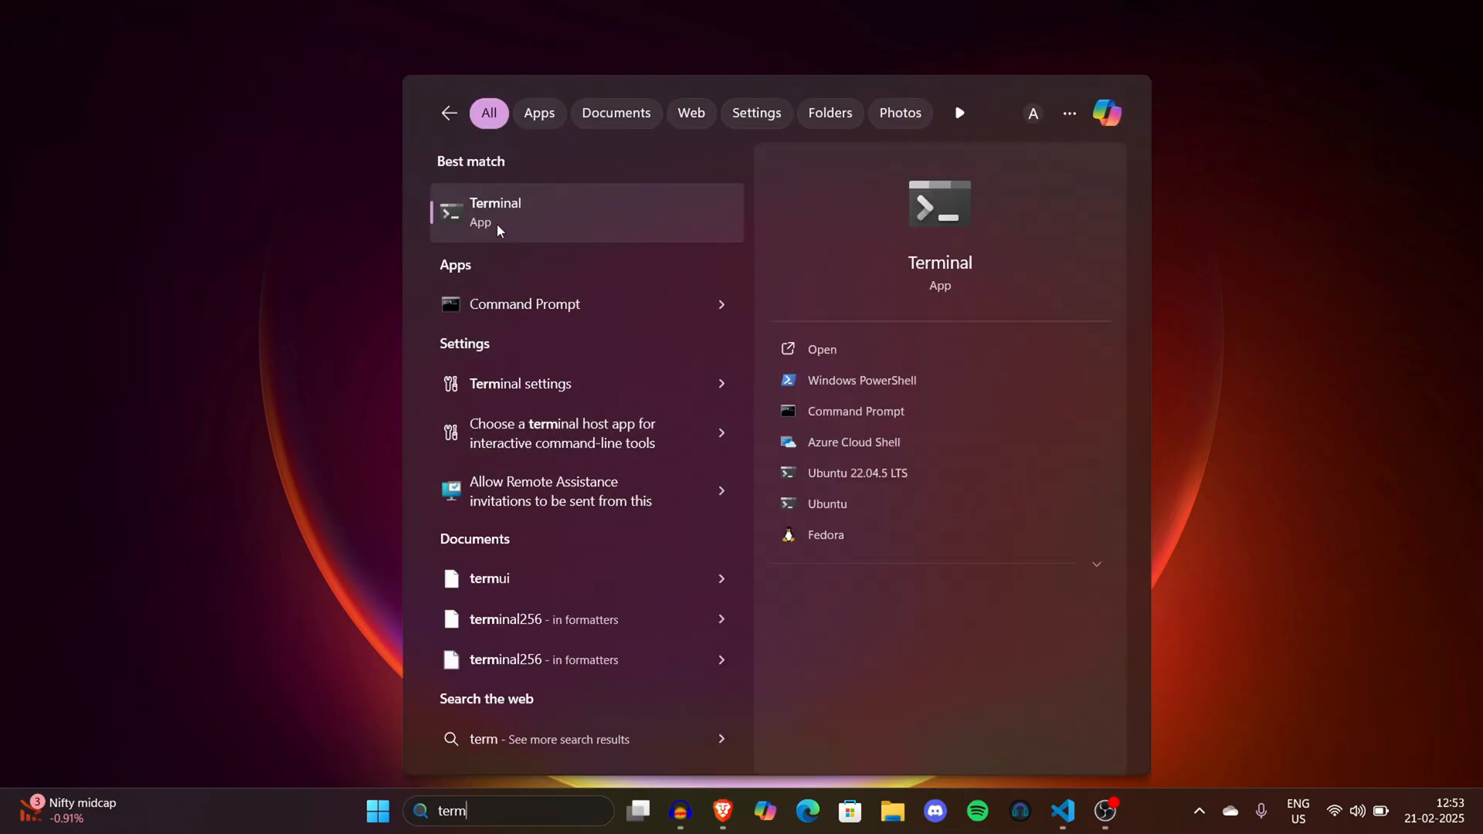
pyautogui.click(495, 212)
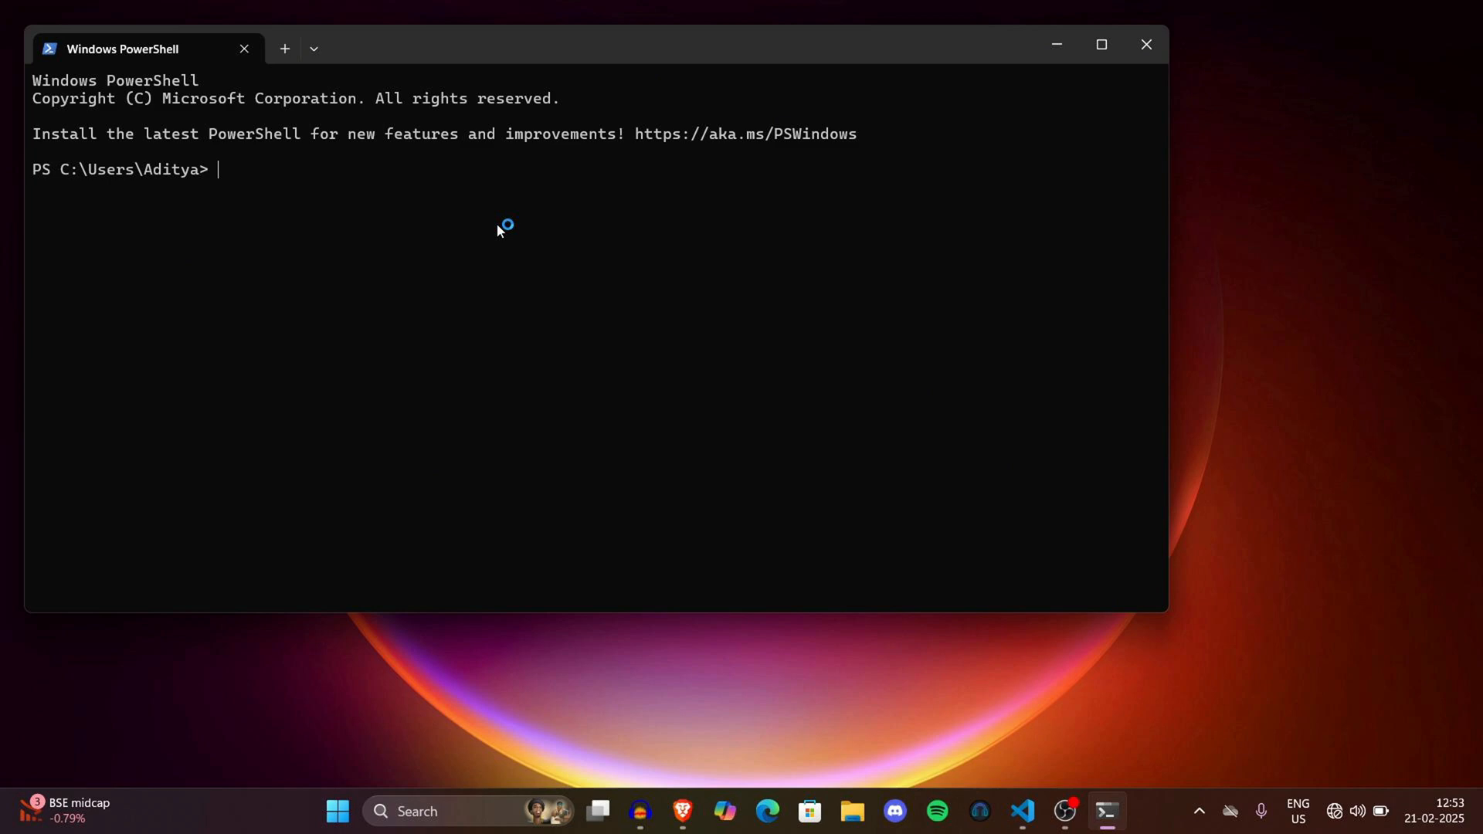
# Step: Run ollama in PowerShell to print its usage help and commands
pyautogui.write('ollama')
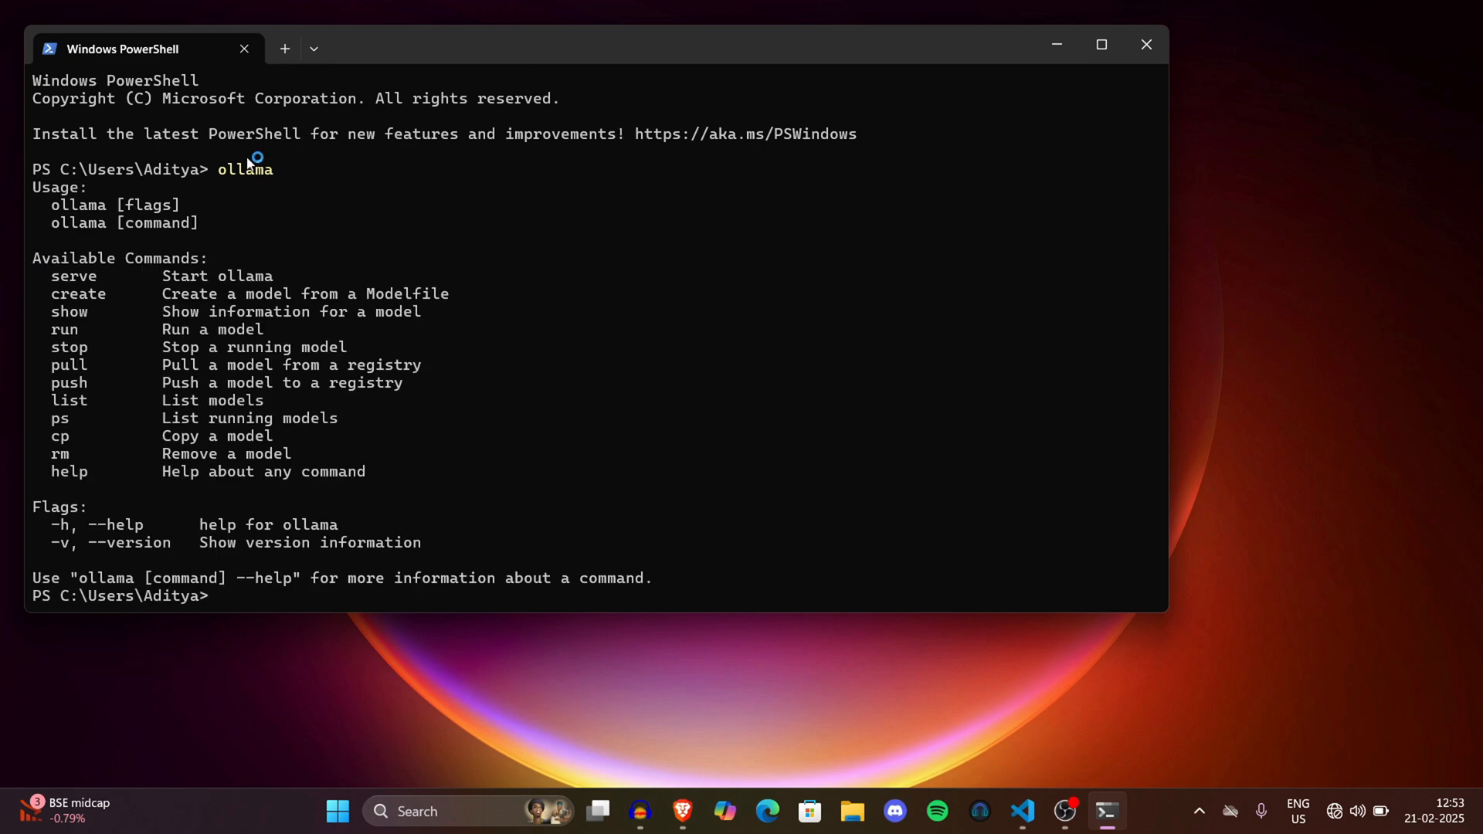
pyautogui.moveTo(312, 275)
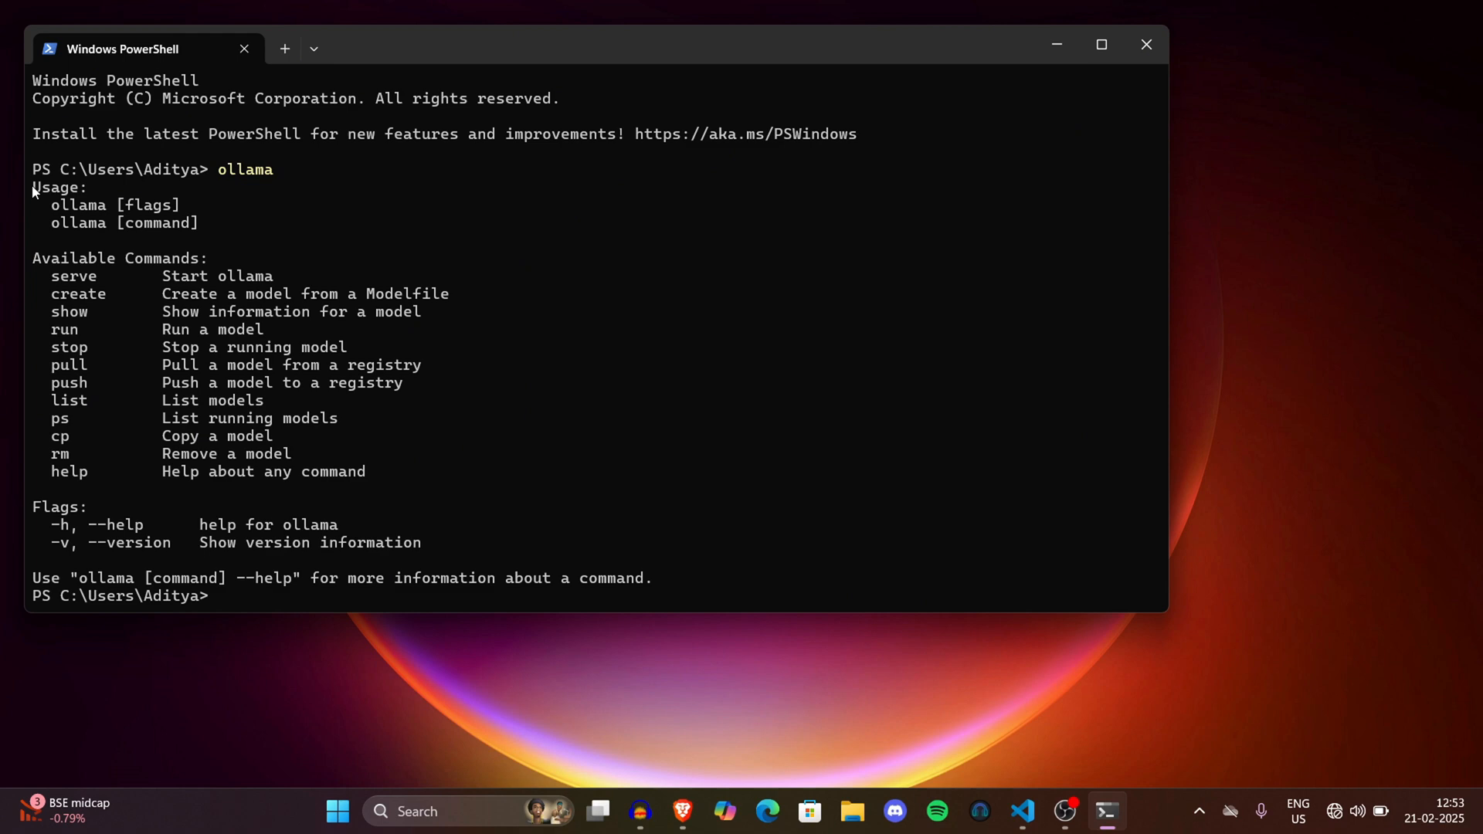
pyautogui.moveTo(246, 480)
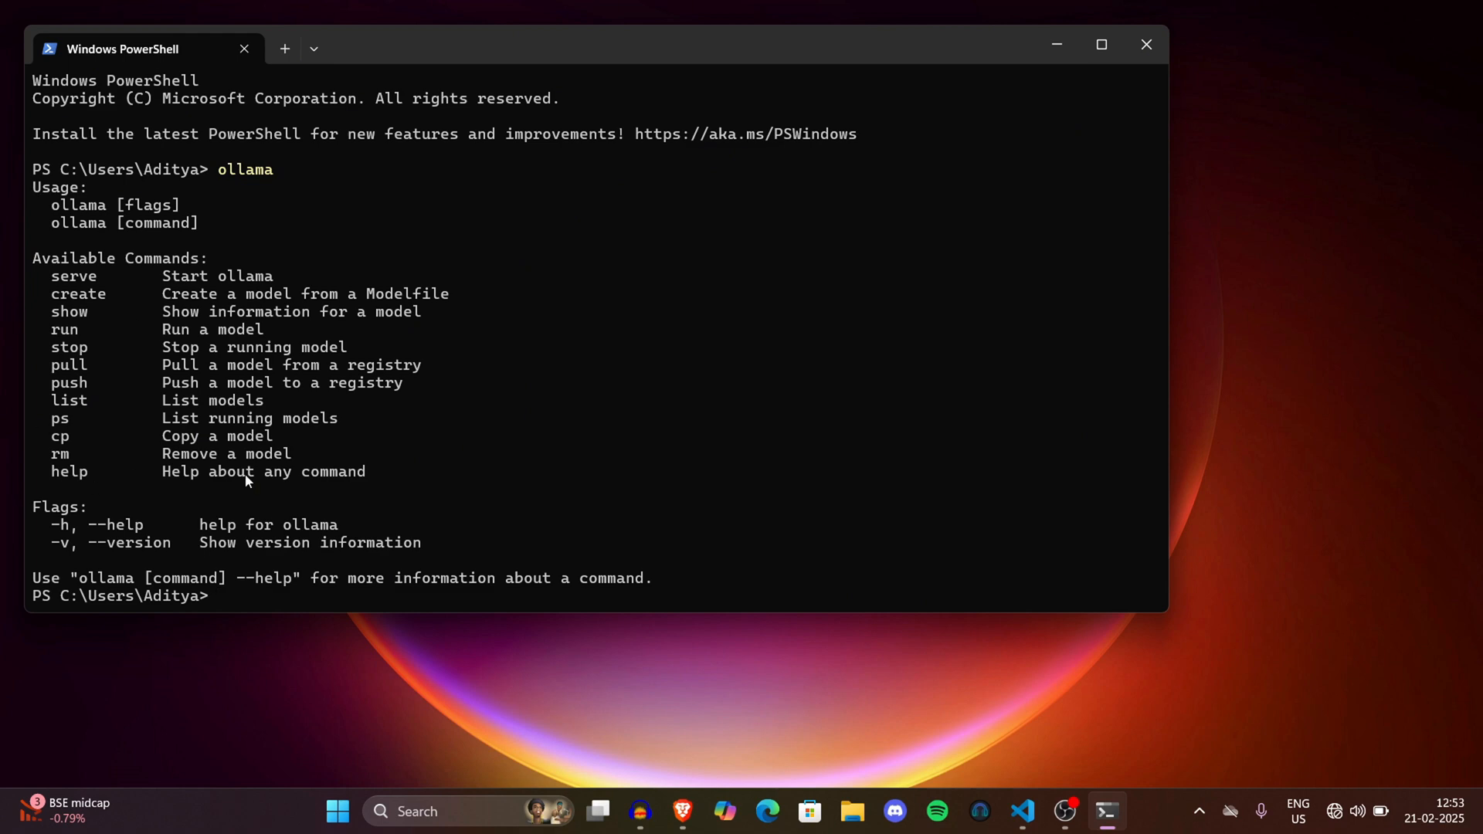
pyautogui.moveTo(210, 468)
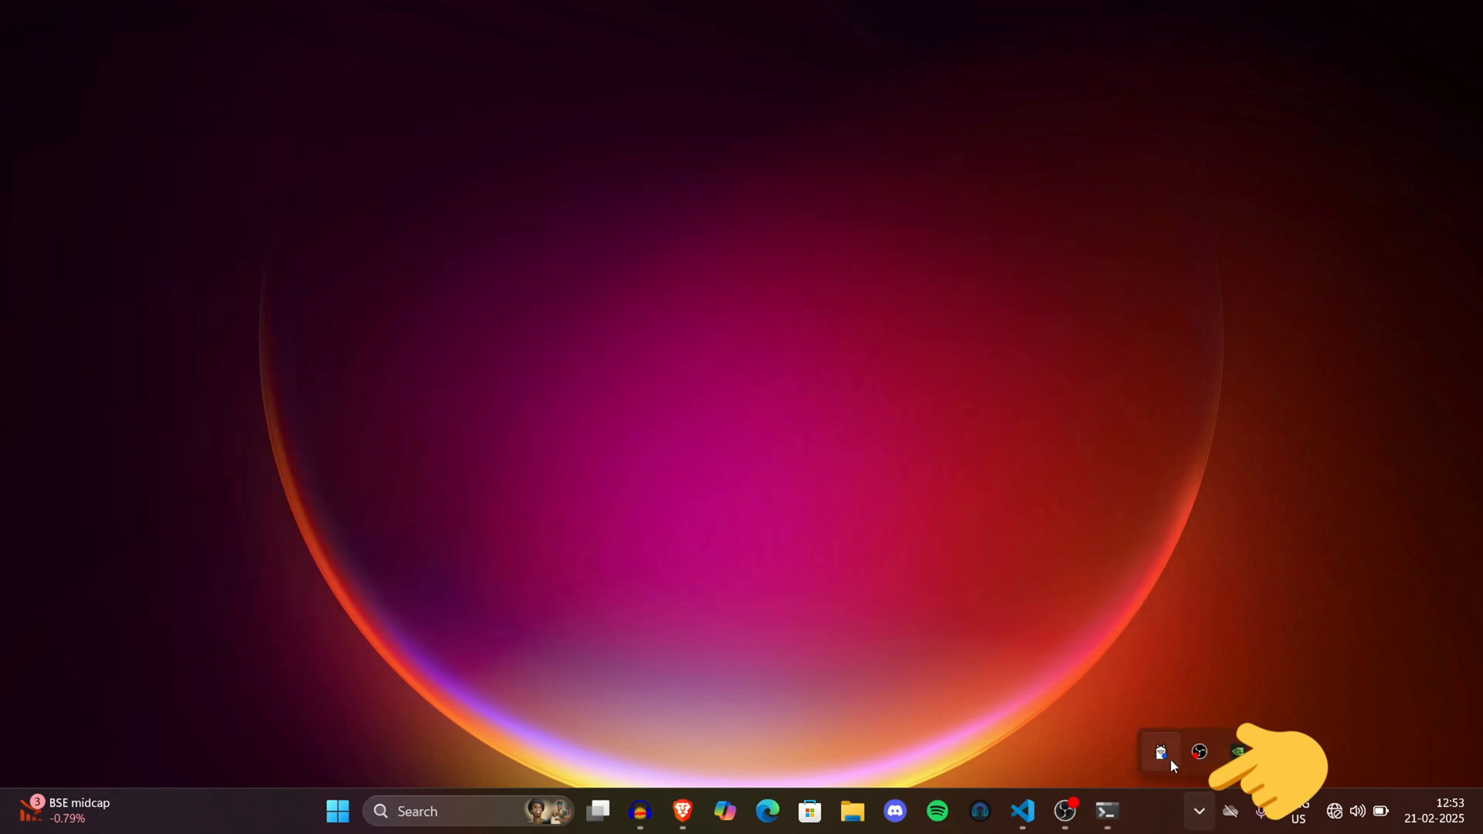
pyautogui.moveTo(1160, 751)
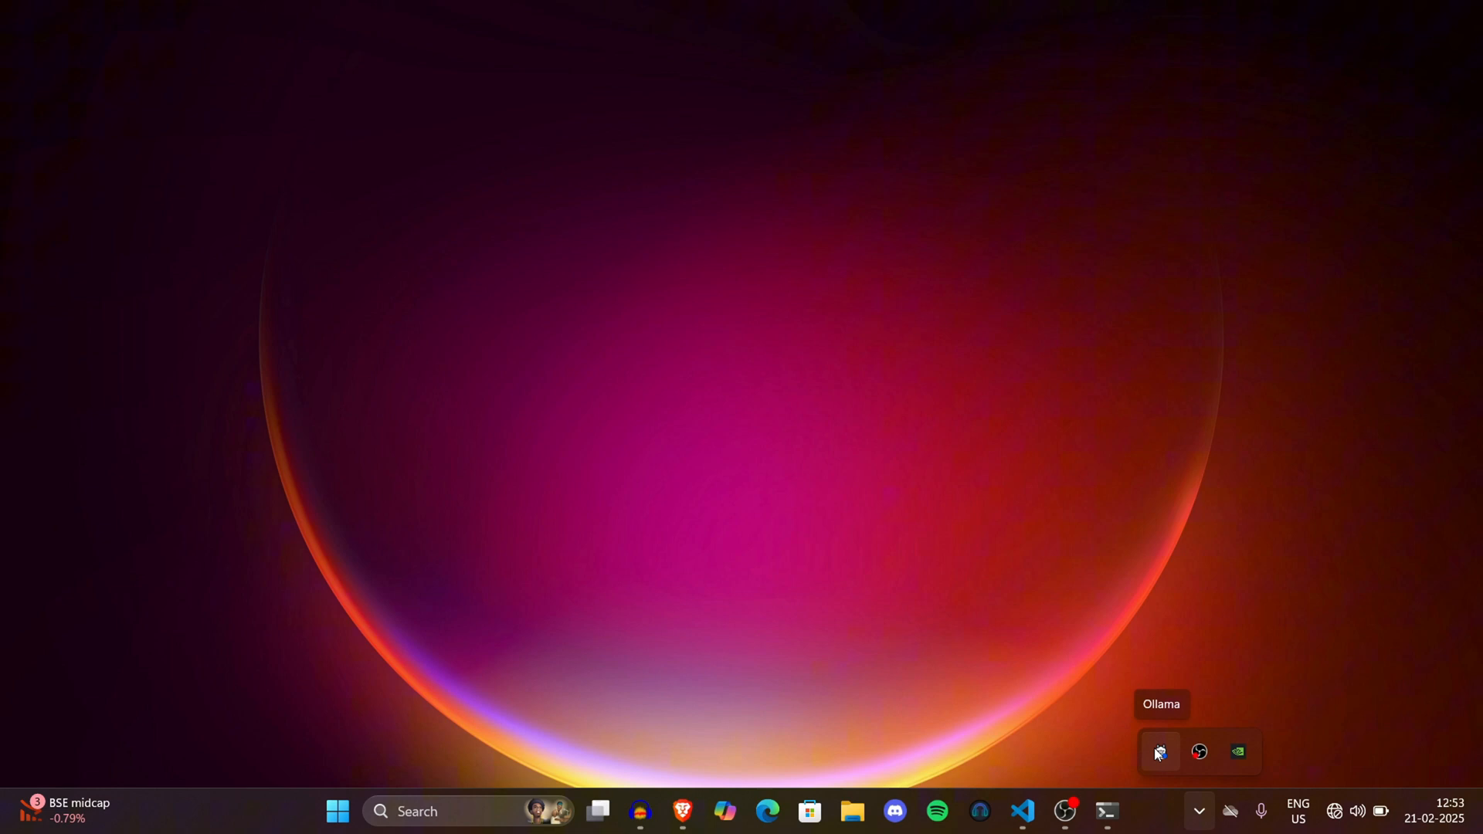
pyautogui.moveTo(1134, 757)
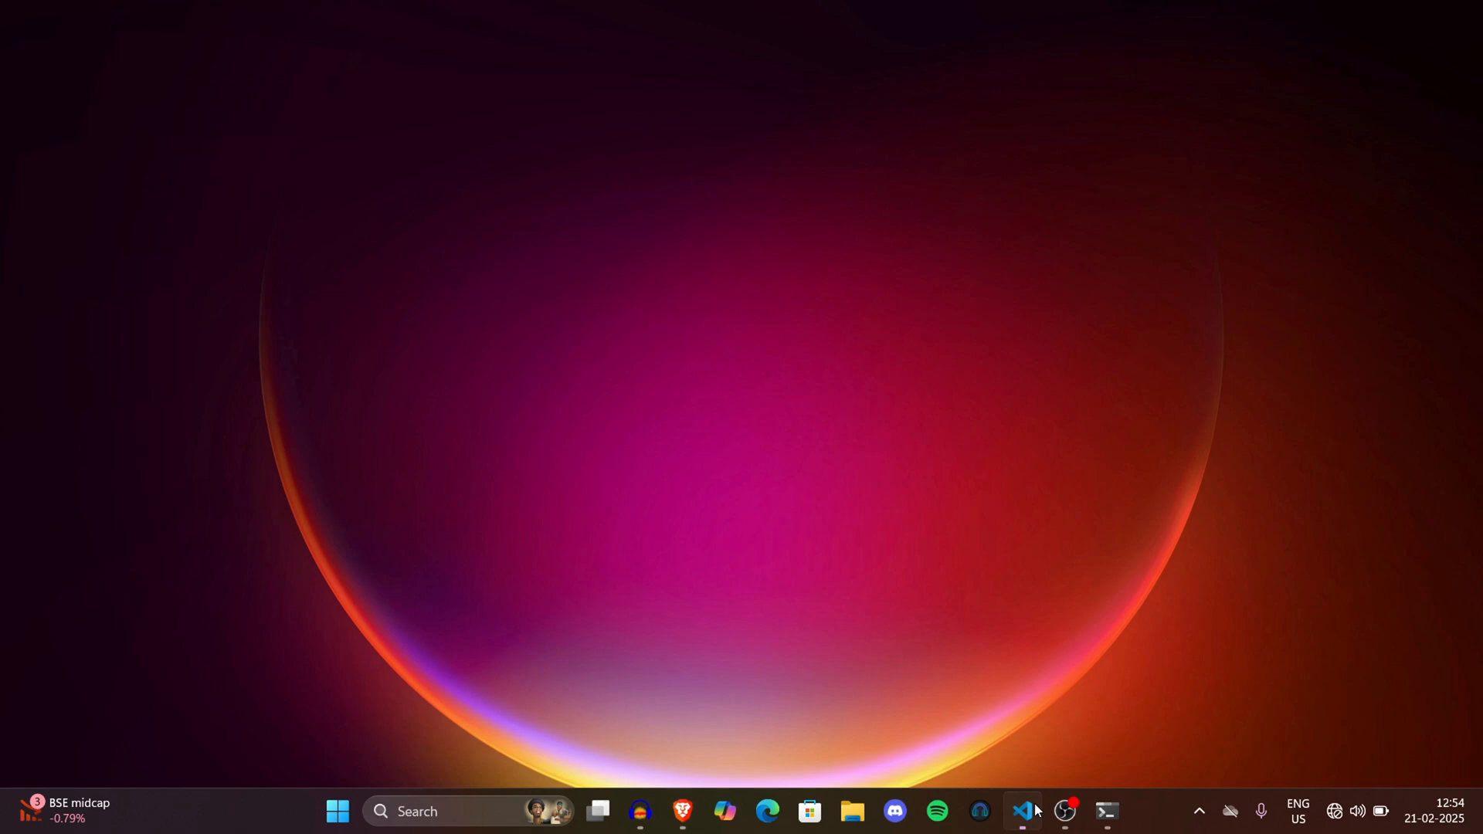
# Step: Open CodeGPT's cloud model tab with OpenAI gpt-4o and focus the API Key field
pyautogui.click(1023, 812)
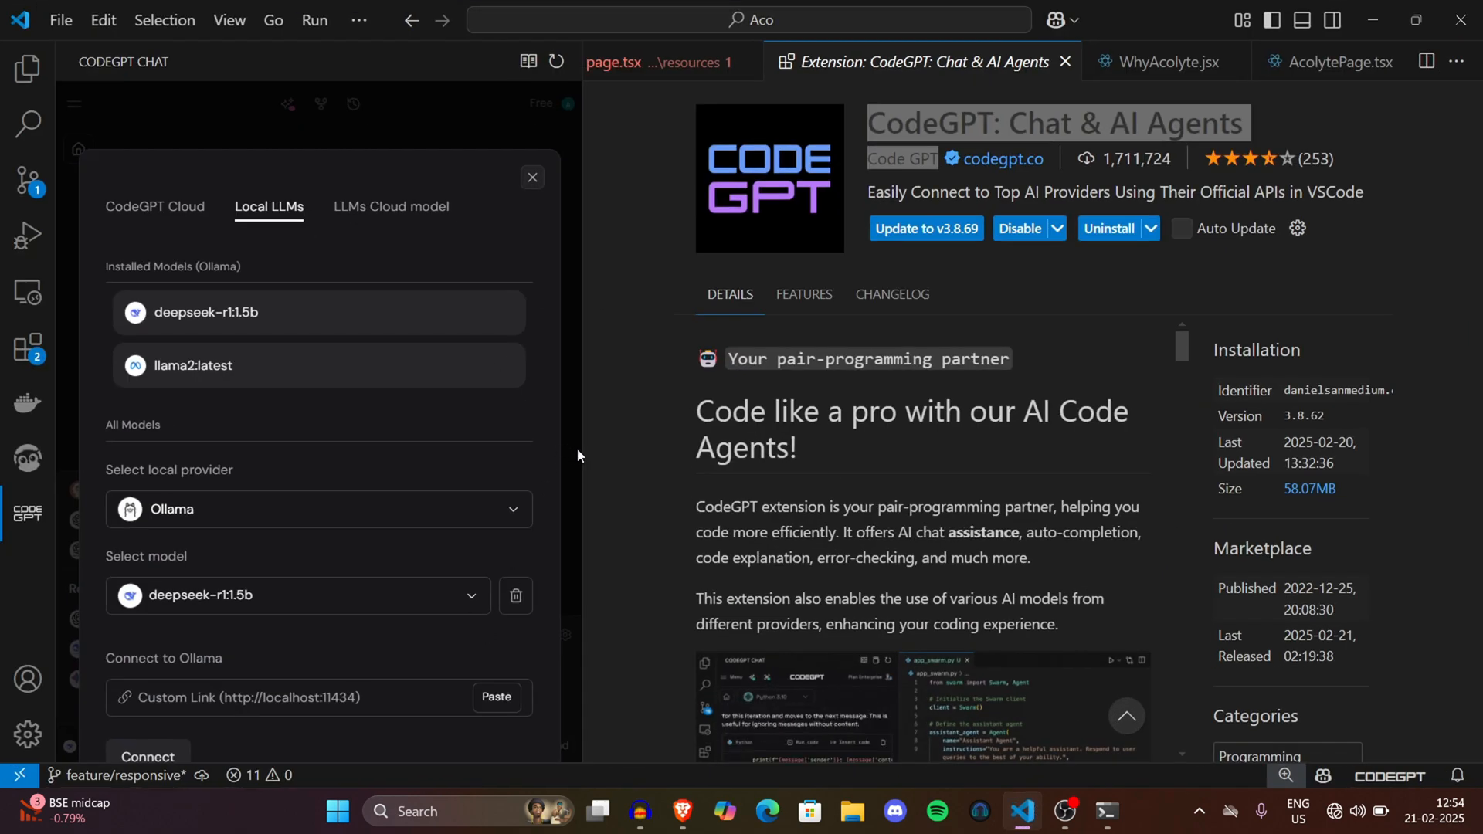
pyautogui.moveTo(473, 490)
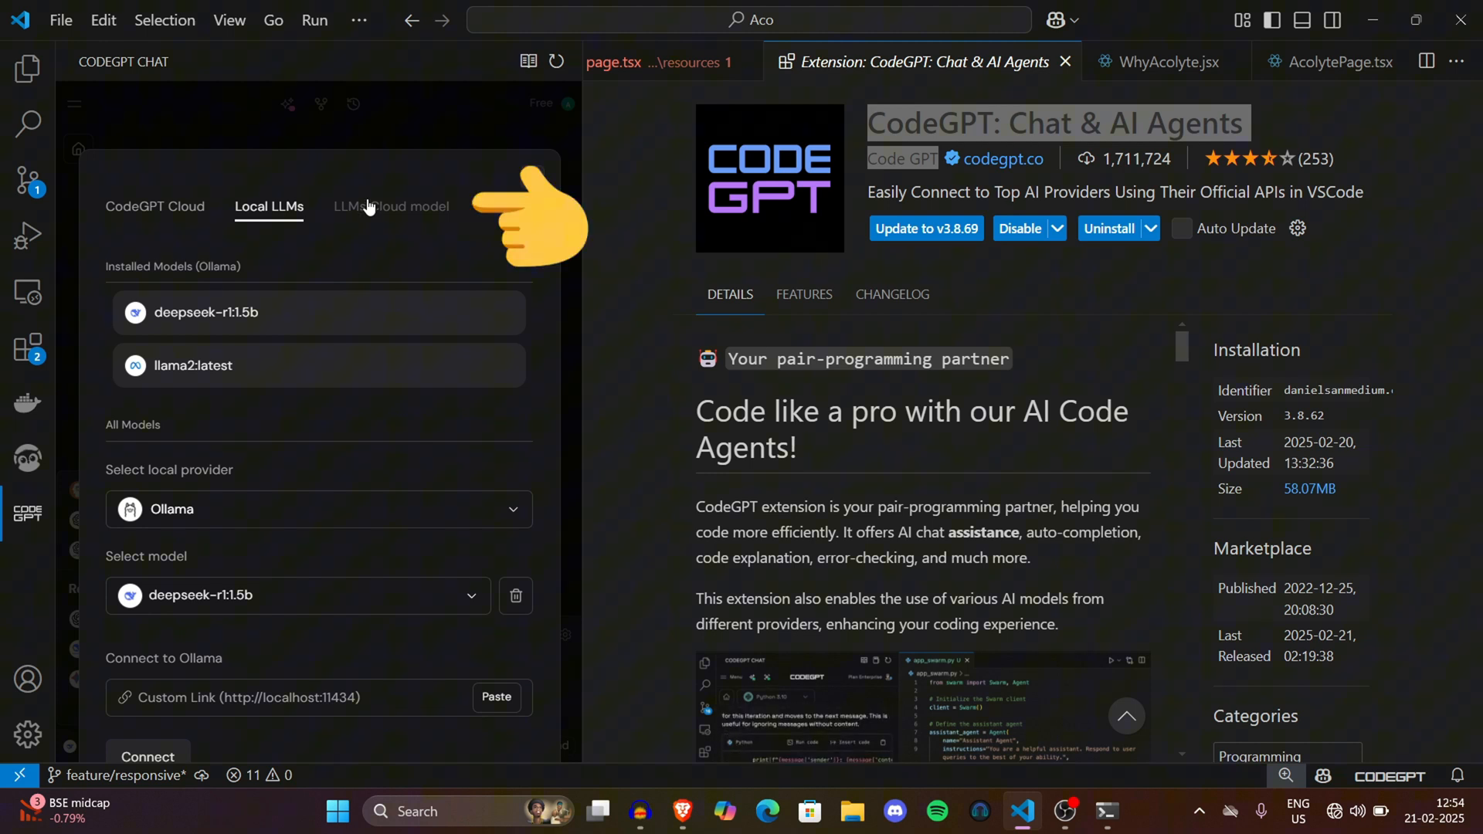
pyautogui.click(391, 206)
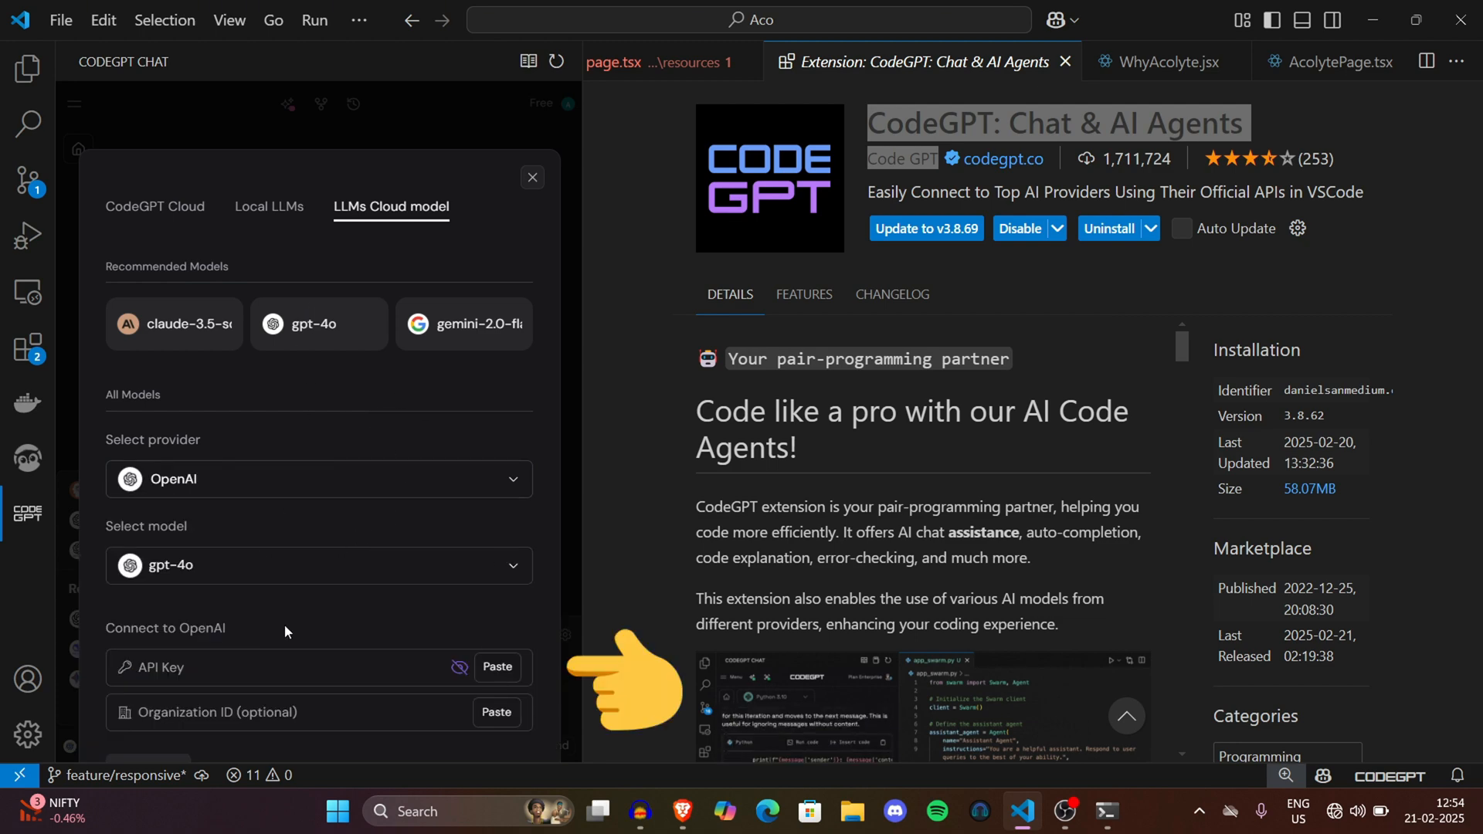
pyautogui.click(319, 565)
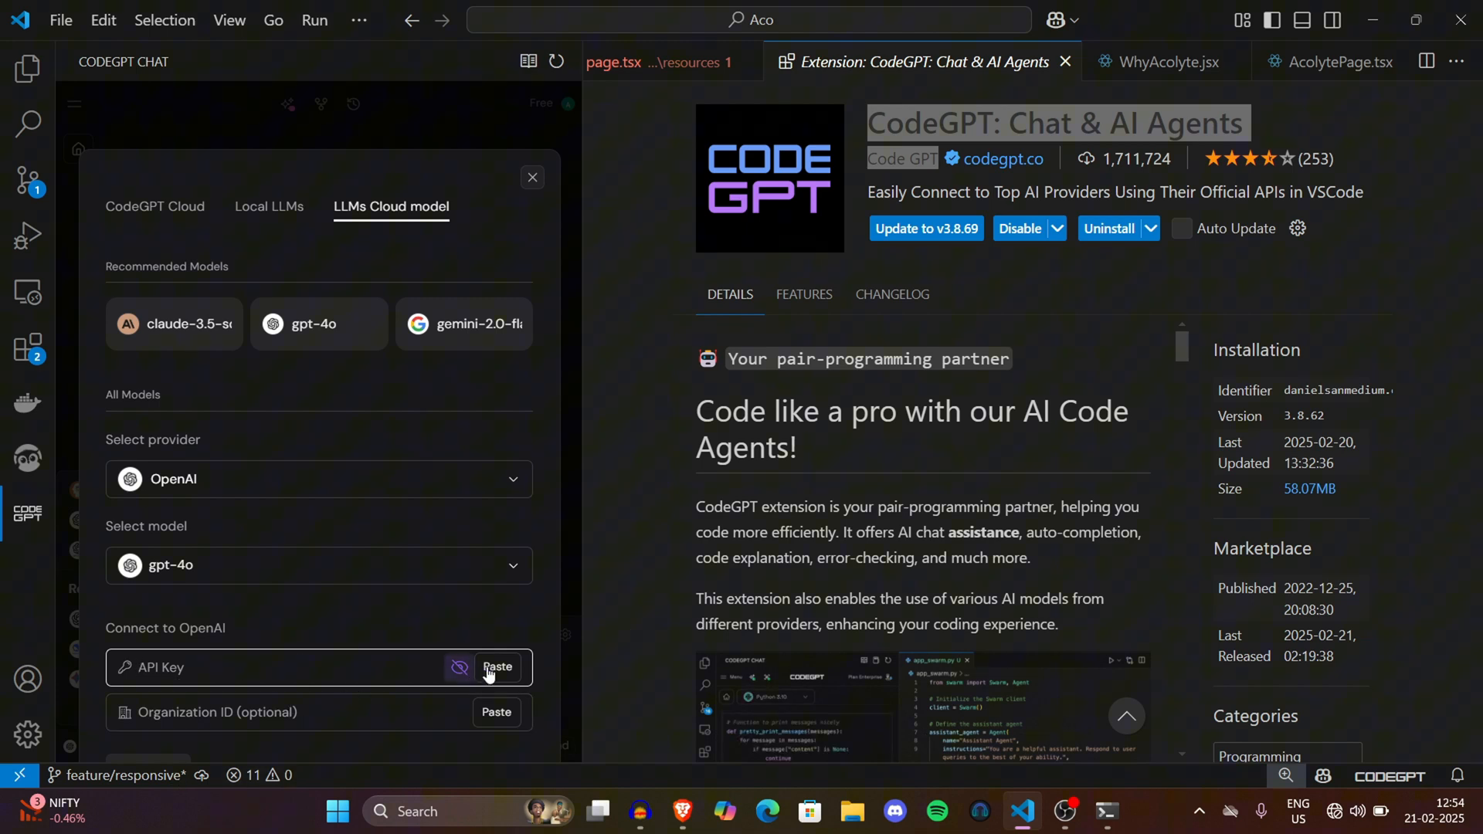
pyautogui.moveTo(255, 117)
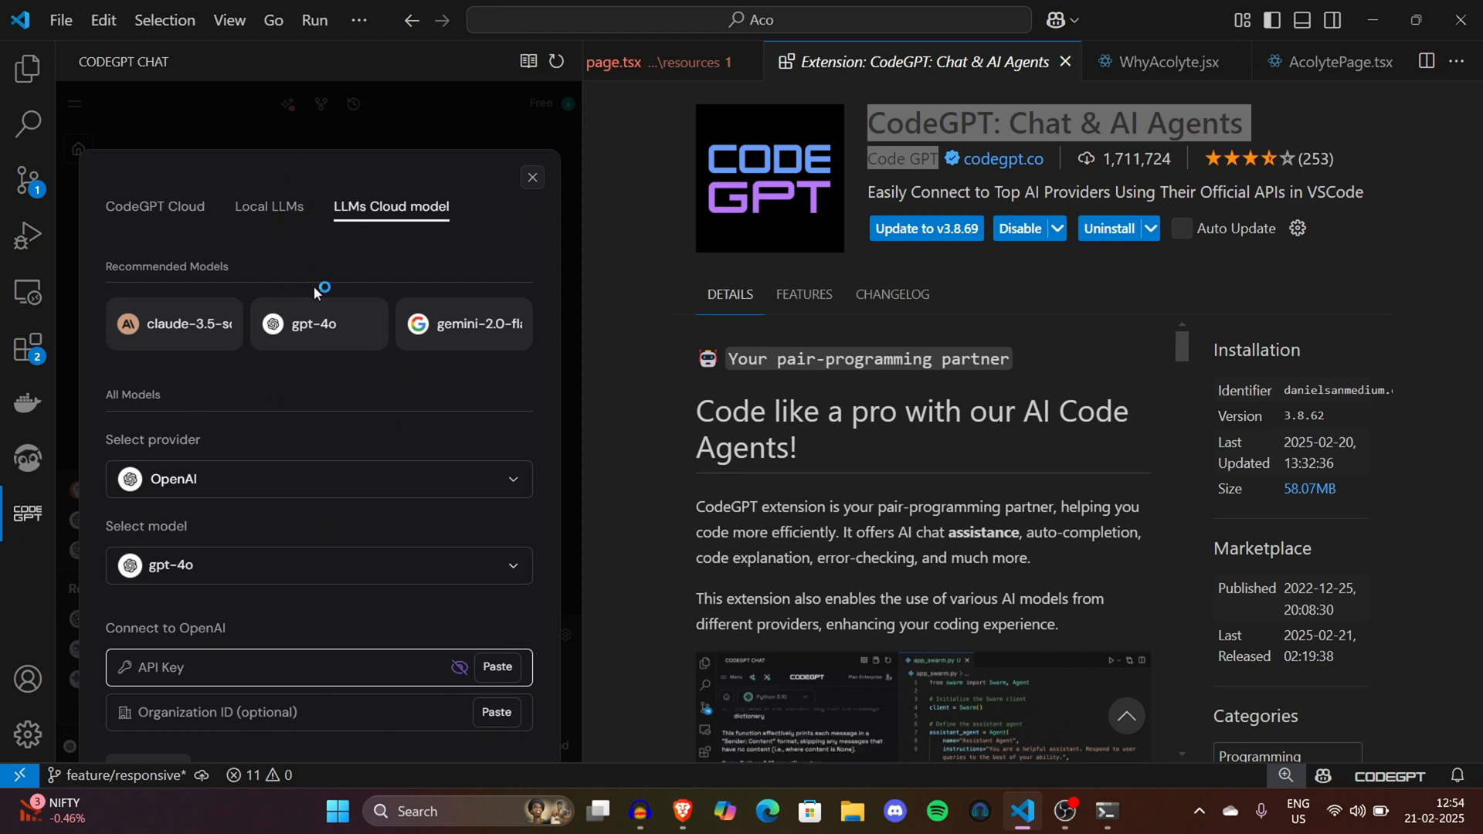
# Step: Select deepseek-r1:1.5b under Installed Models (Ollama) and close the model settings
pyautogui.click(269, 207)
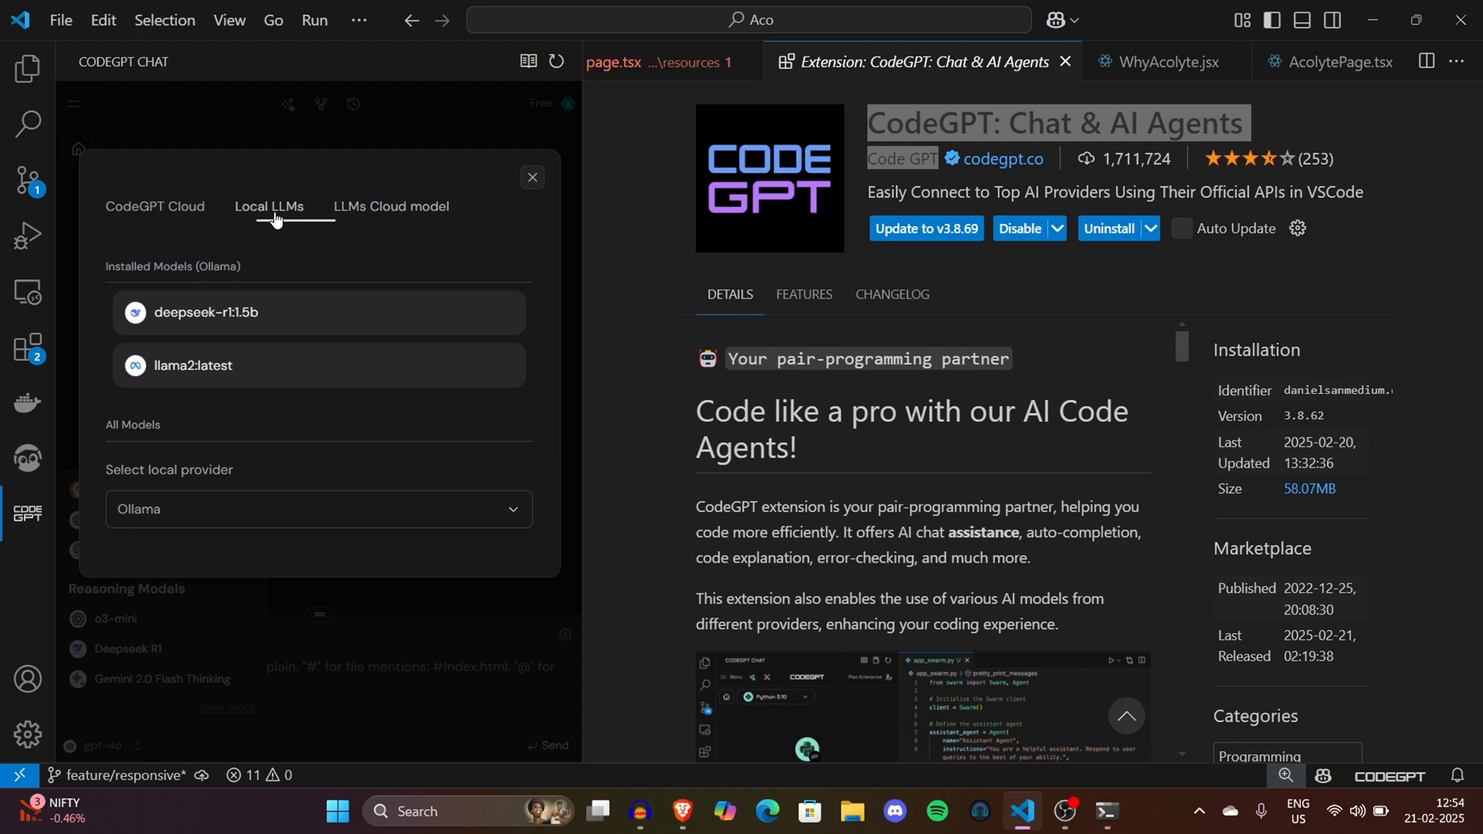
pyautogui.click(269, 206)
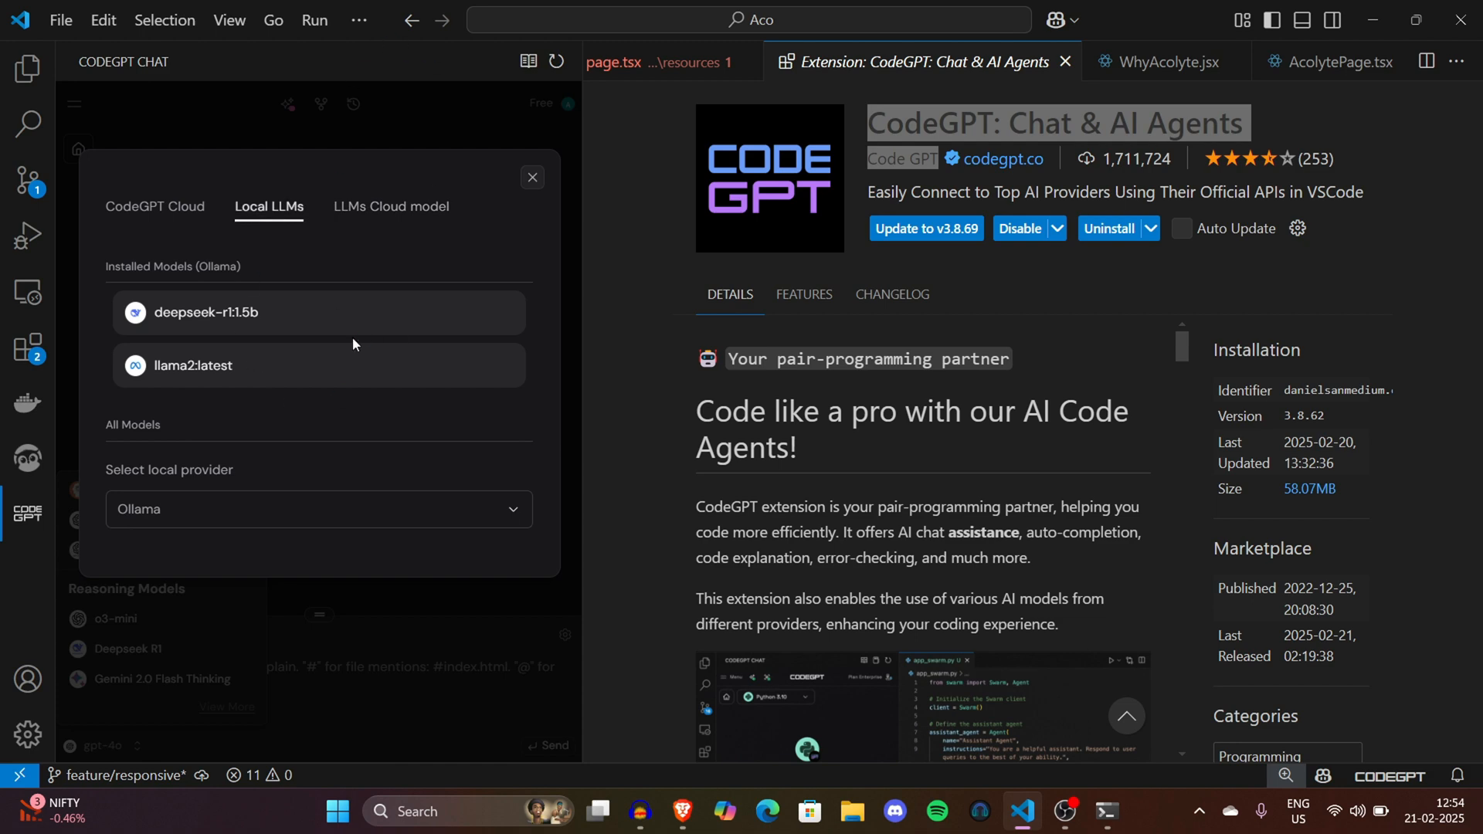
pyautogui.moveTo(468, 176)
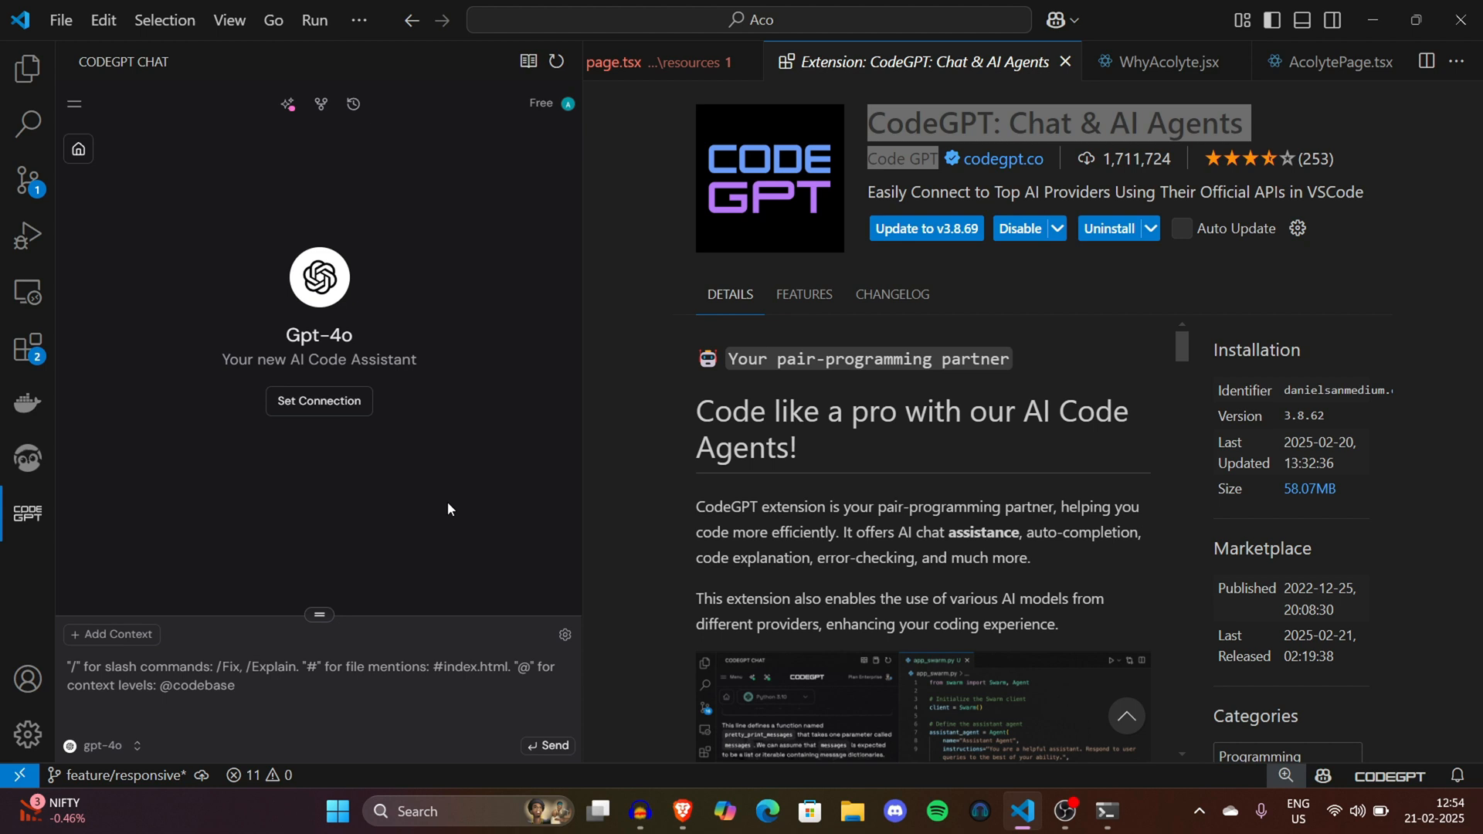
pyautogui.click(103, 746)
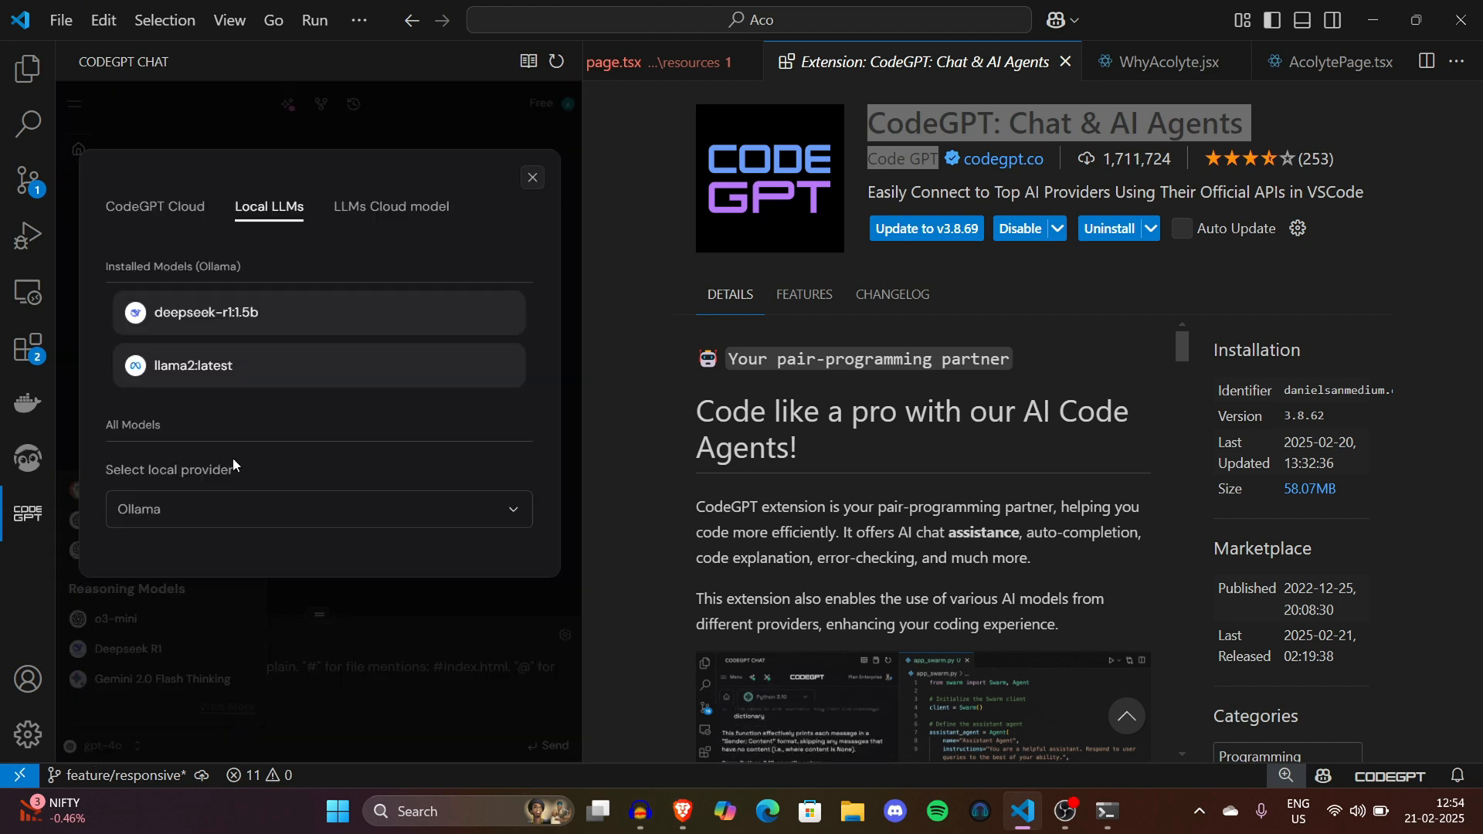
pyautogui.click(319, 509)
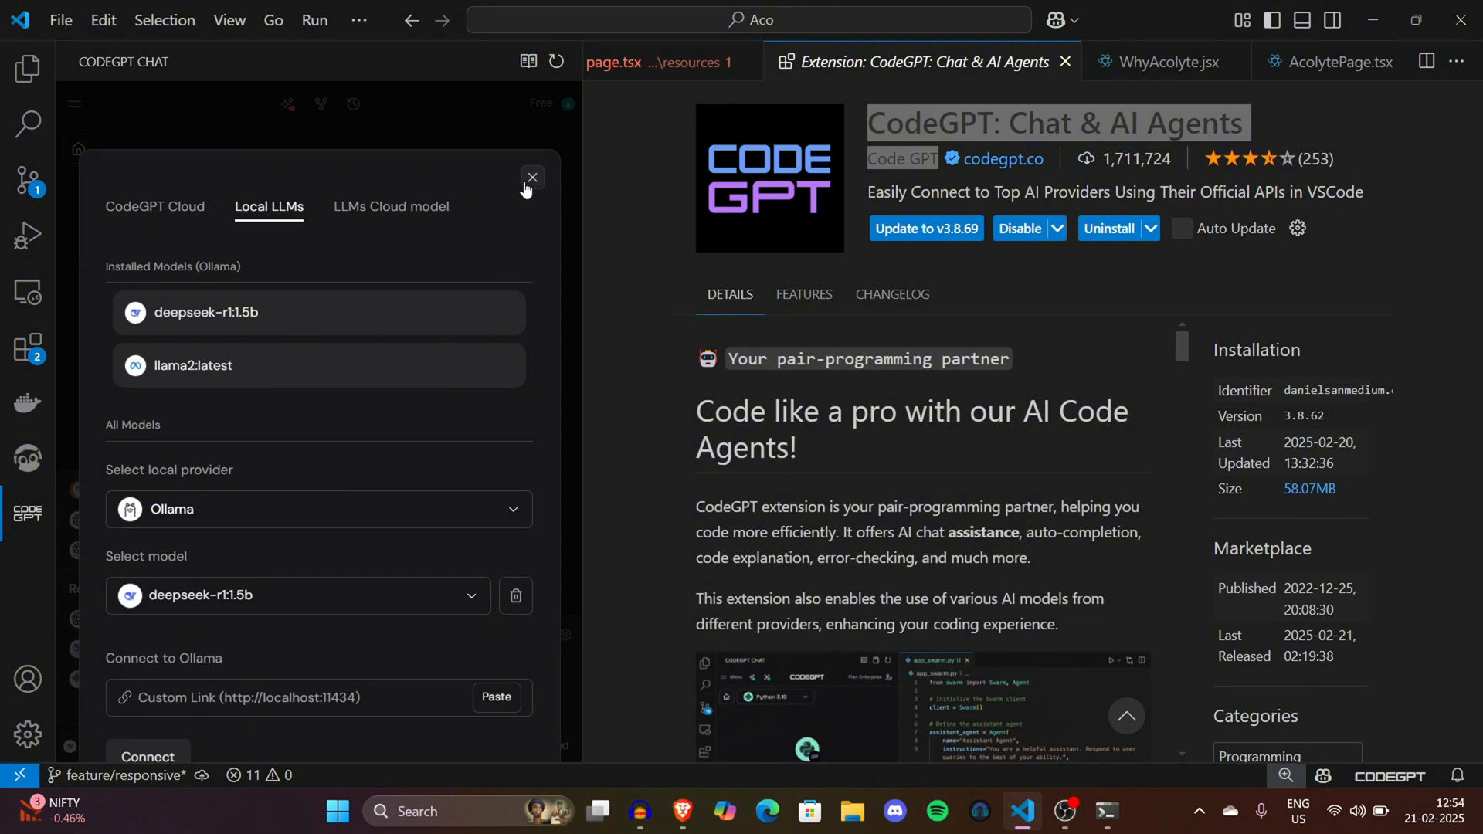
pyautogui.click(532, 178)
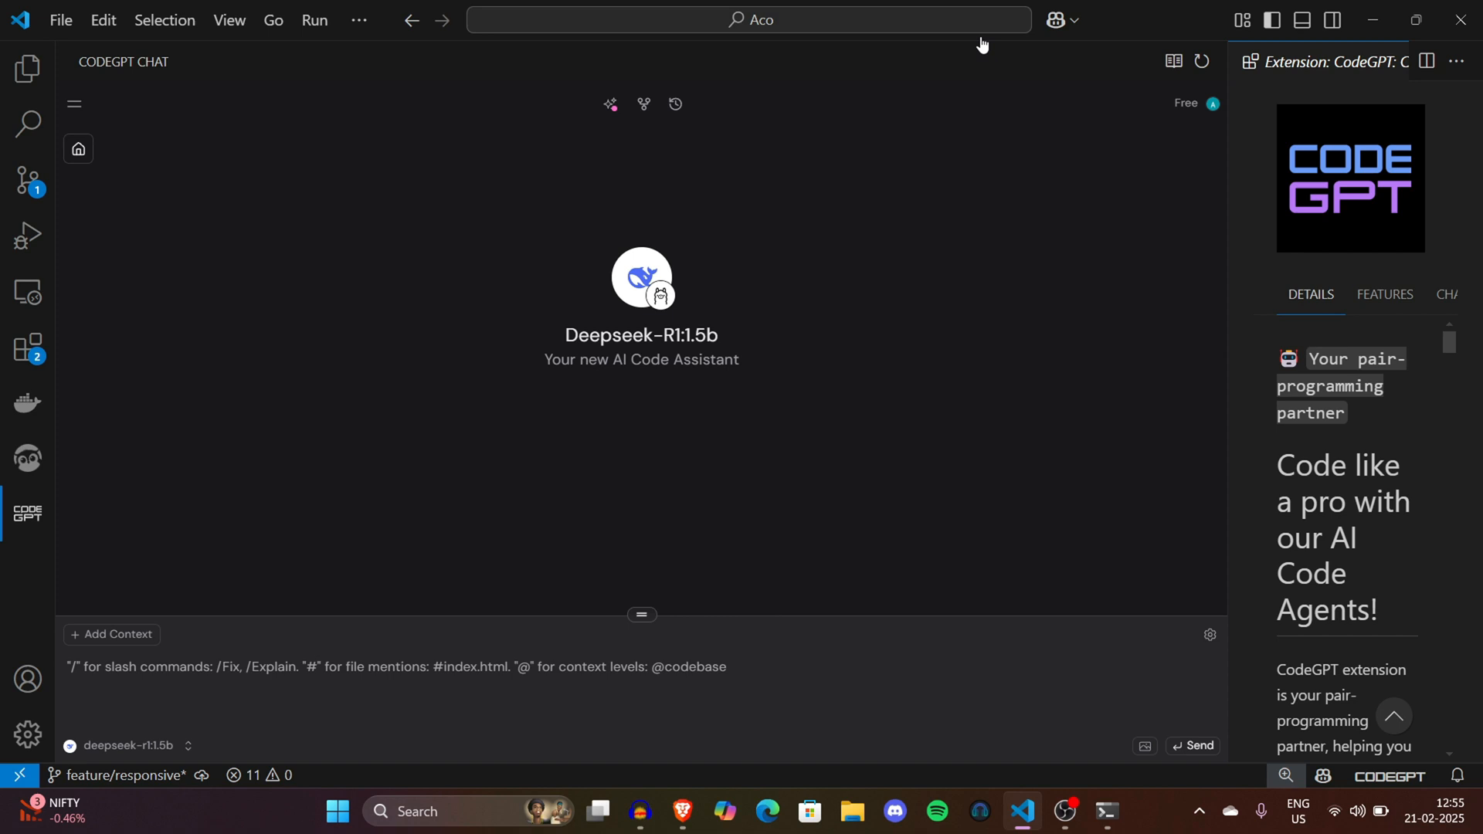
pyautogui.moveTo(991, 175)
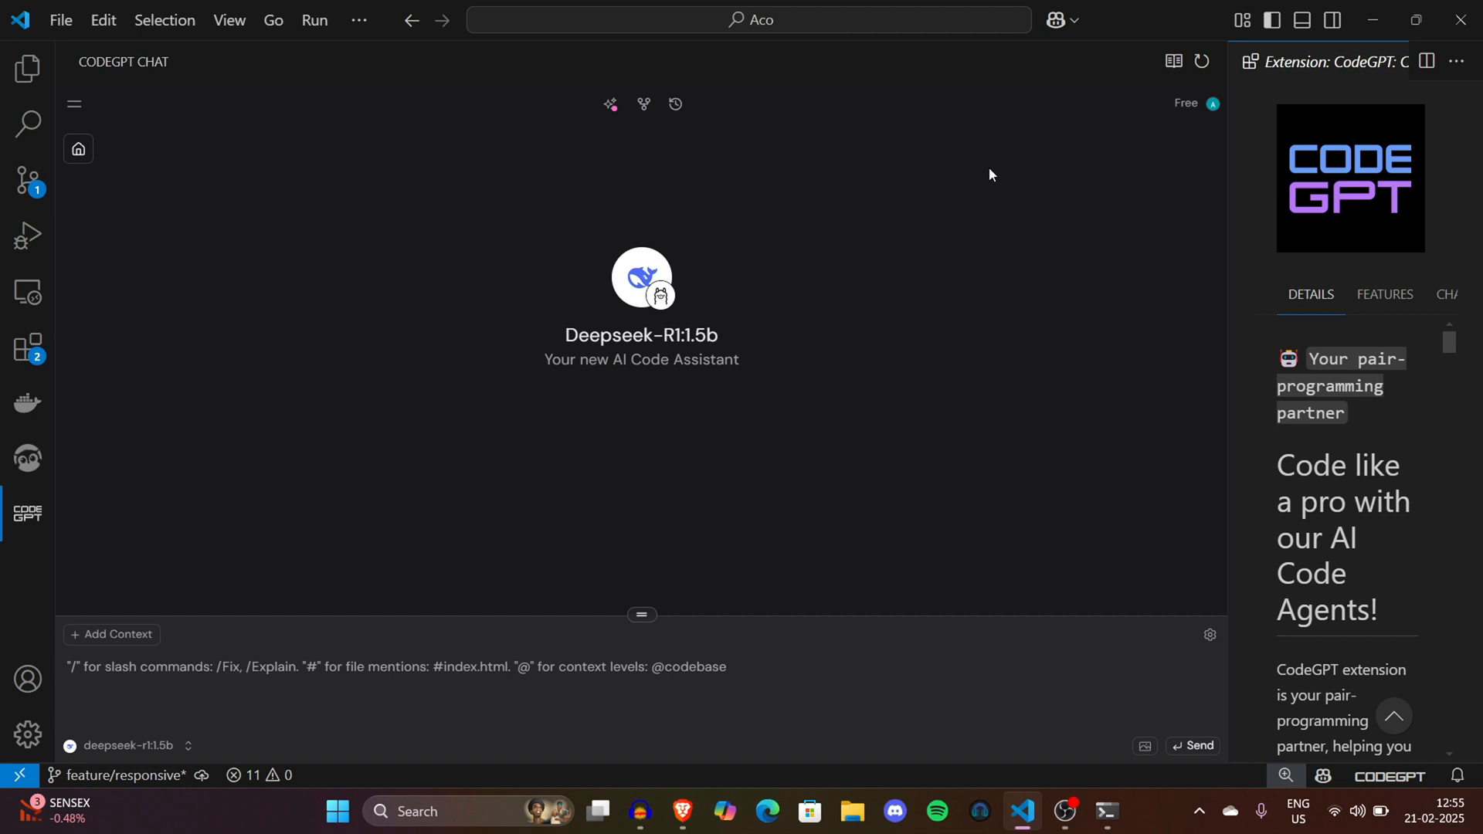
pyautogui.moveTo(610, 104)
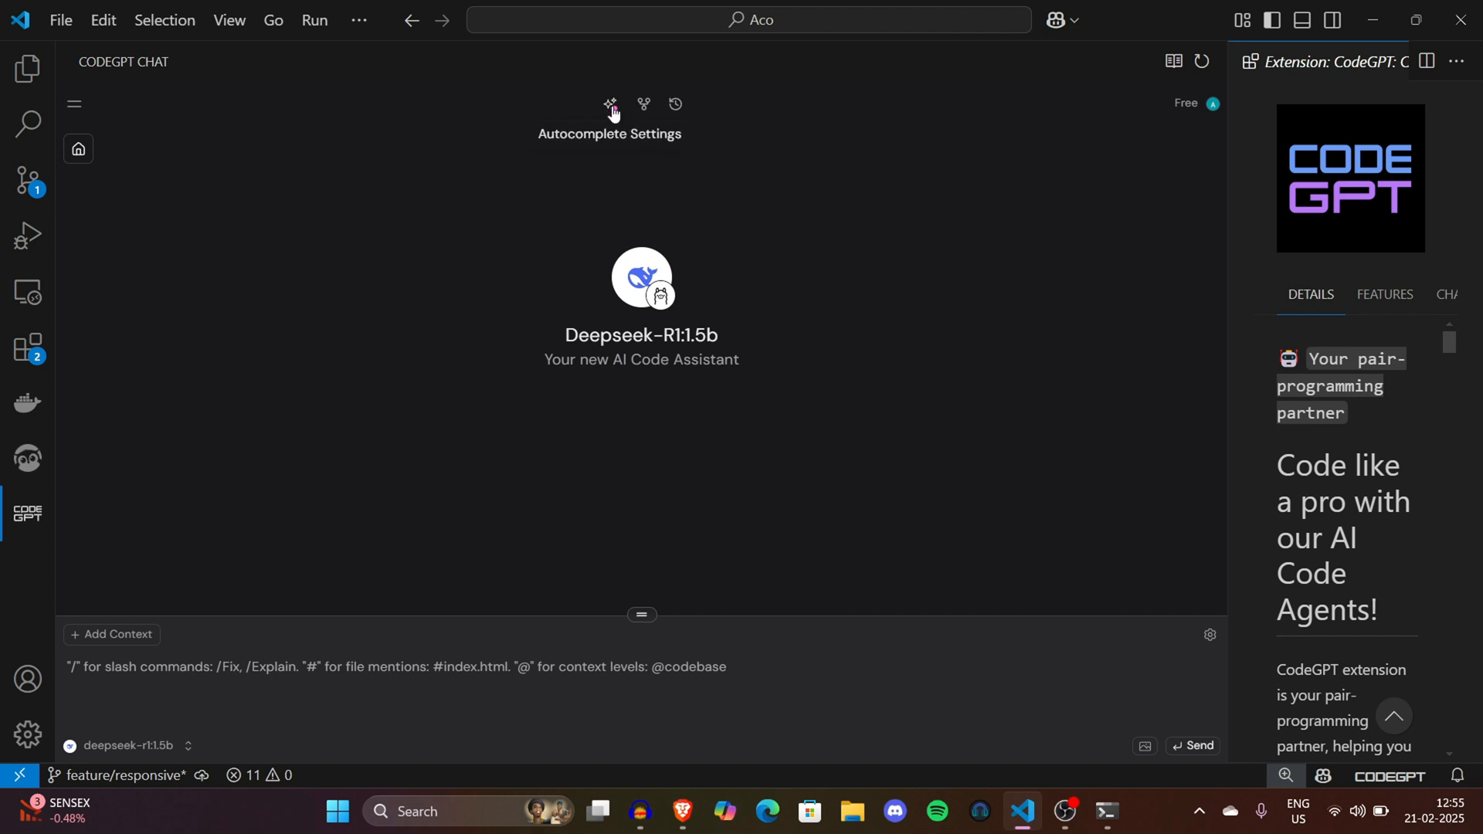
pyautogui.click(609, 105)
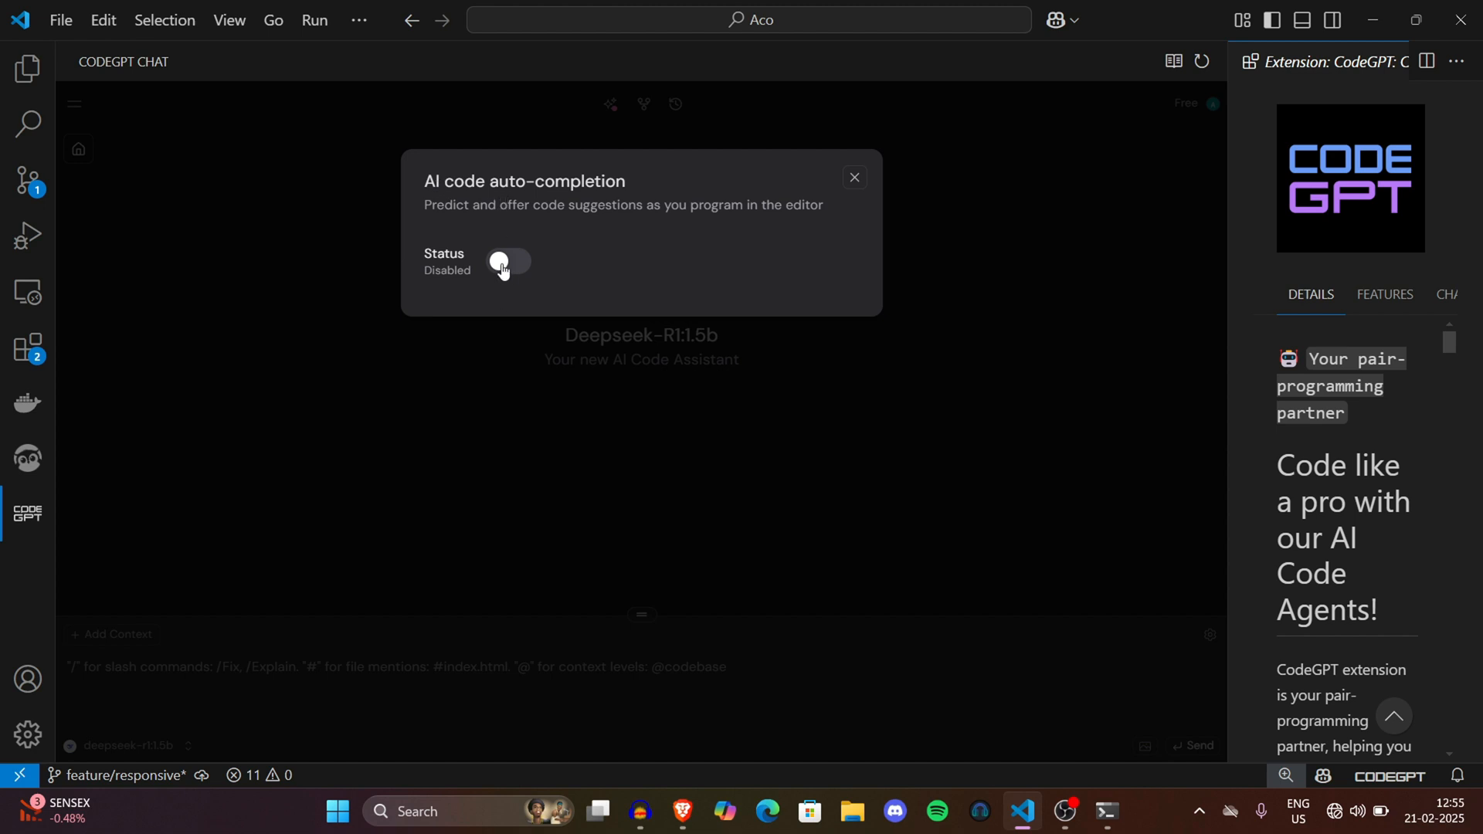
pyautogui.click(508, 262)
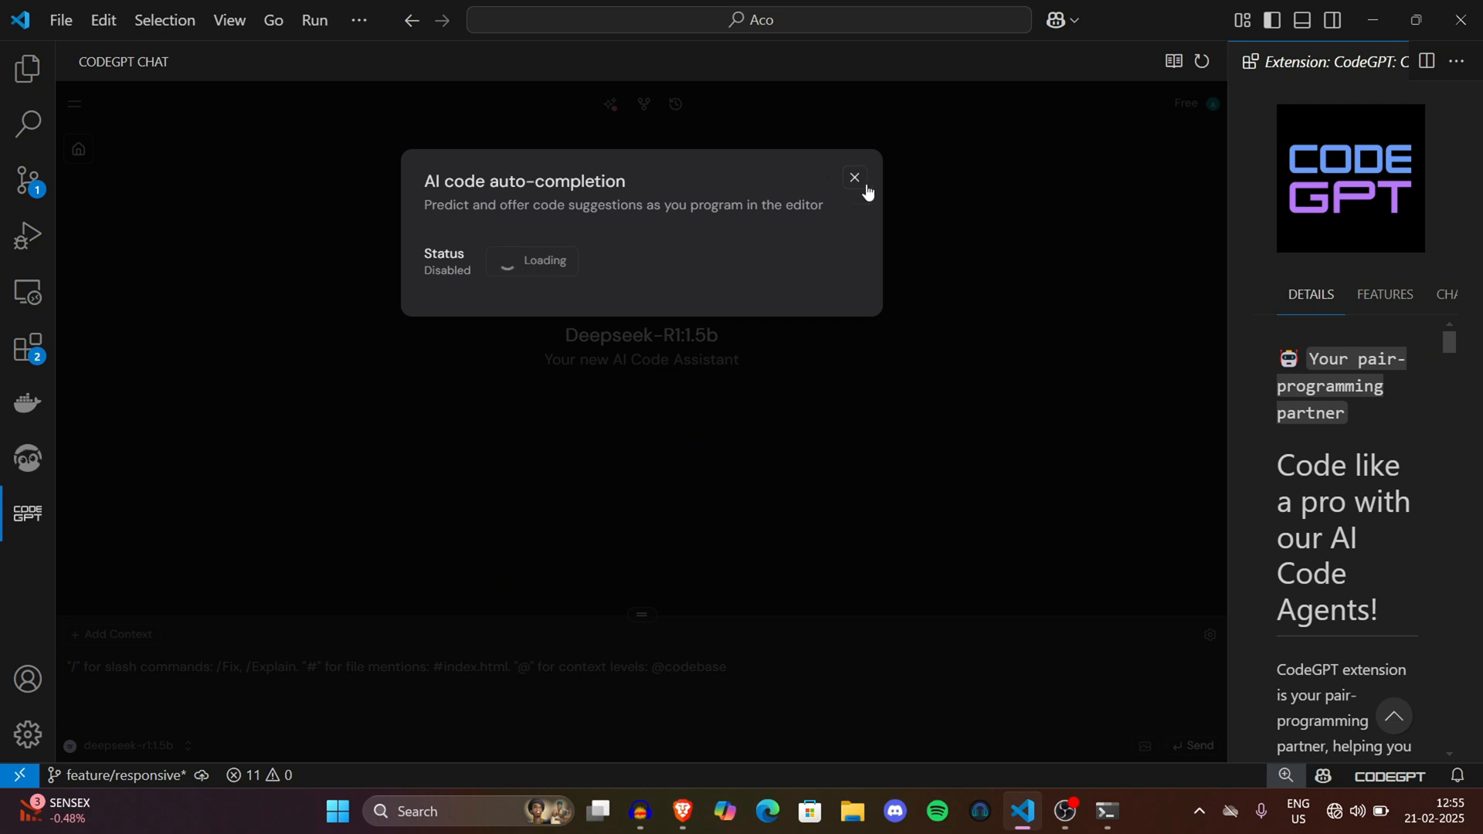
pyautogui.click(854, 178)
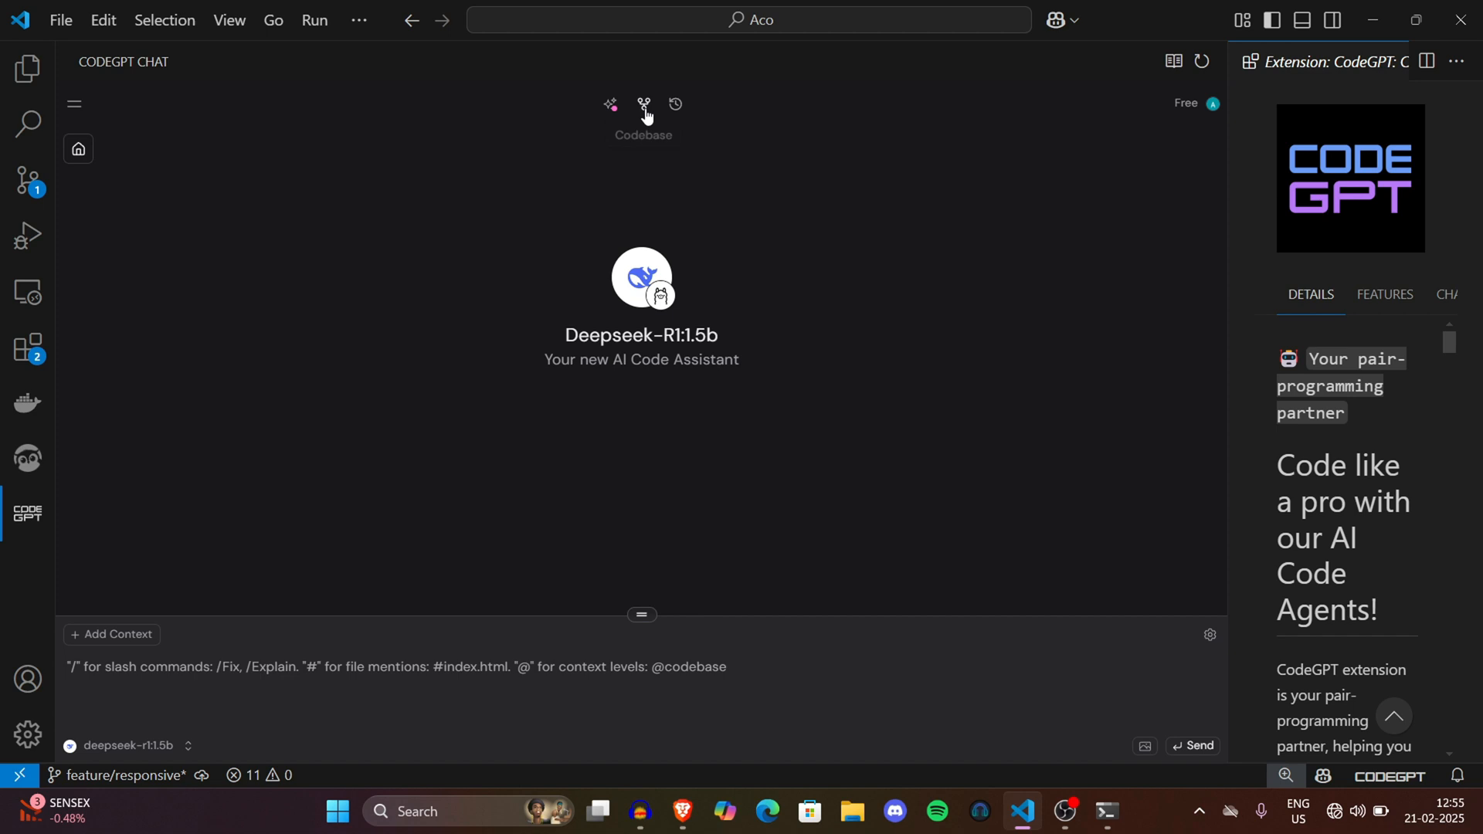
pyautogui.click(644, 104)
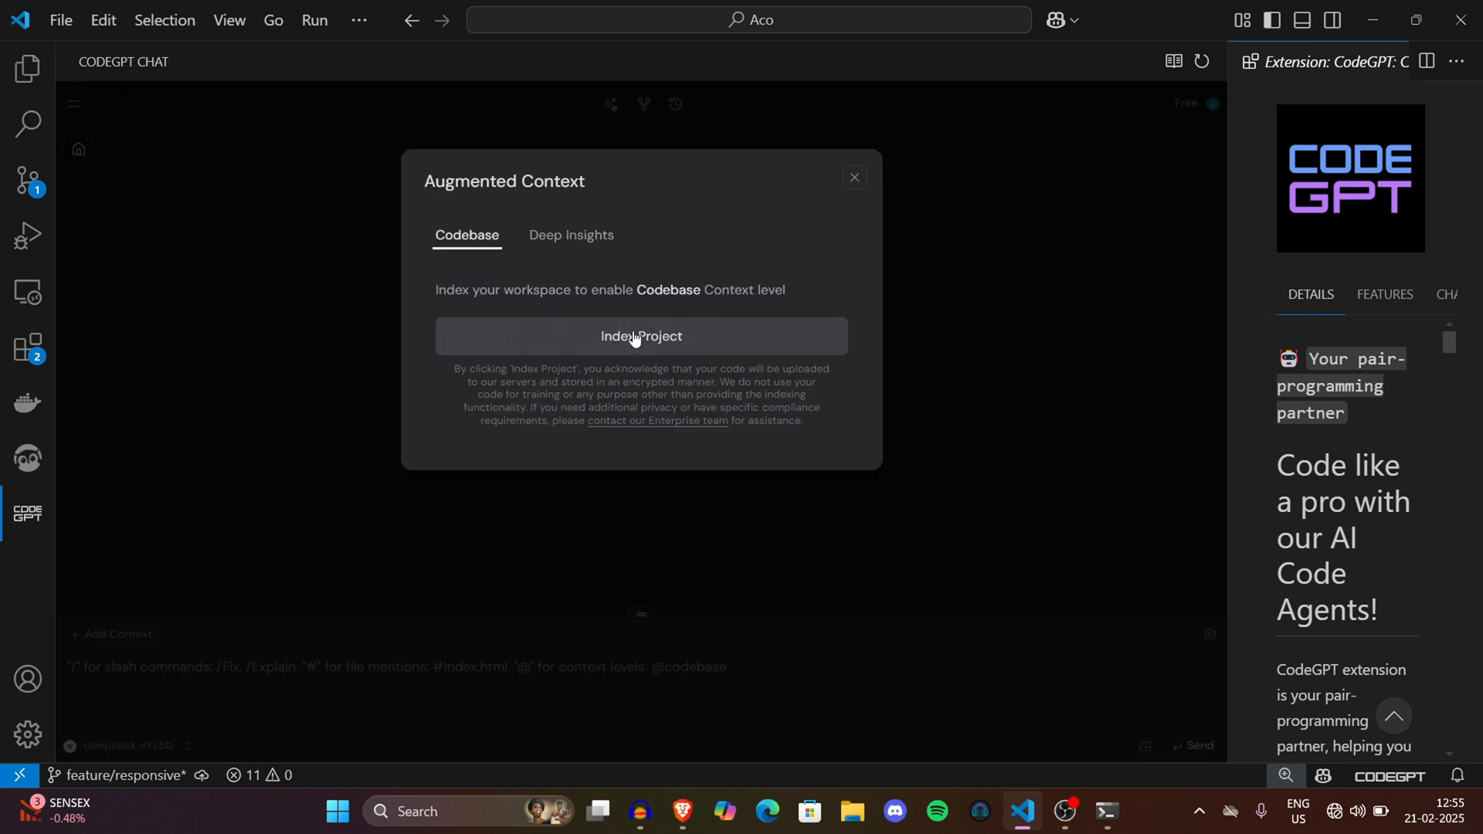
pyautogui.moveTo(729, 346)
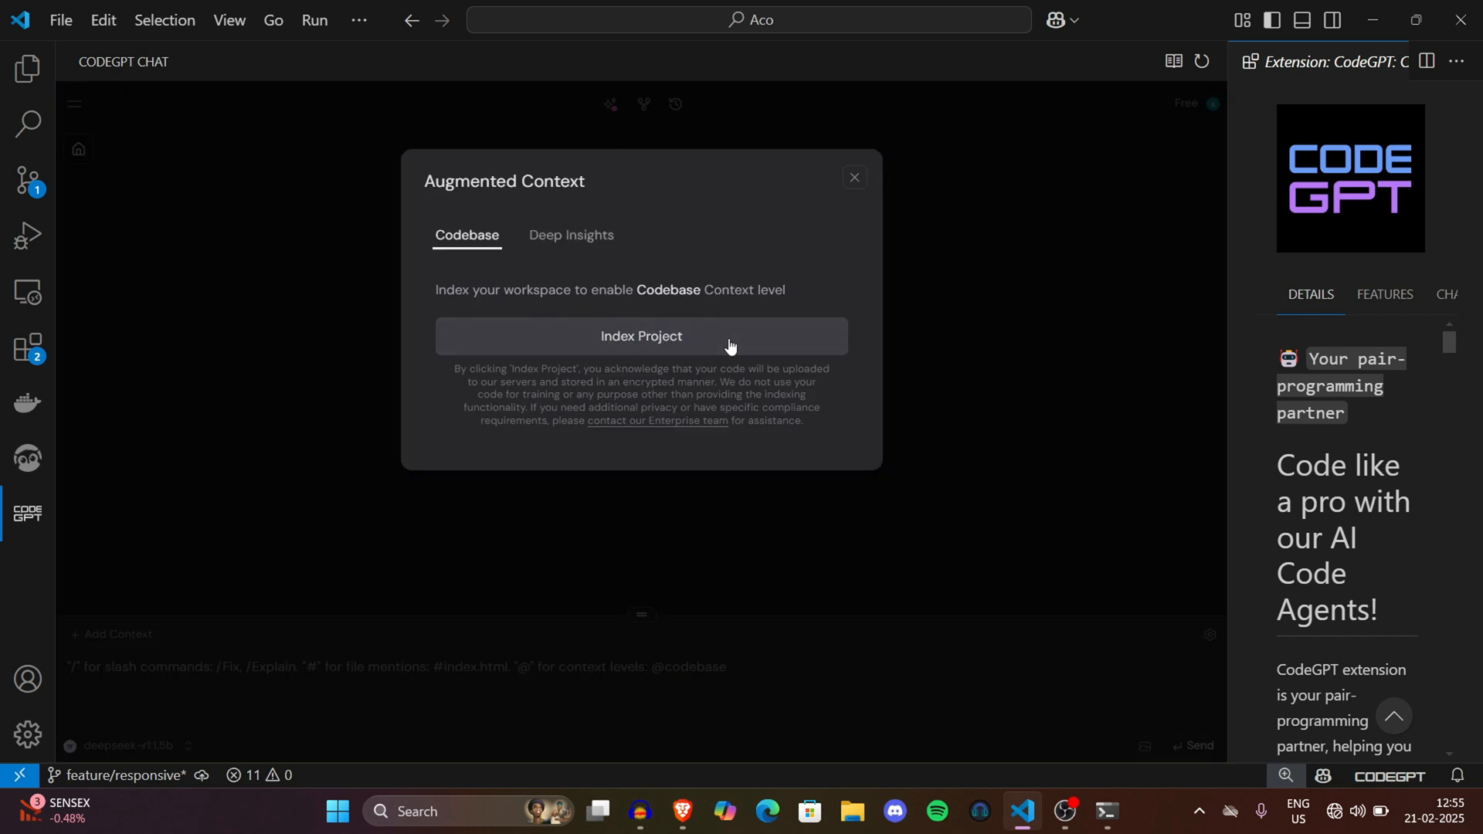
pyautogui.moveTo(858, 170)
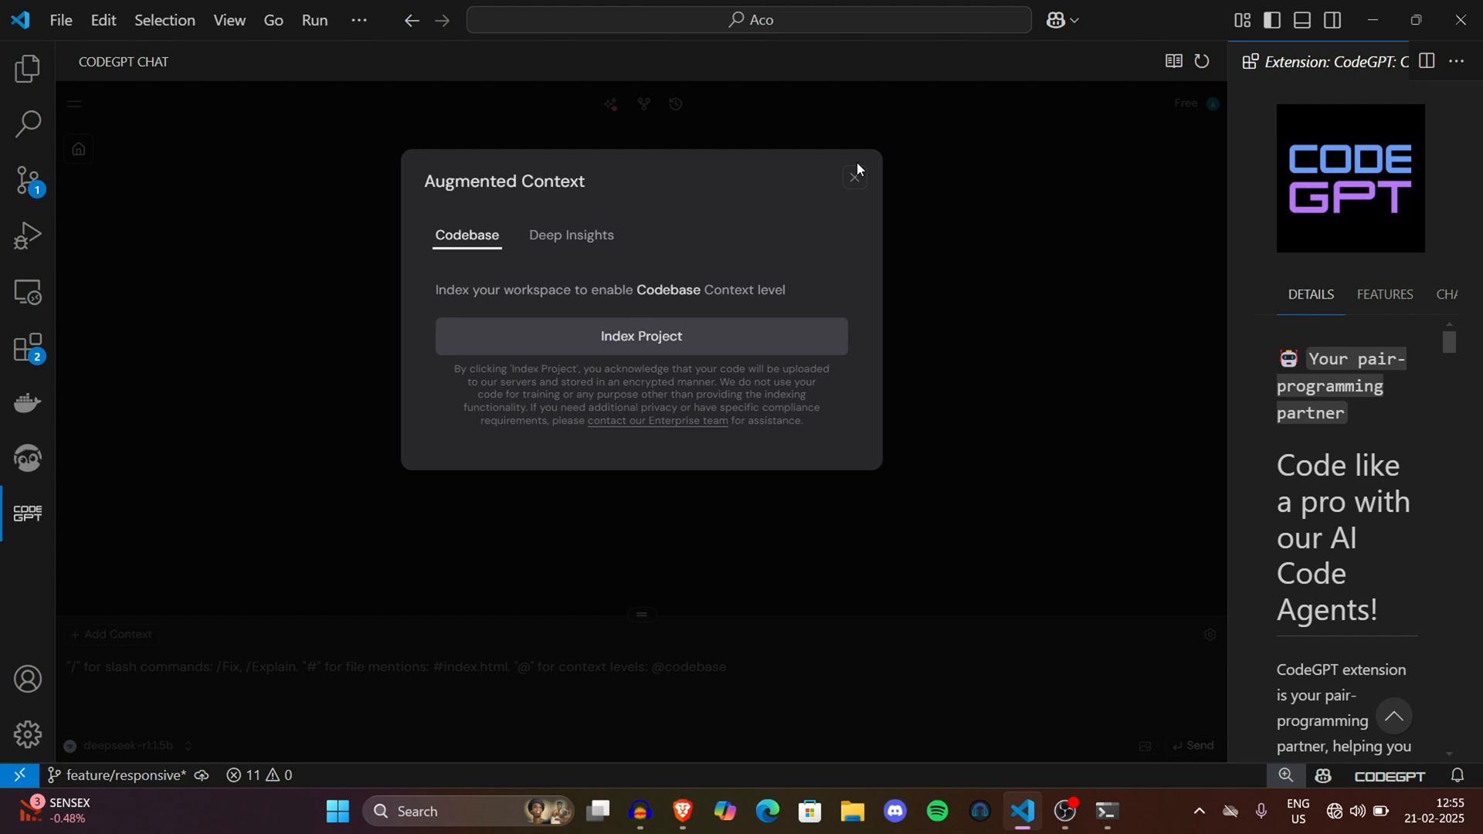
pyautogui.click(854, 177)
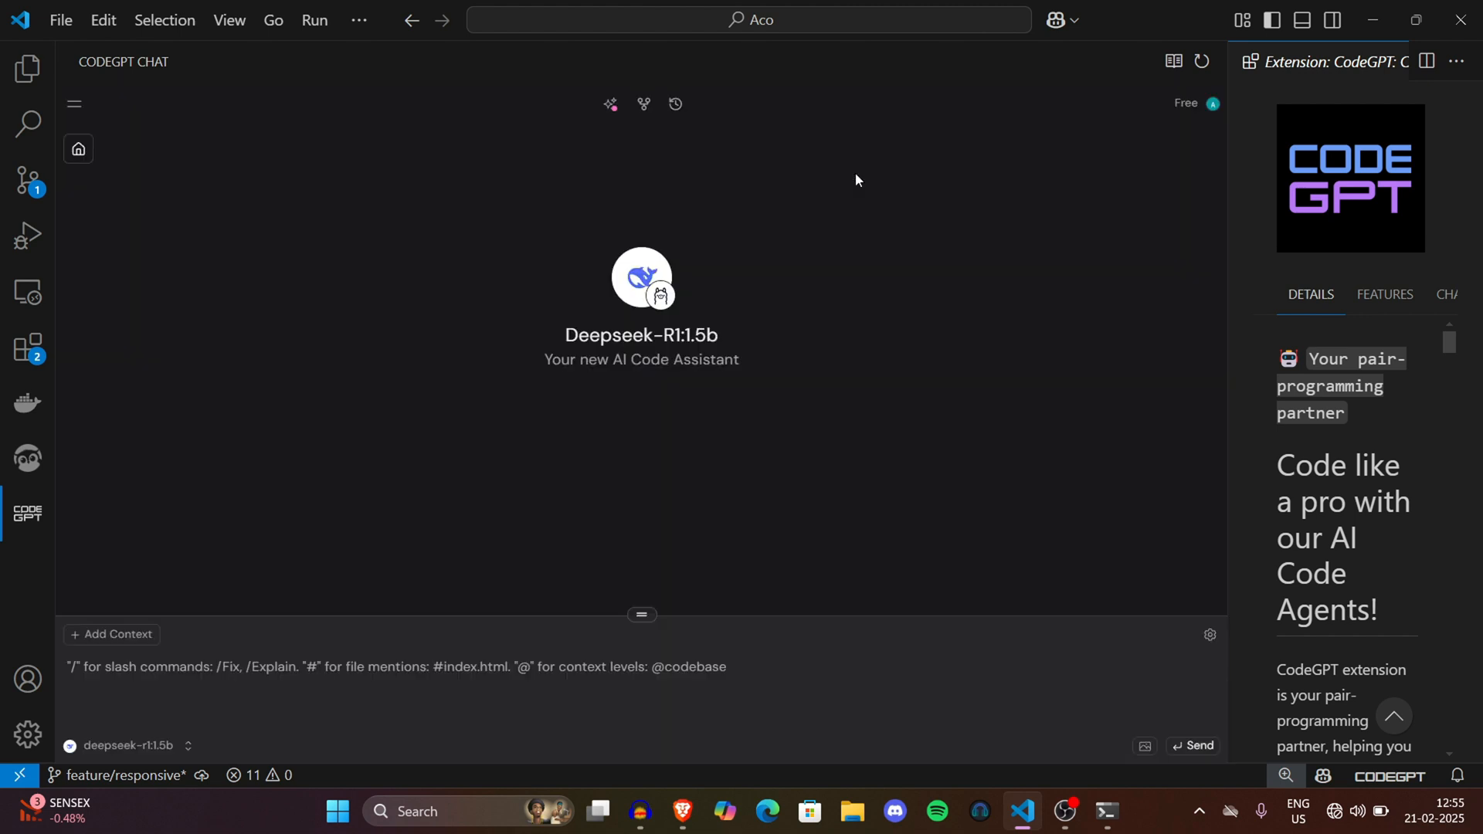
# Step: Open CodeGPT's Chat History, listing the chats 'New Chat' and 'hey'
pyautogui.click(675, 105)
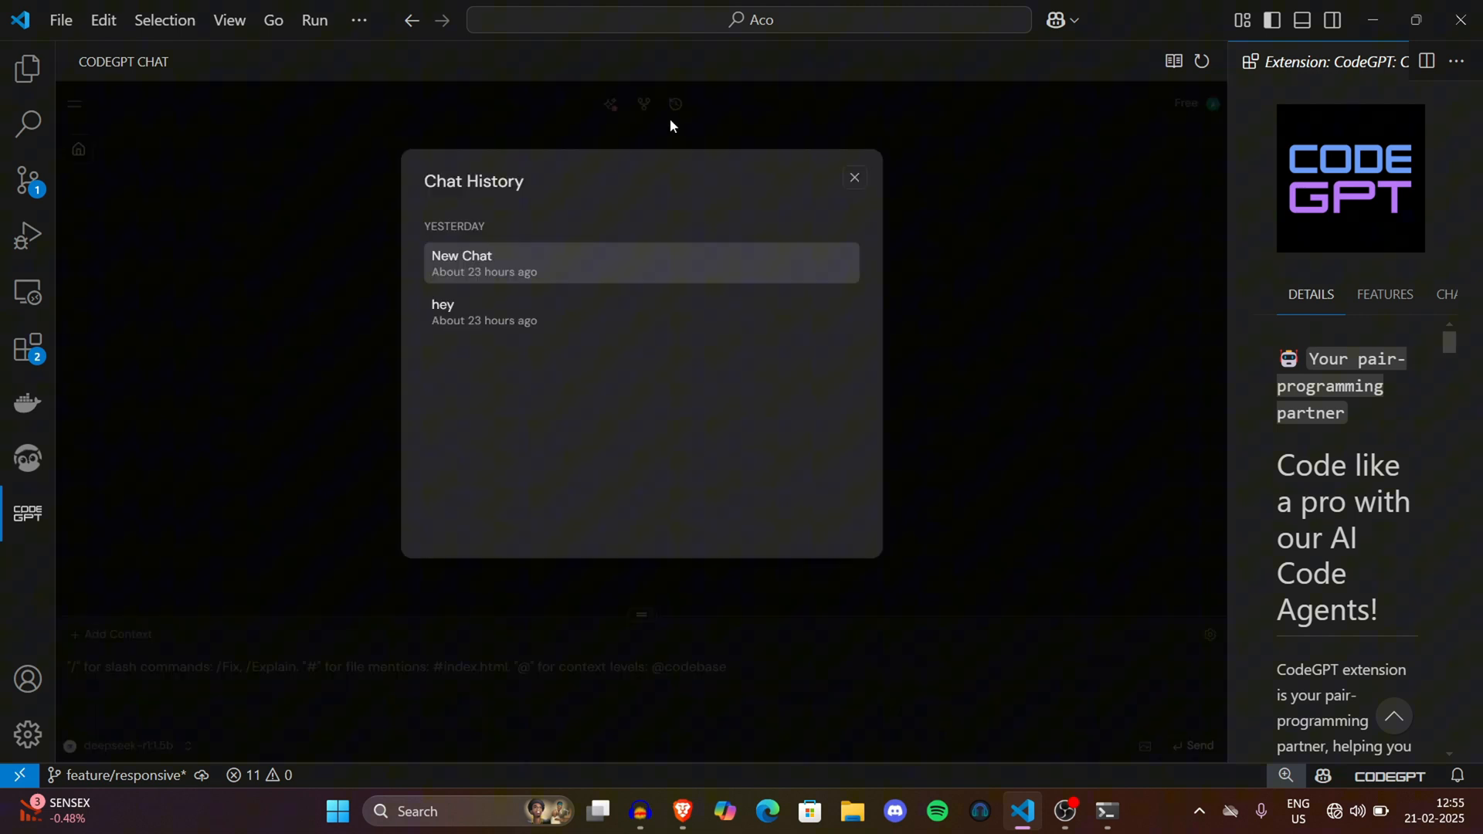
pyautogui.moveTo(442, 338)
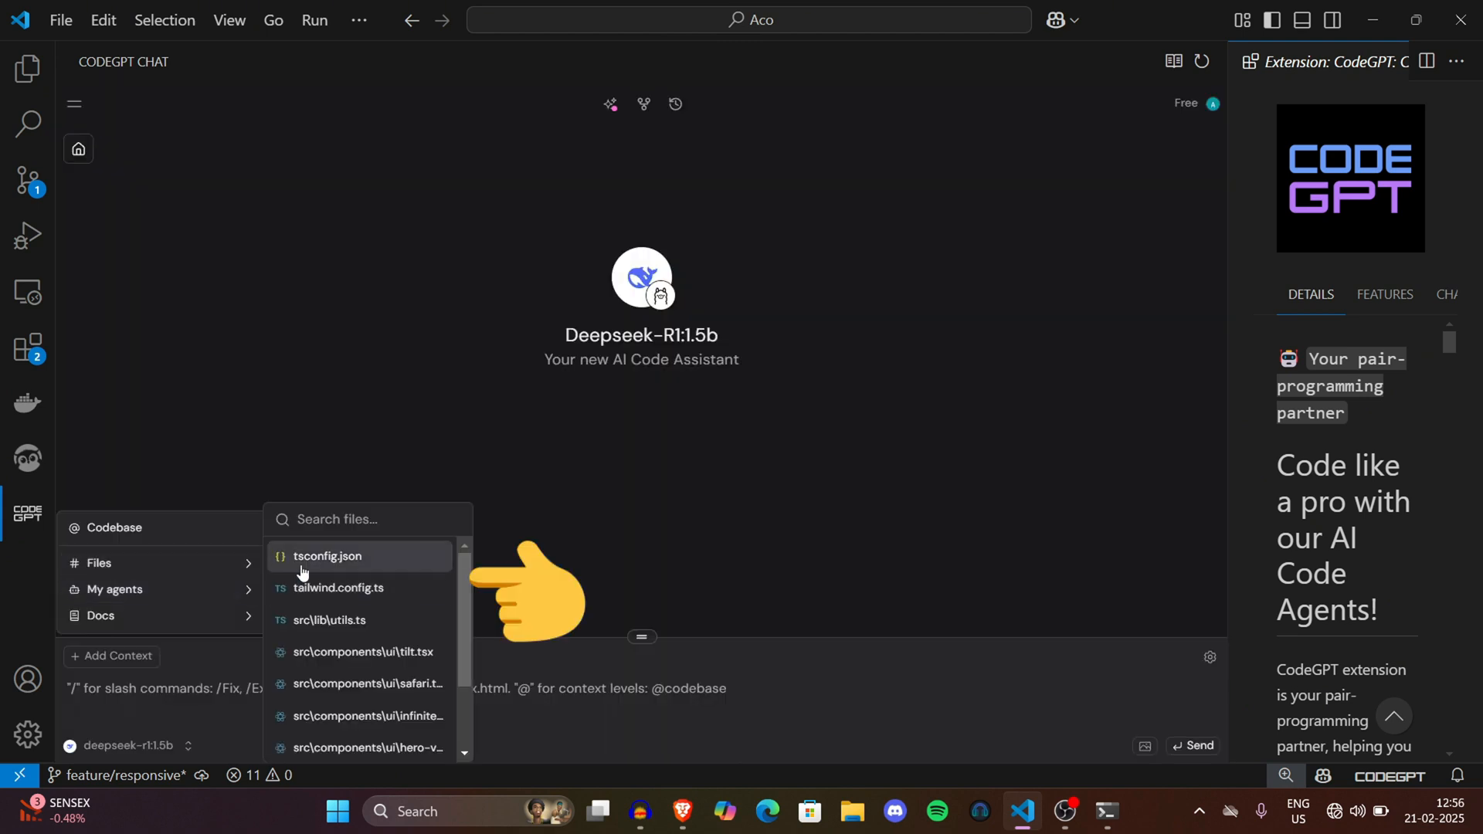
pyautogui.moveTo(395, 579)
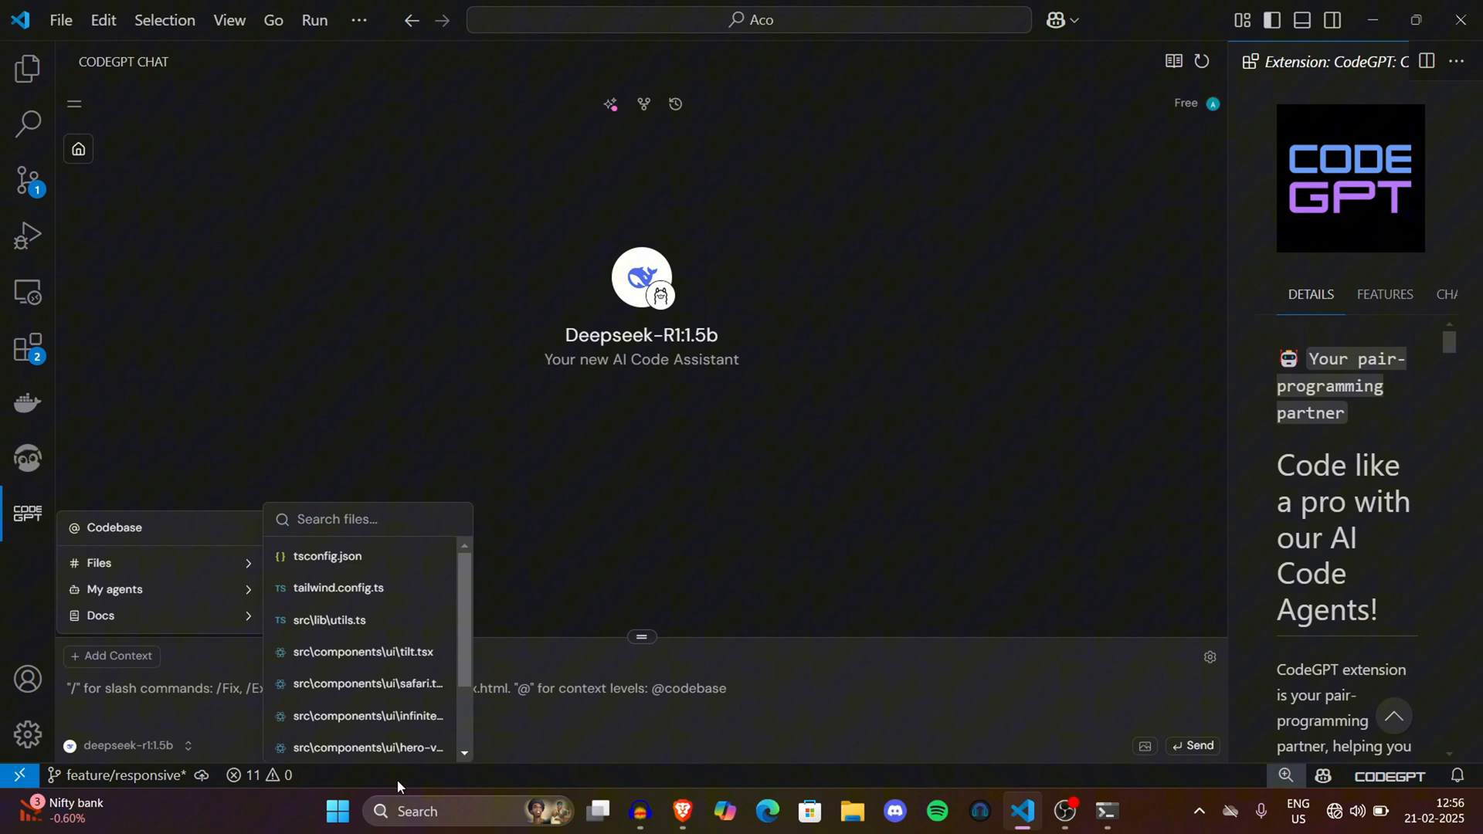
# Step: Dismiss the context list, type / and browse the Explain, Fix, Refactor and Debug shortcuts
pyautogui.click(198, 696)
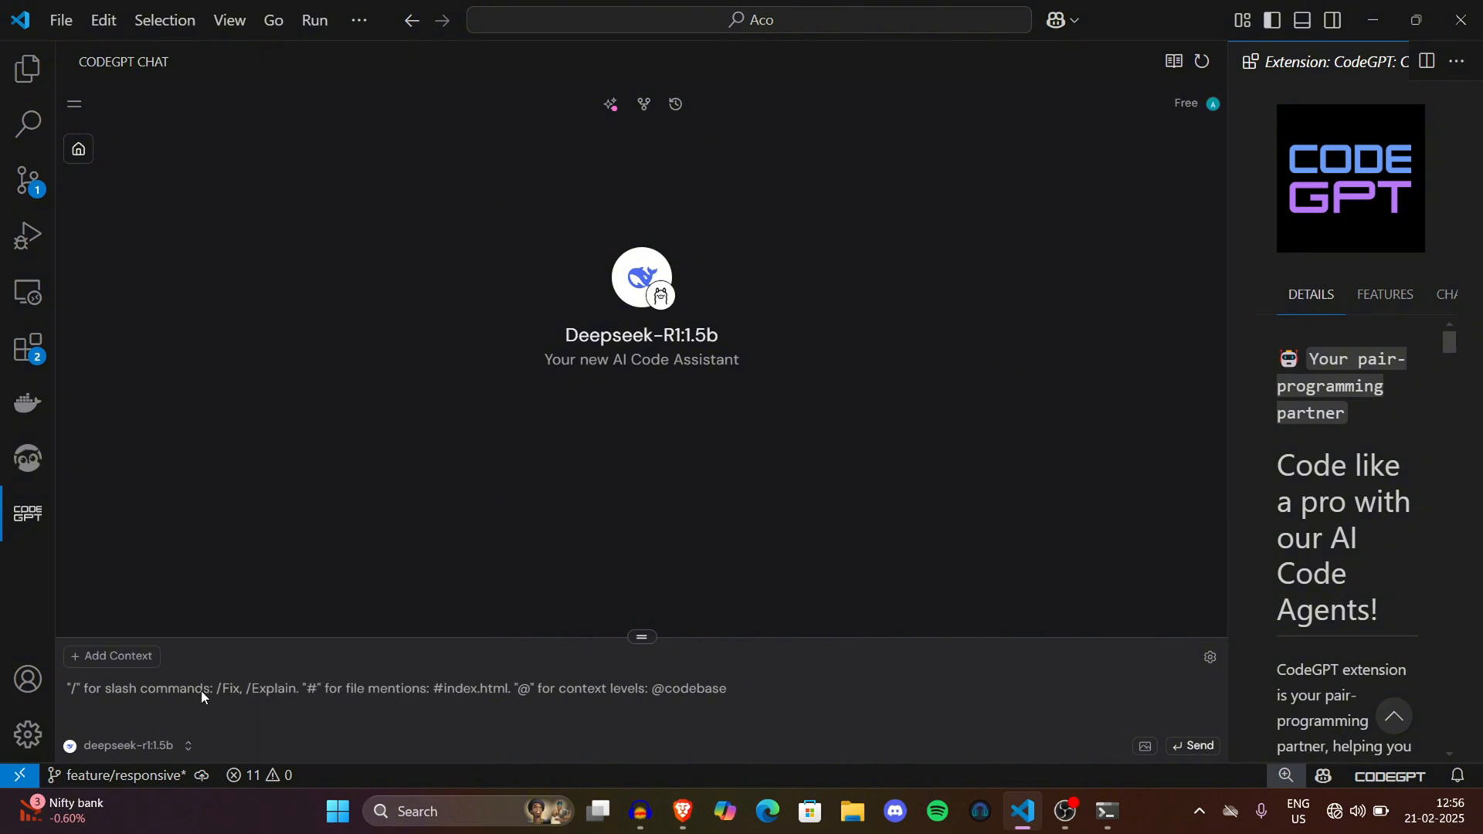
pyautogui.write('/')
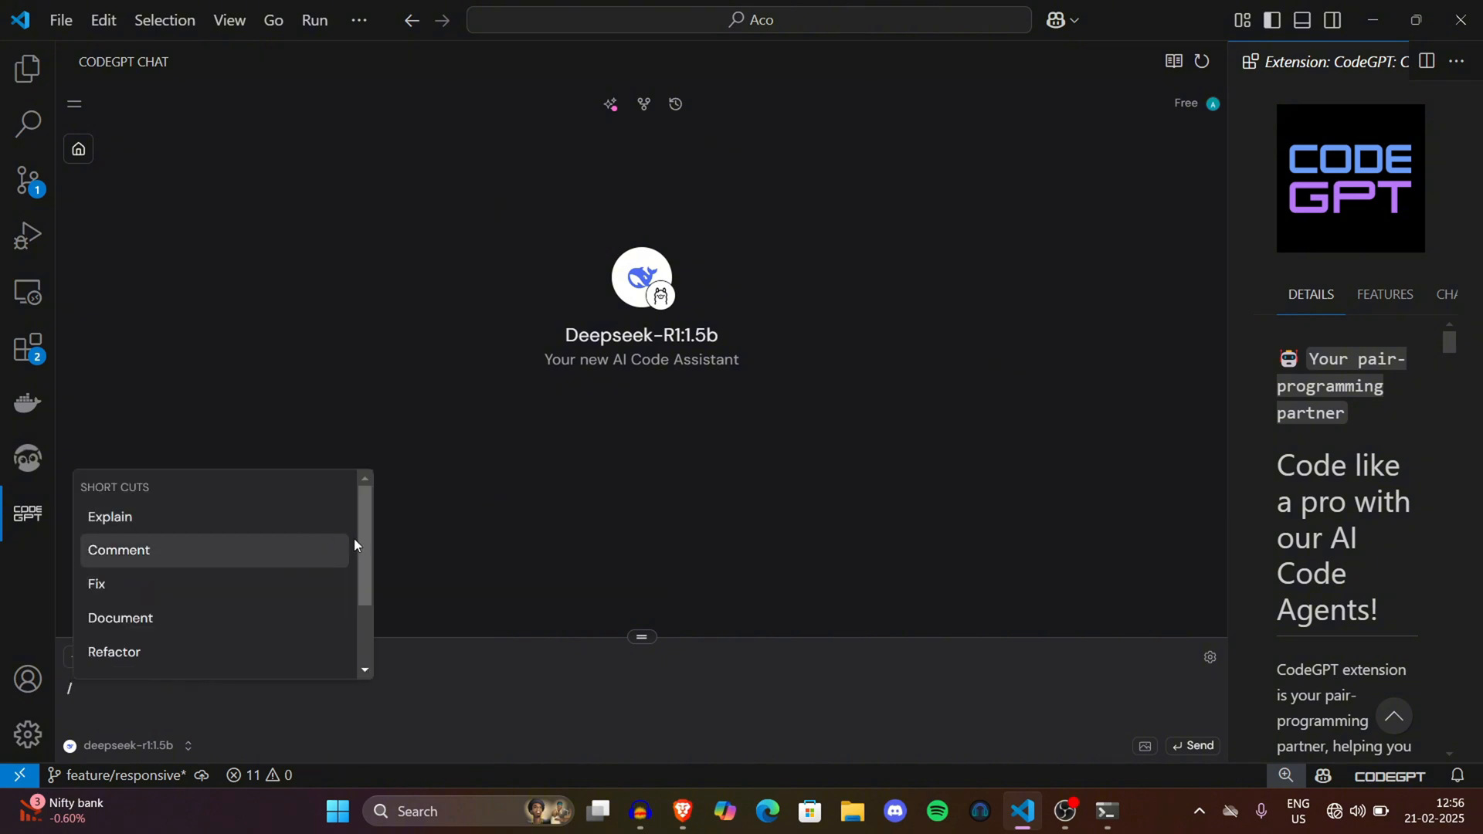
pyautogui.scroll(-3)
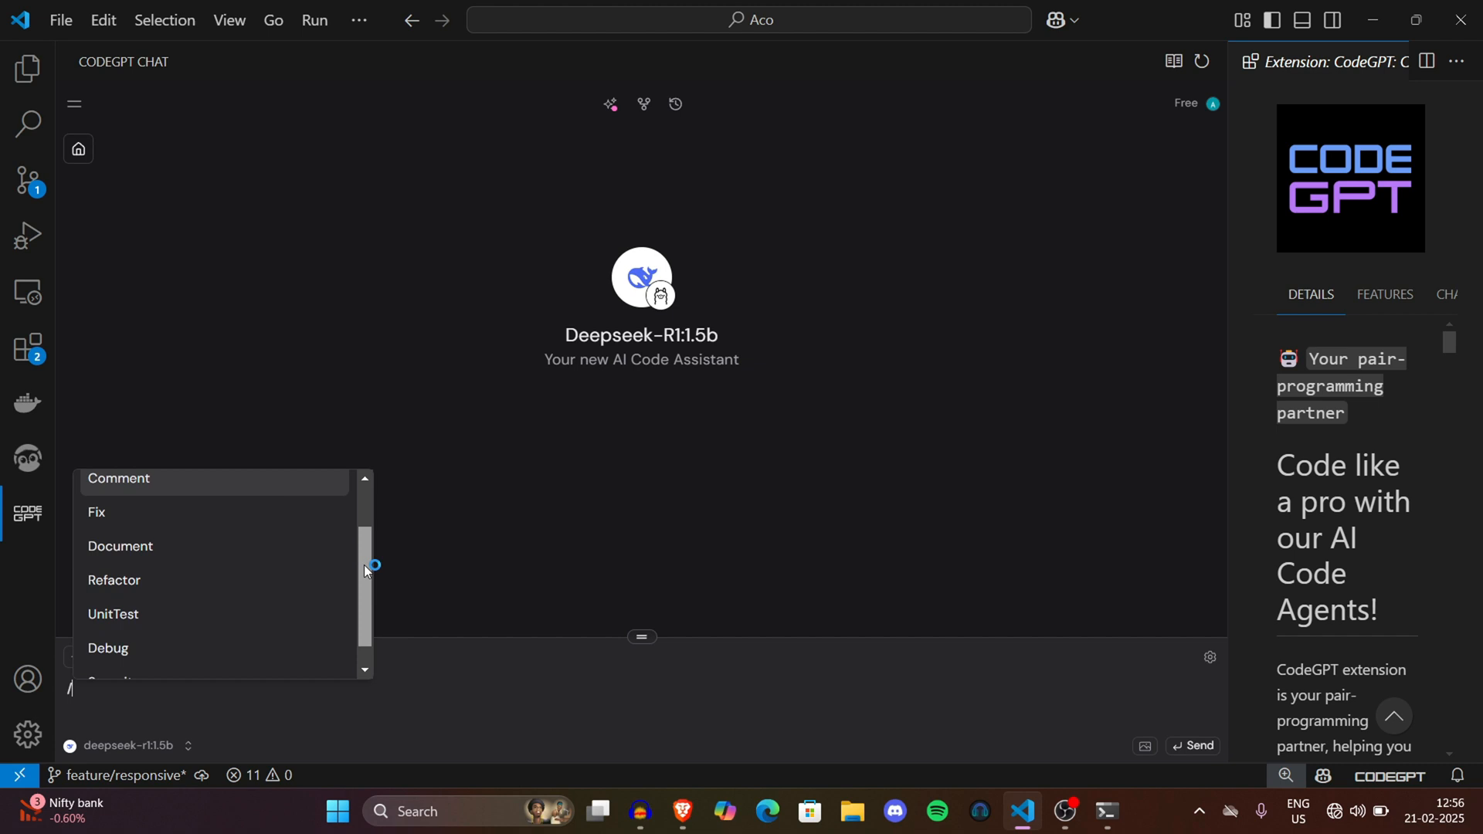
pyautogui.scroll(-3)
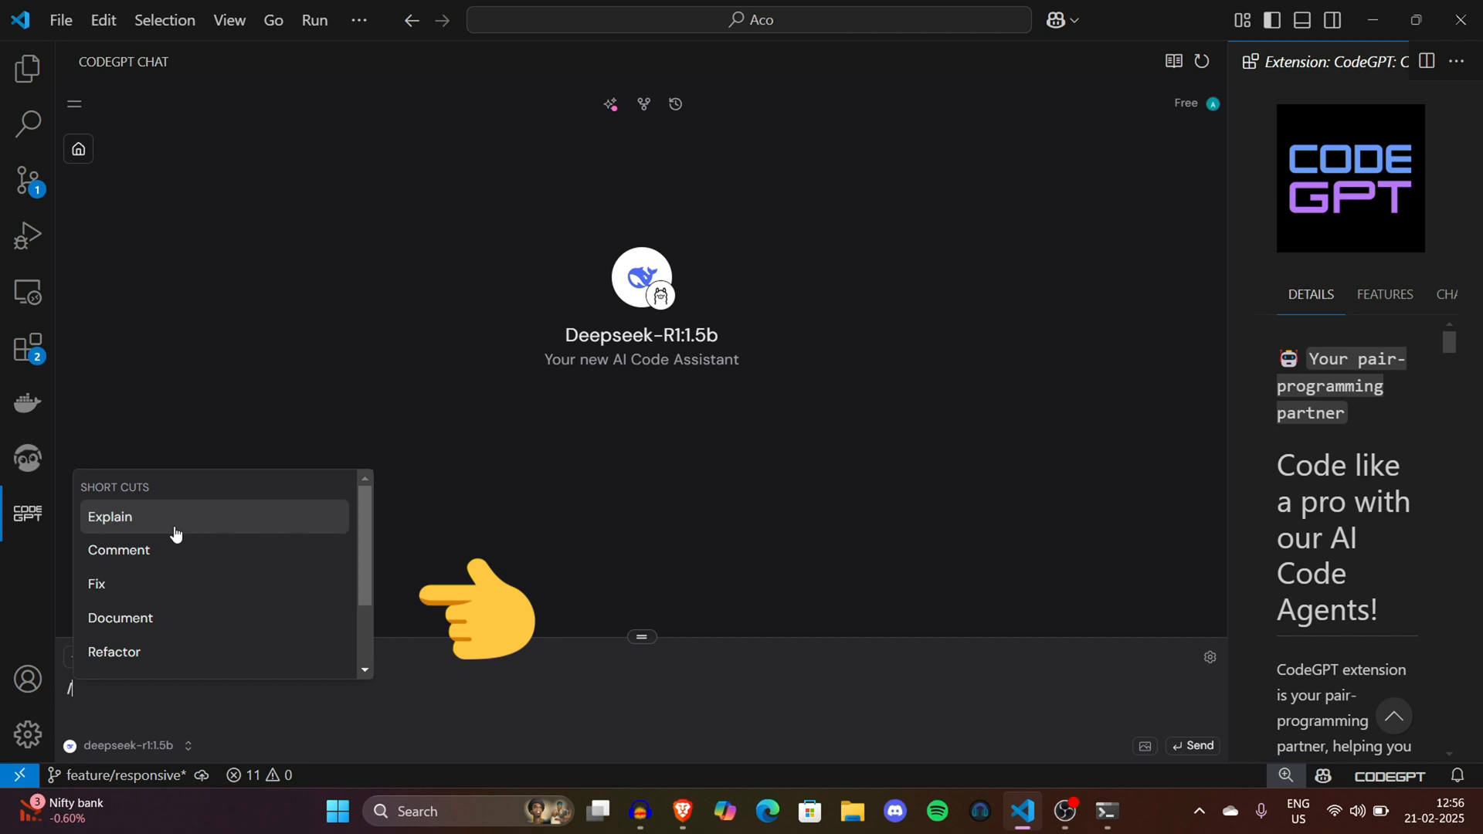
pyautogui.moveTo(261, 506)
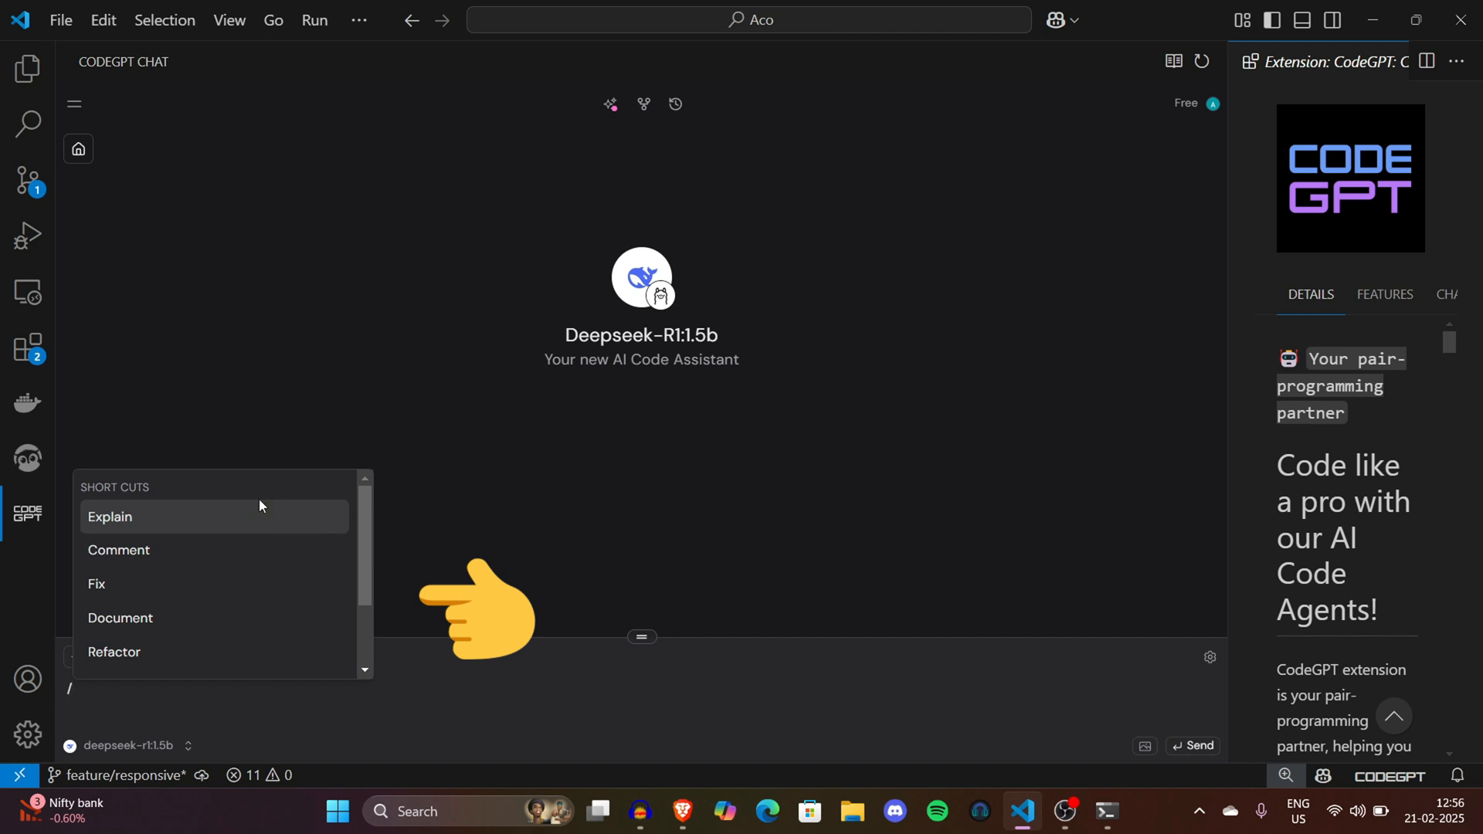
pyautogui.moveTo(321, 551)
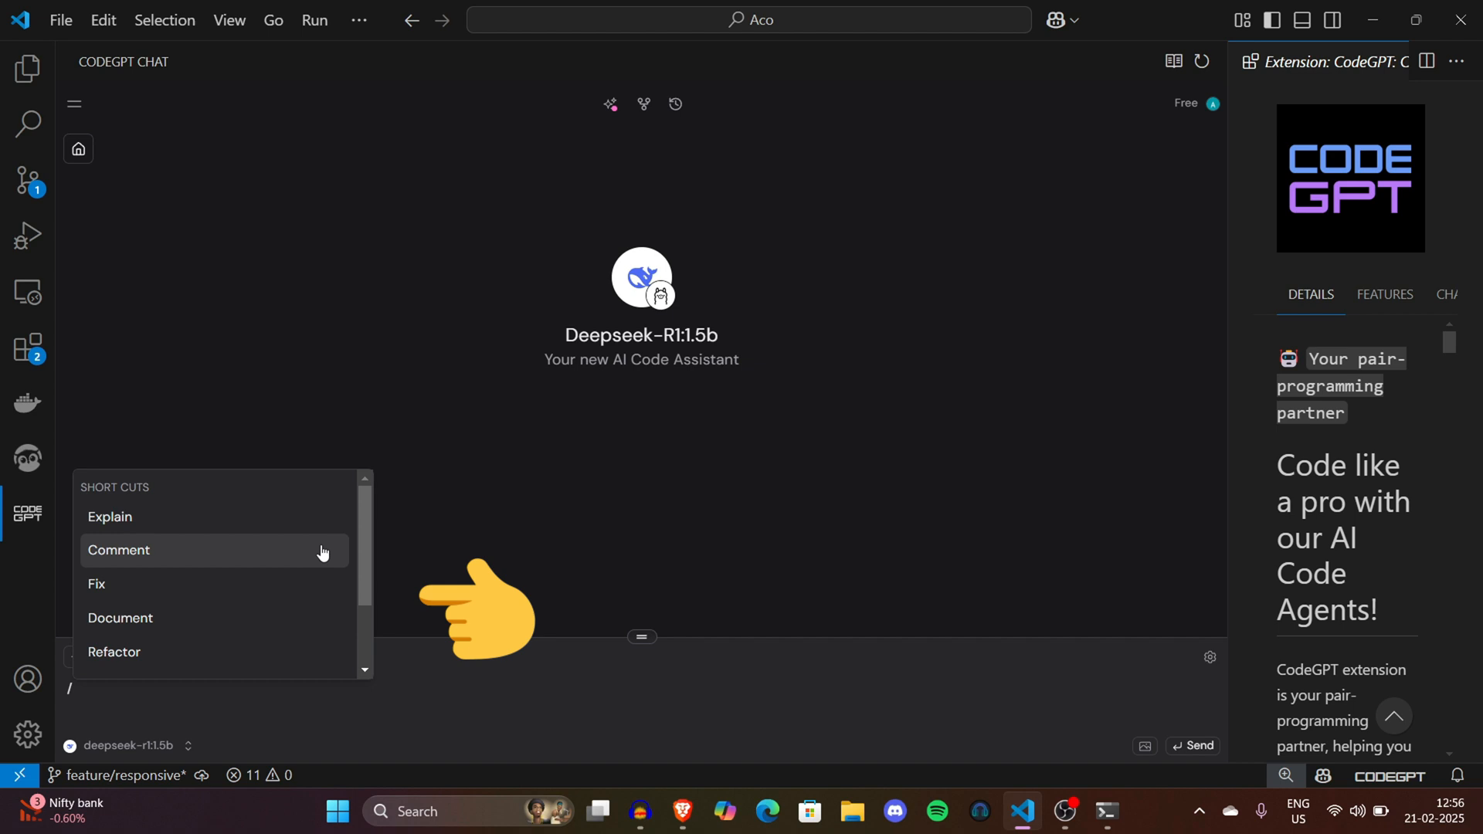
pyautogui.scroll(-3)
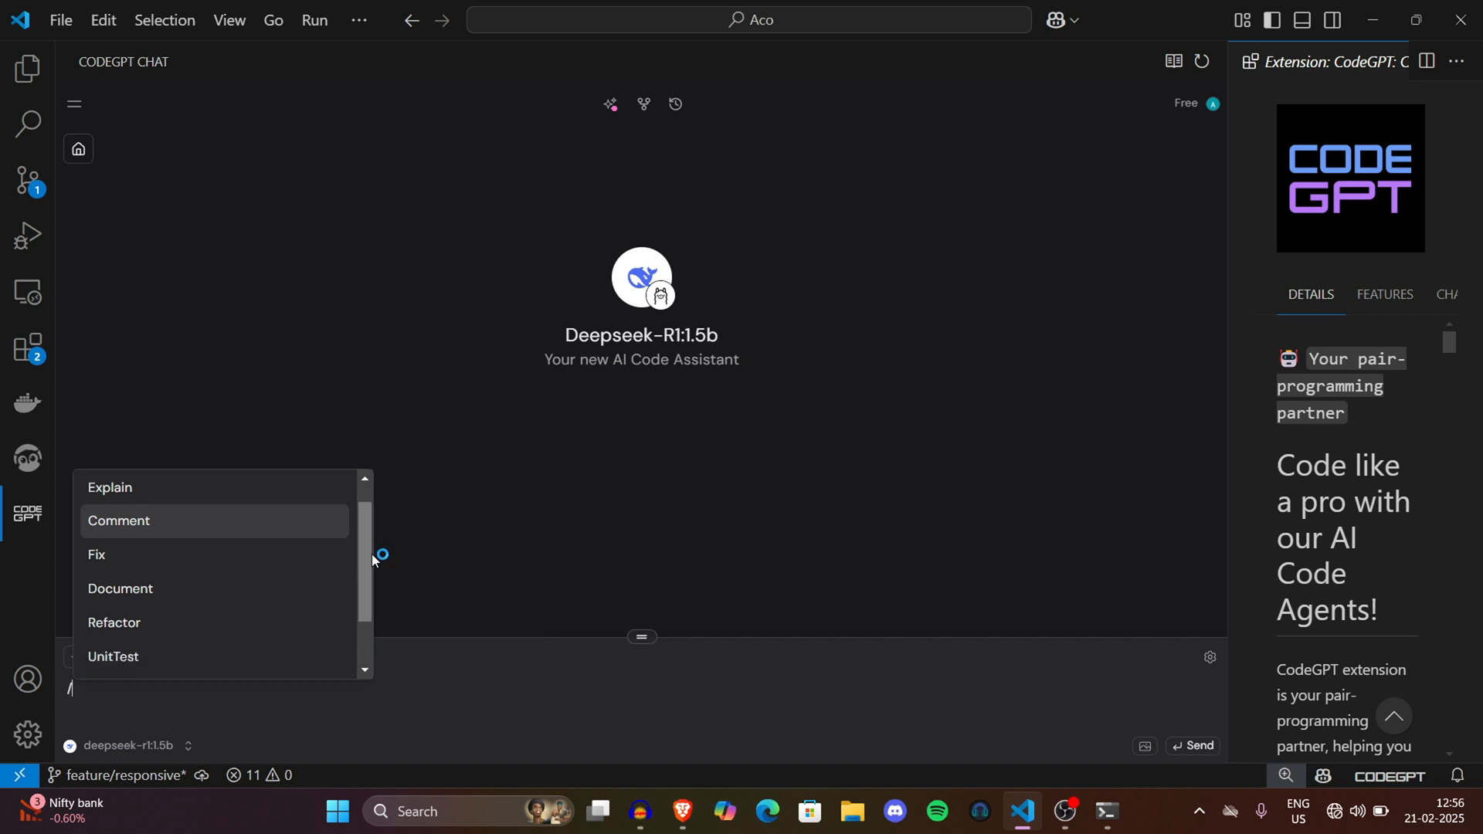
pyautogui.moveTo(198, 555)
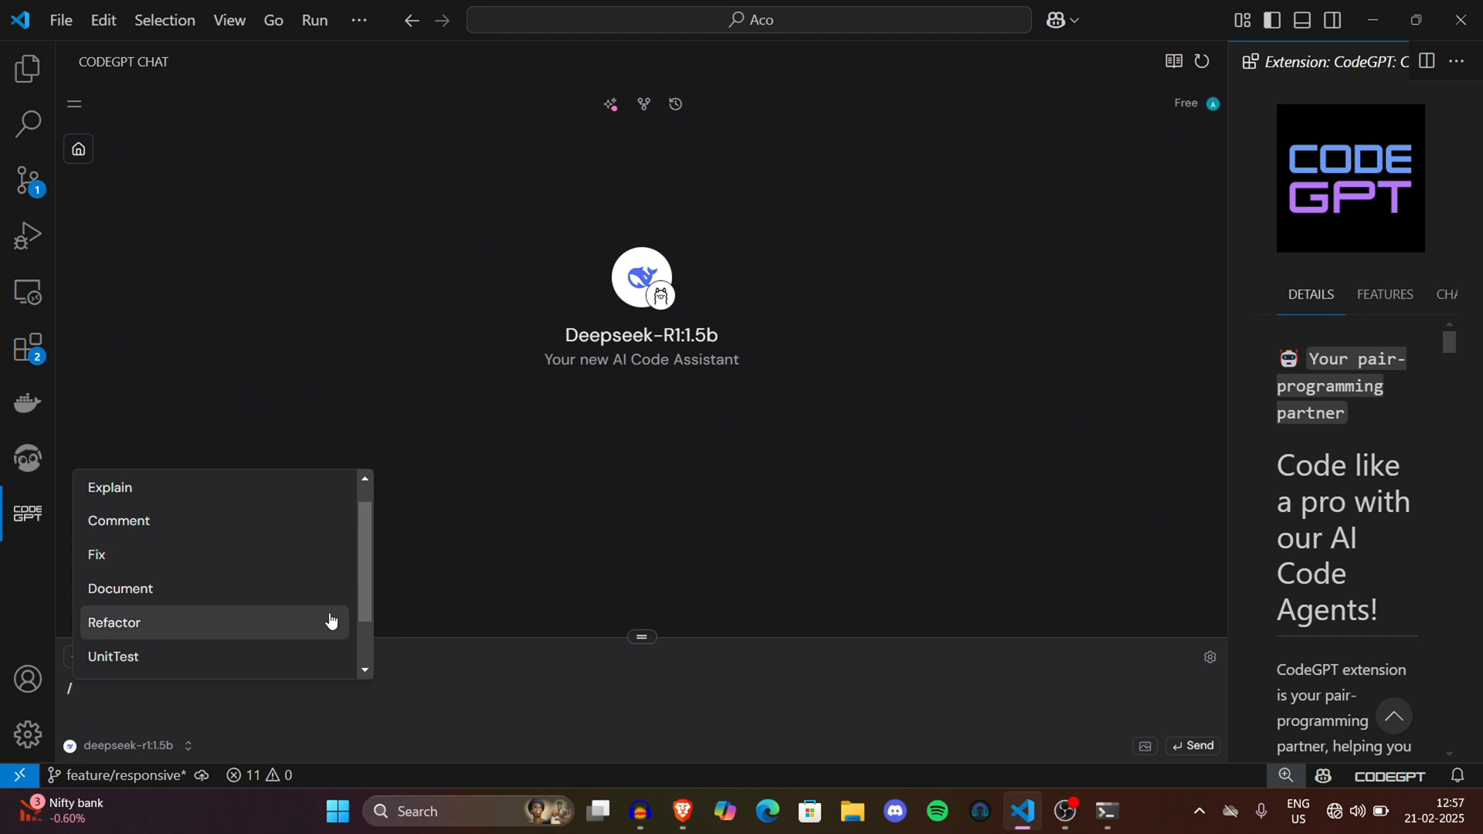
pyautogui.scroll(-3)
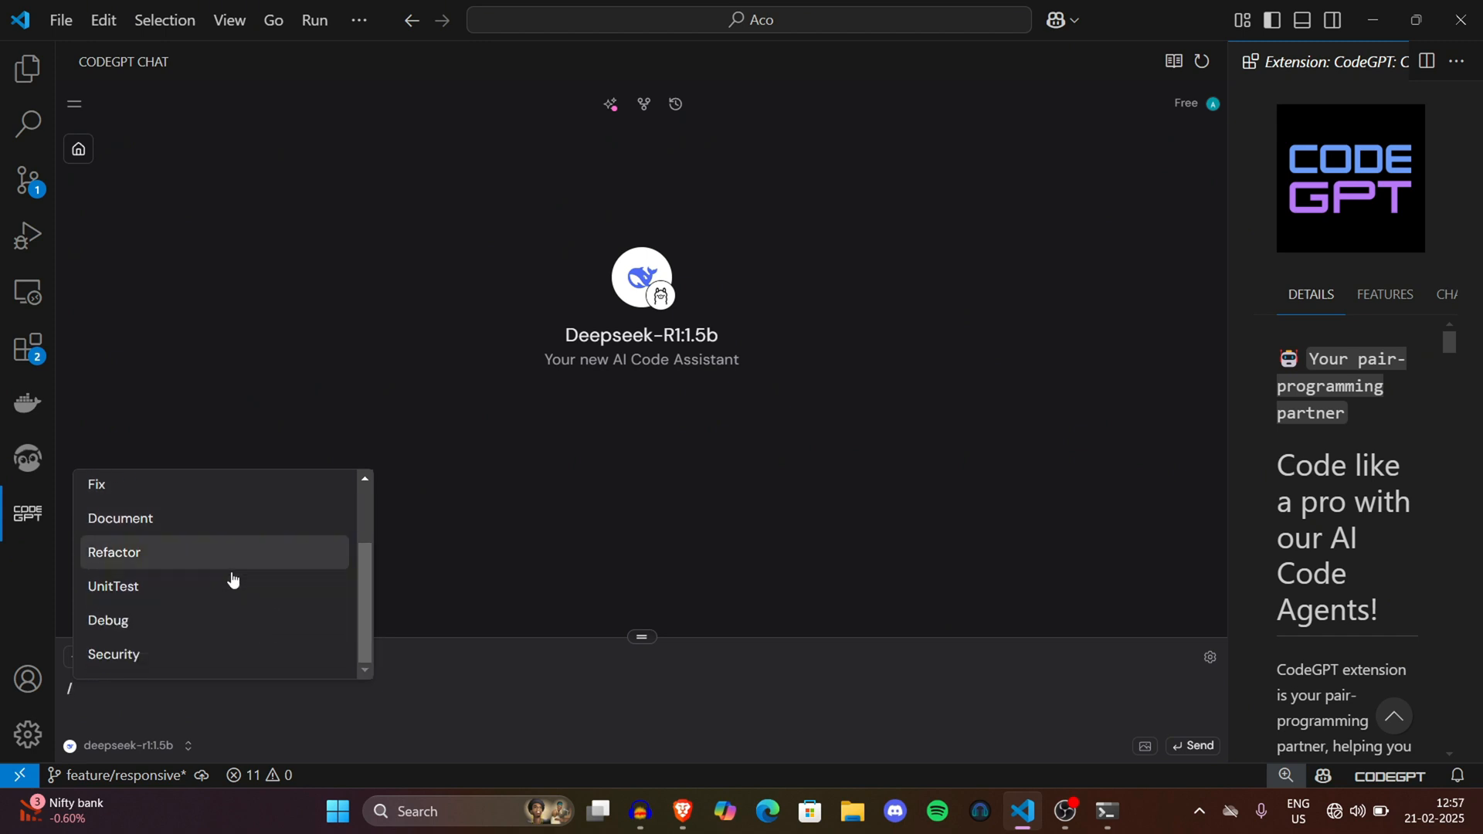
pyautogui.moveTo(214, 620)
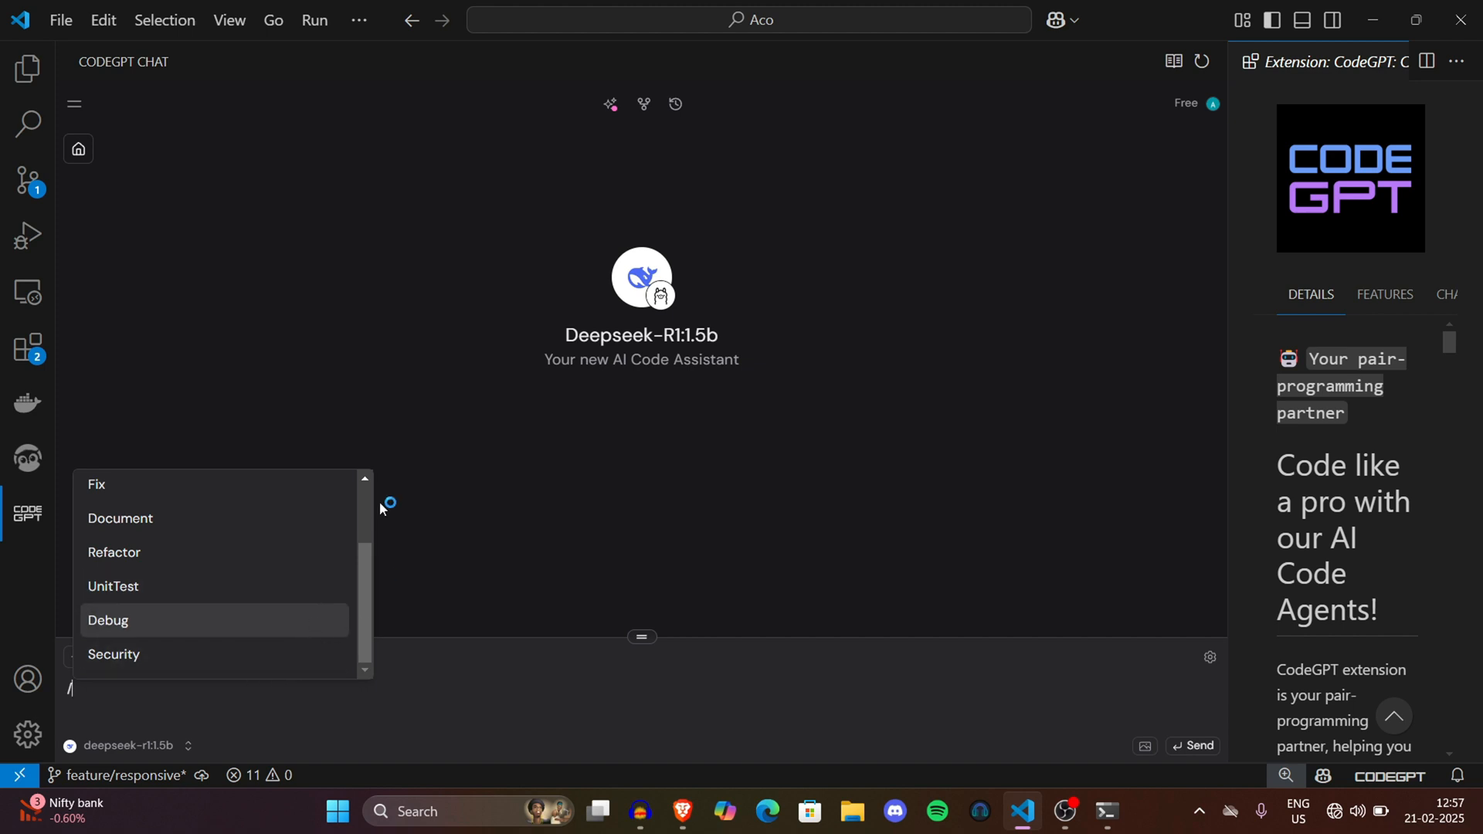
pyautogui.click(444, 594)
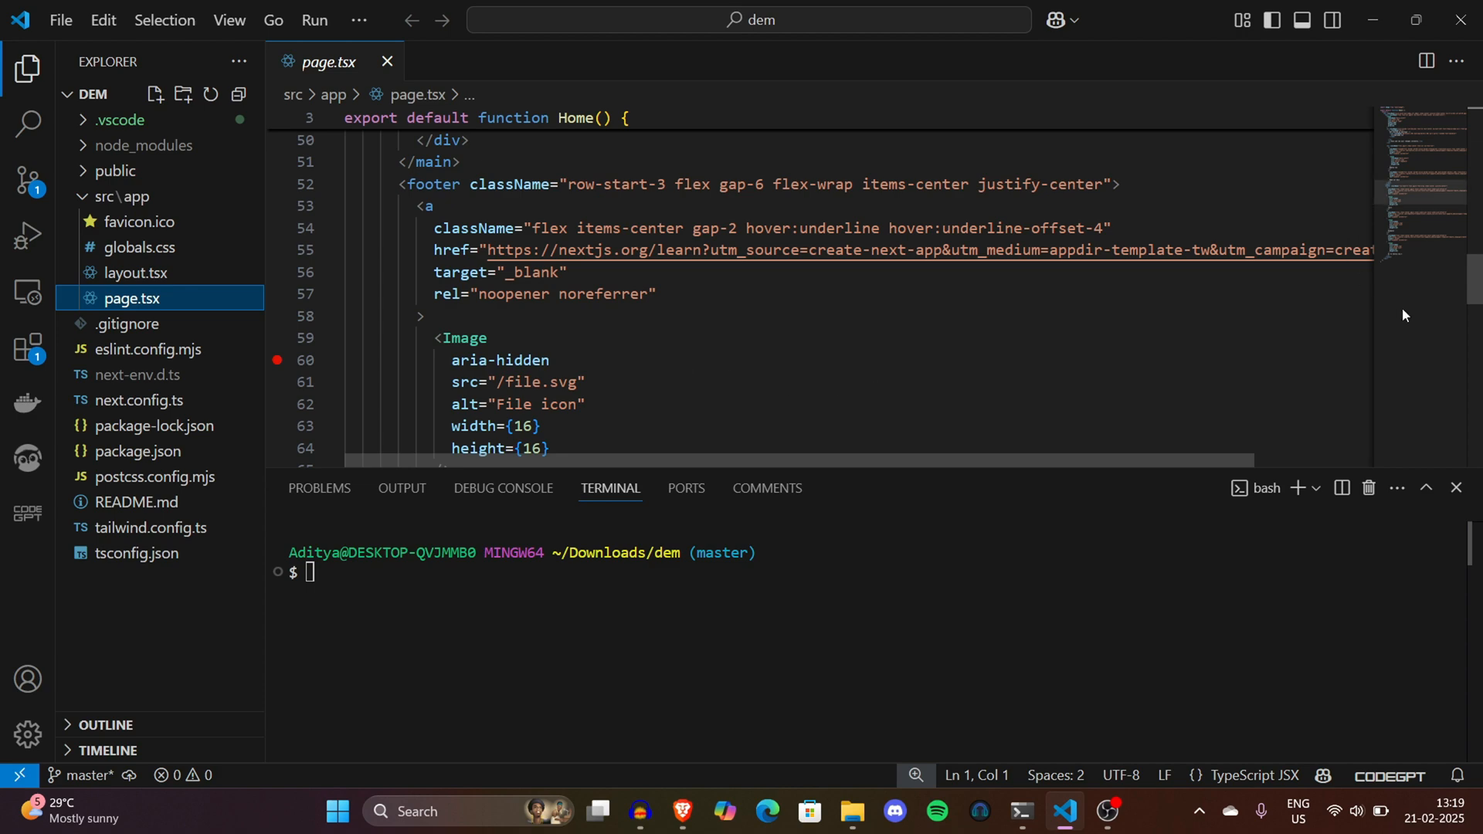
# Step: Scroll the chat and type / to list CodeGPT shortcuts like Explain, Fix, Refactor
pyautogui.scroll(-3)
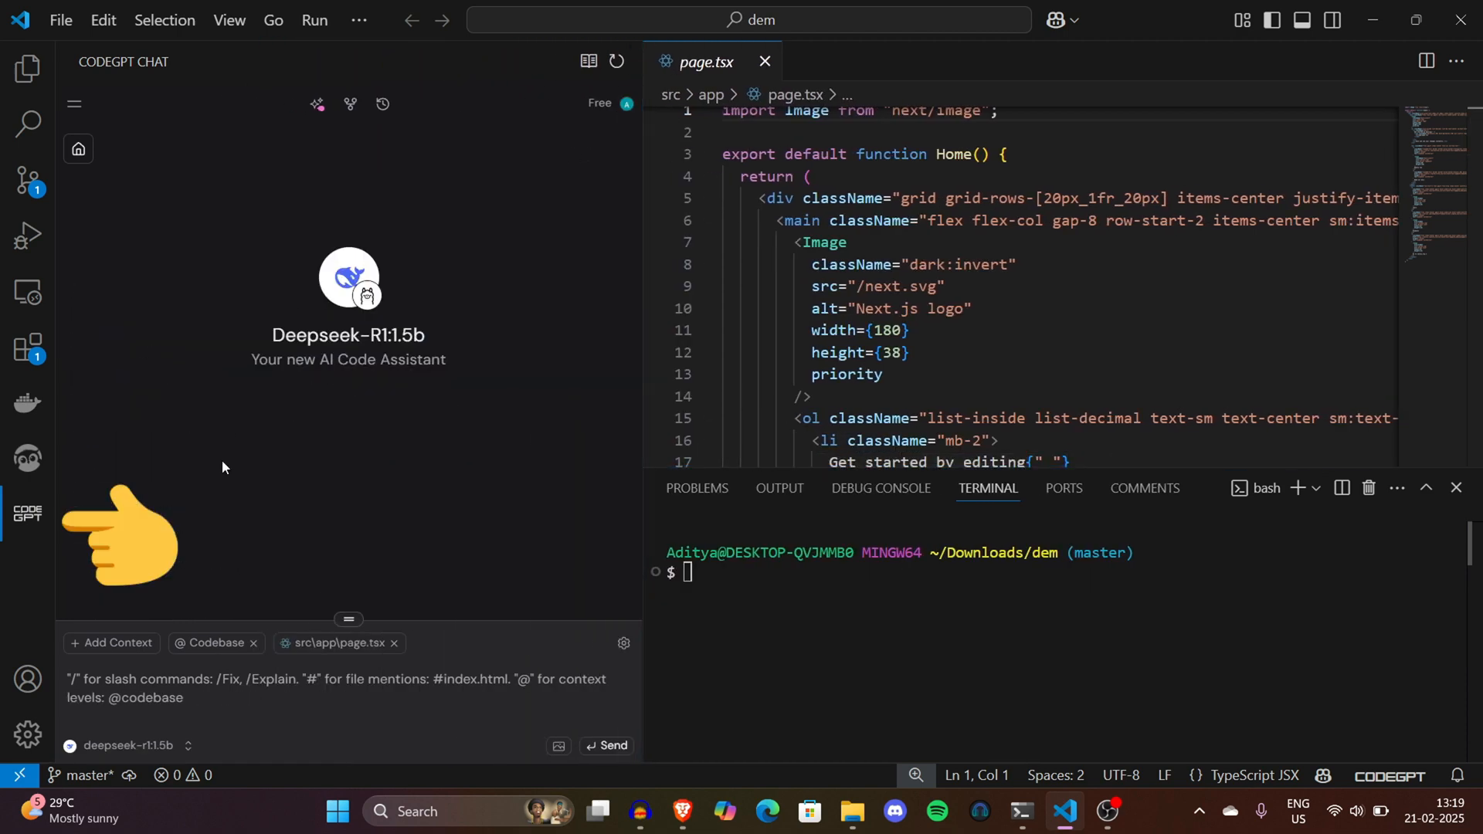
pyautogui.moveTo(131, 757)
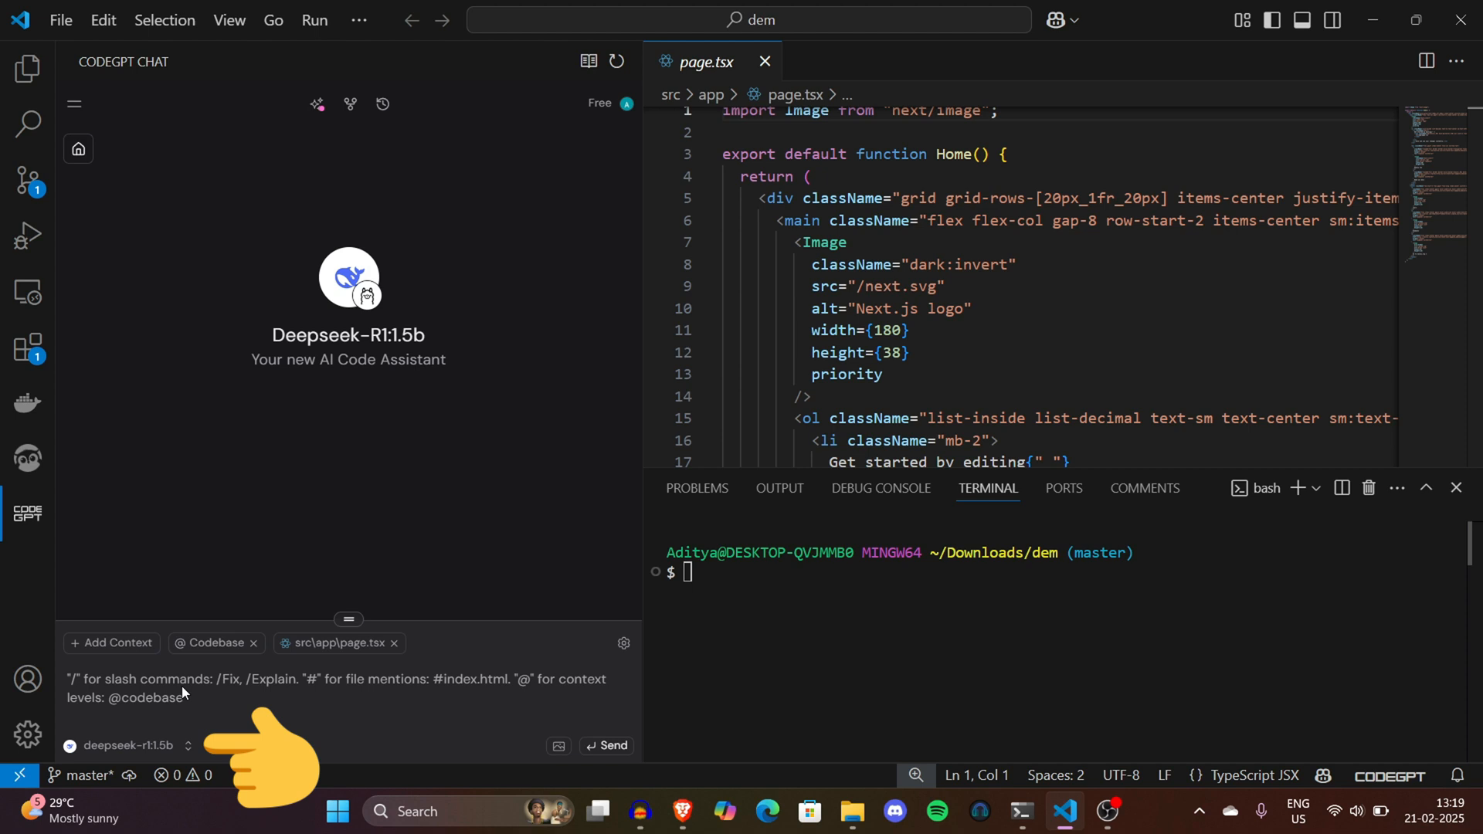
pyautogui.write('/')
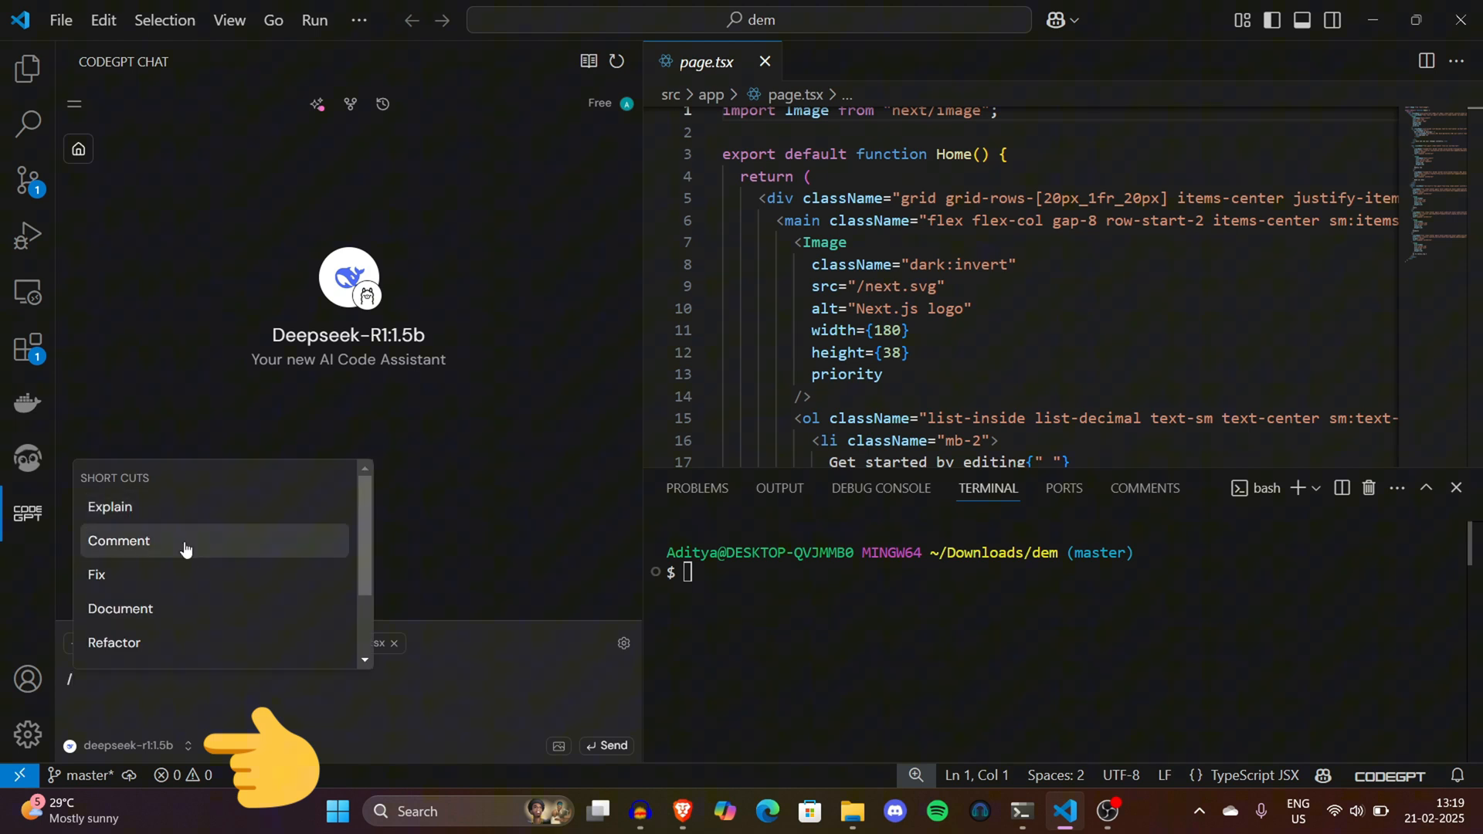
# Step: Choose the Explain shortcut and attach src\app\page.tsx as file context
pyautogui.click(109, 506)
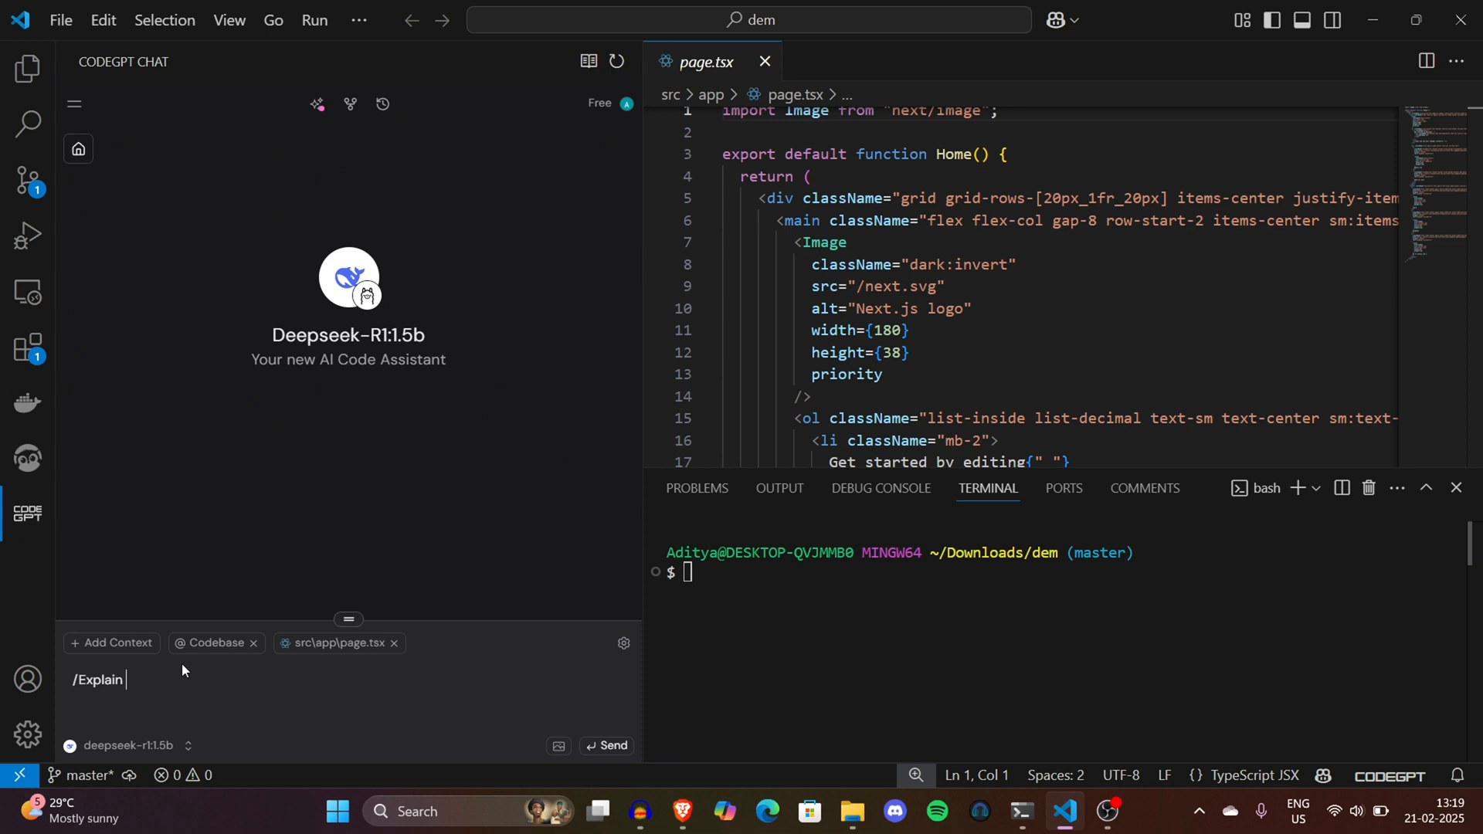
pyautogui.click(110, 643)
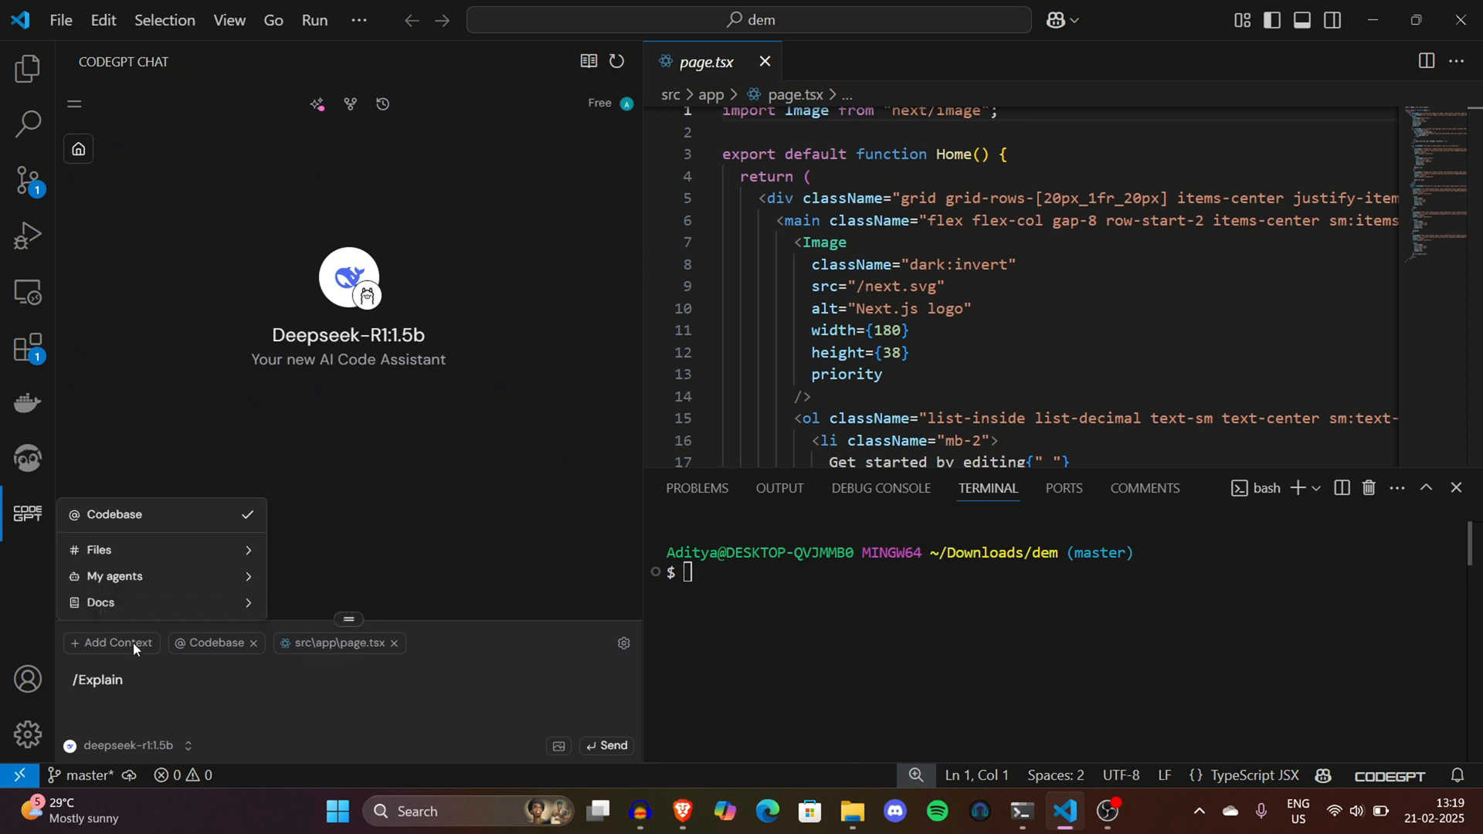
pyautogui.click(98, 549)
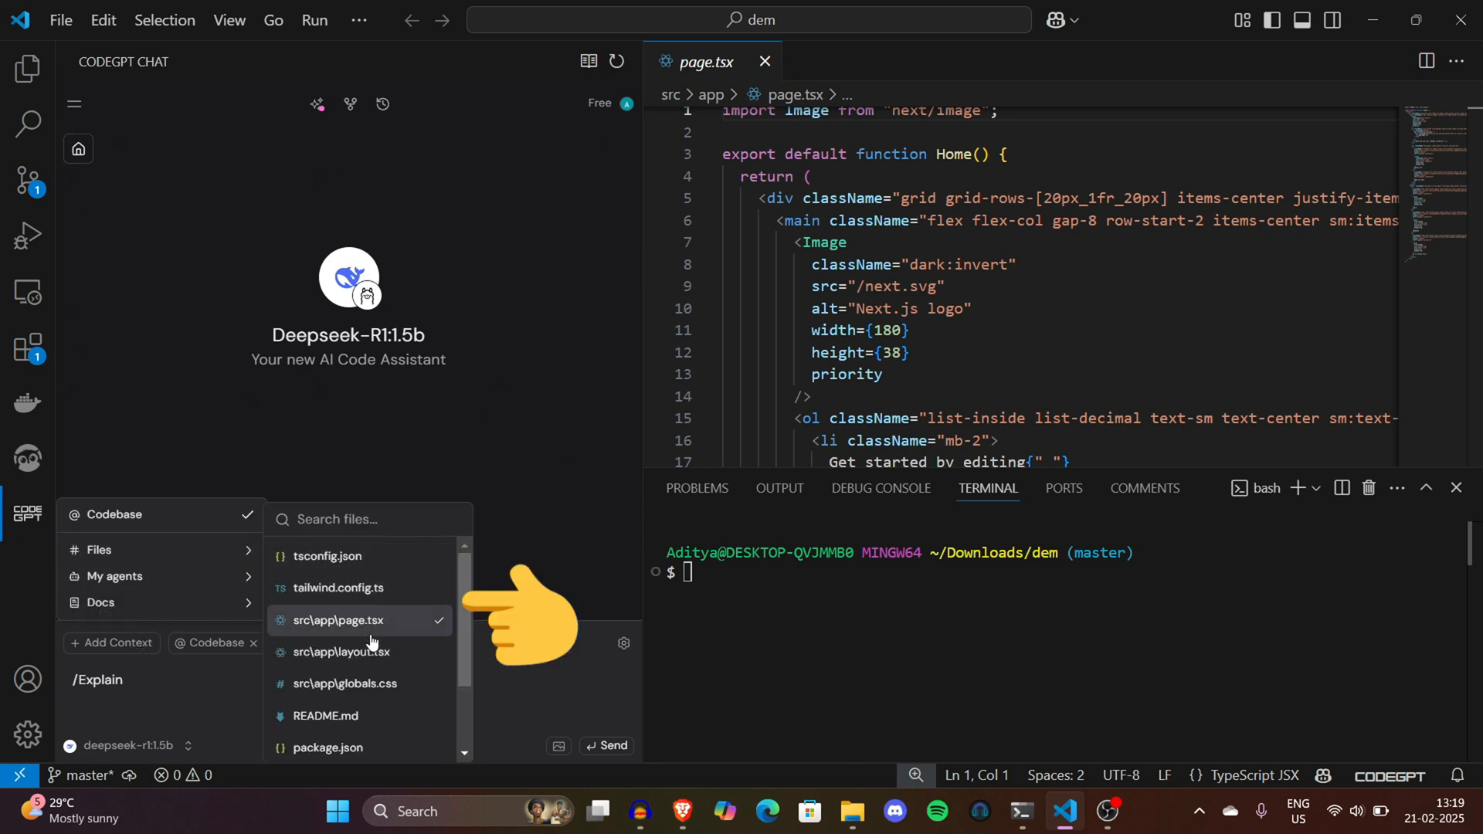
pyautogui.click(337, 619)
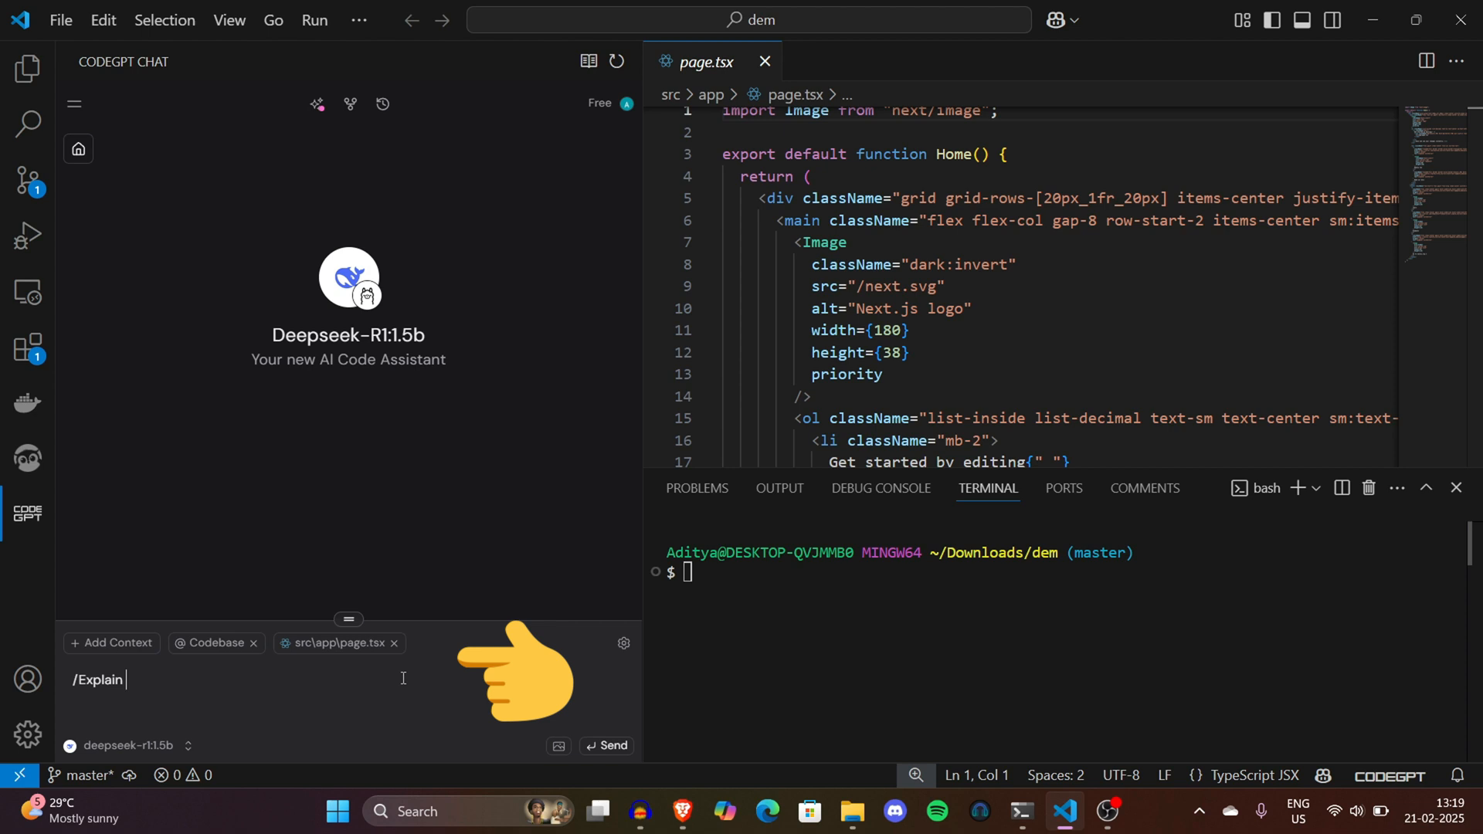
# Step: Send the request '/Explain codebase in english' to DeepSeek-R1
pyautogui.write('codeb')
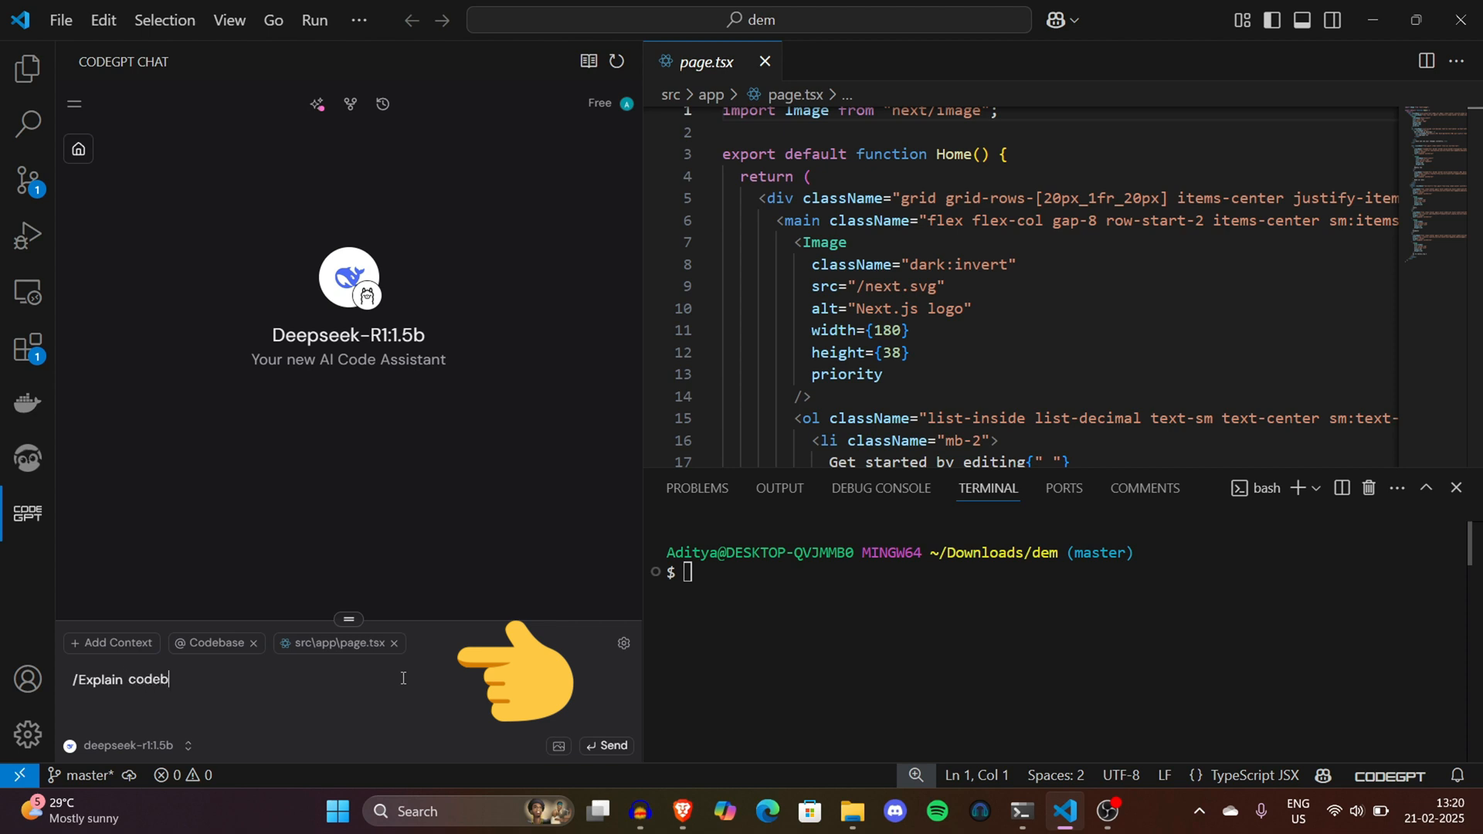
pyautogui.write('ase in english')
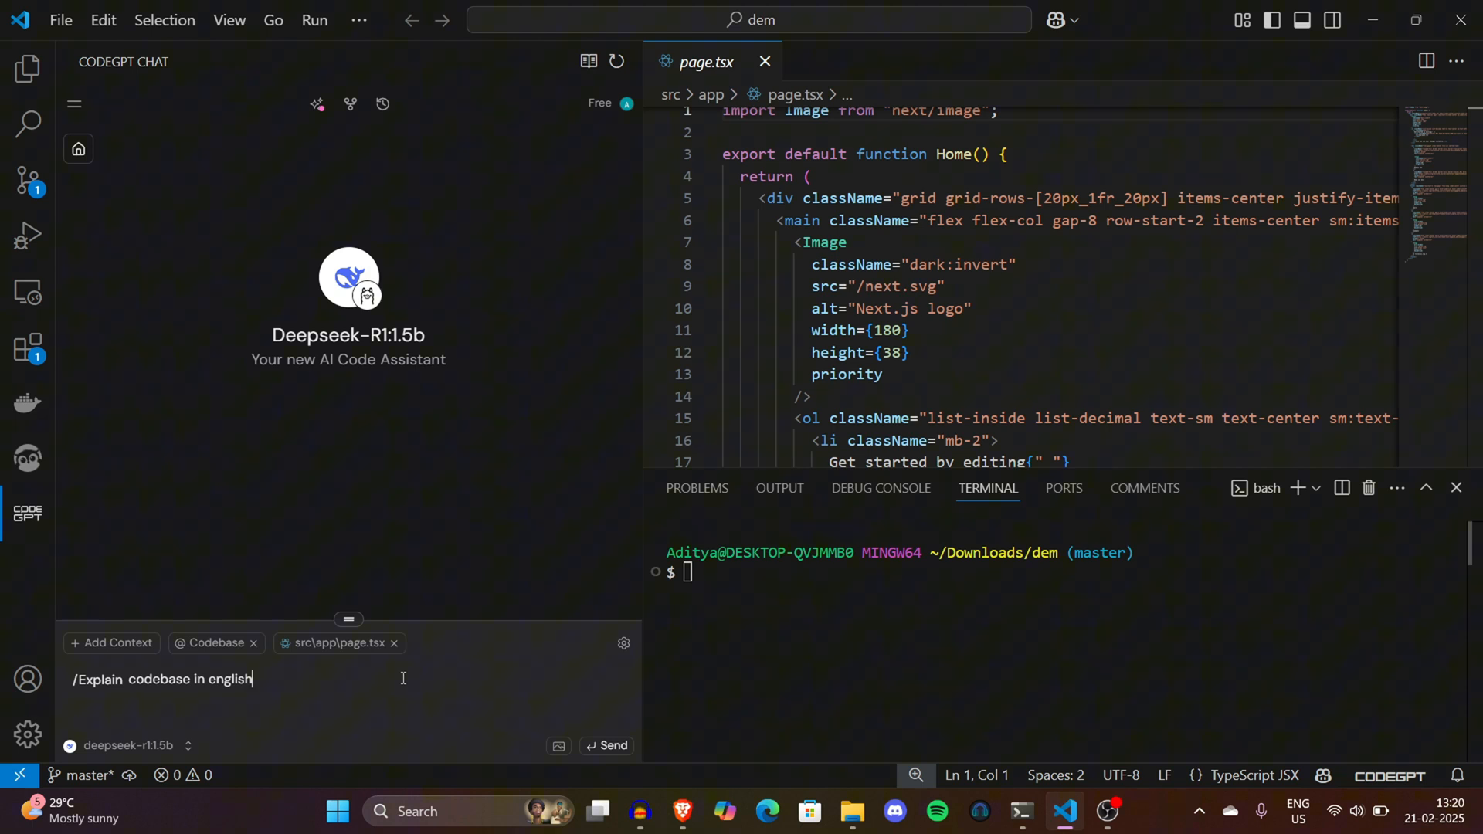
pyautogui.click(607, 746)
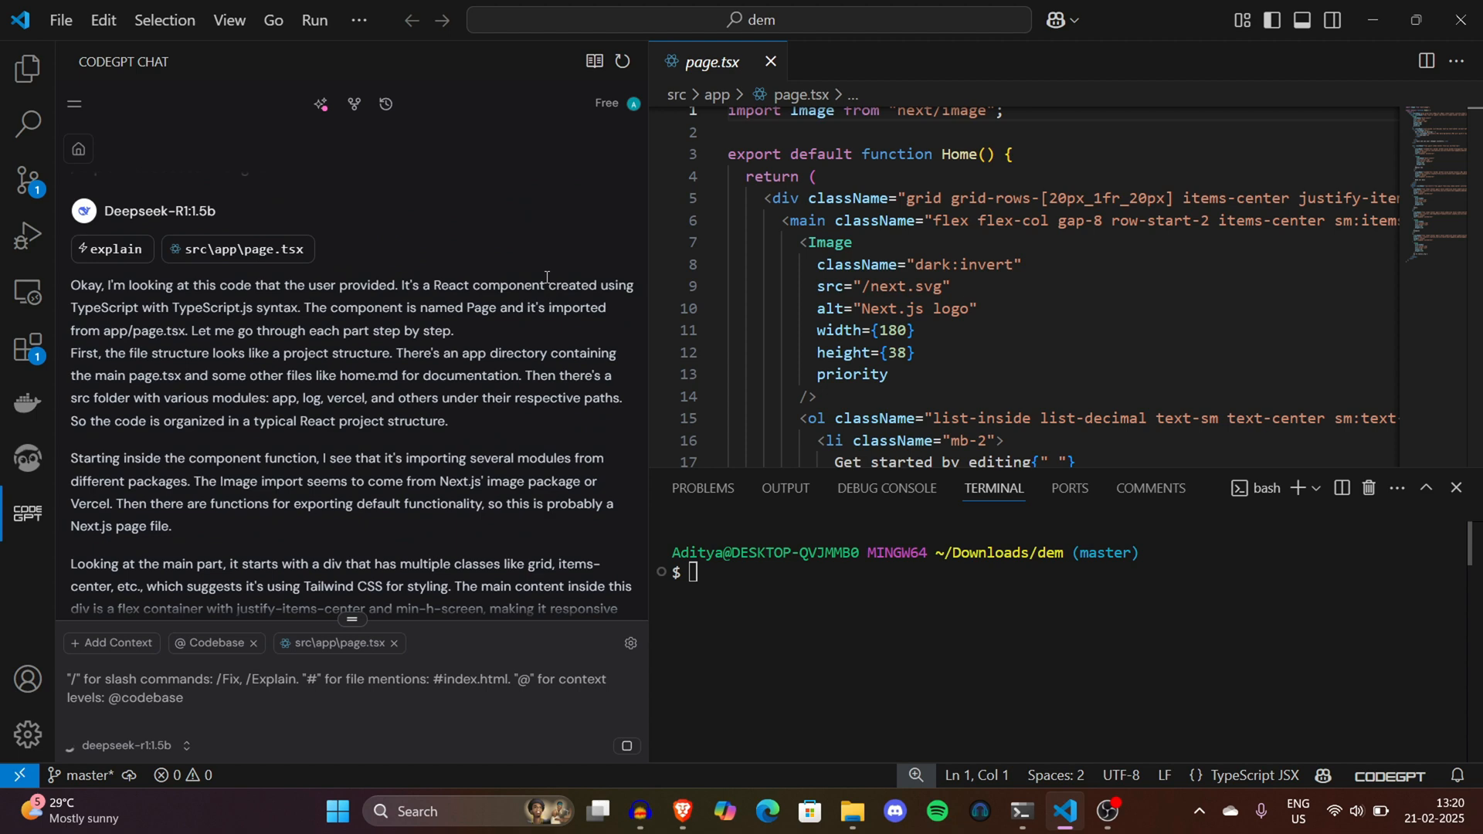
# Step: Read DeepSeek-R1's explanation, highlighting the opening paragraph and the anchor-tags sentence
pyautogui.moveTo(71, 285); pyautogui.dragTo(244, 308)
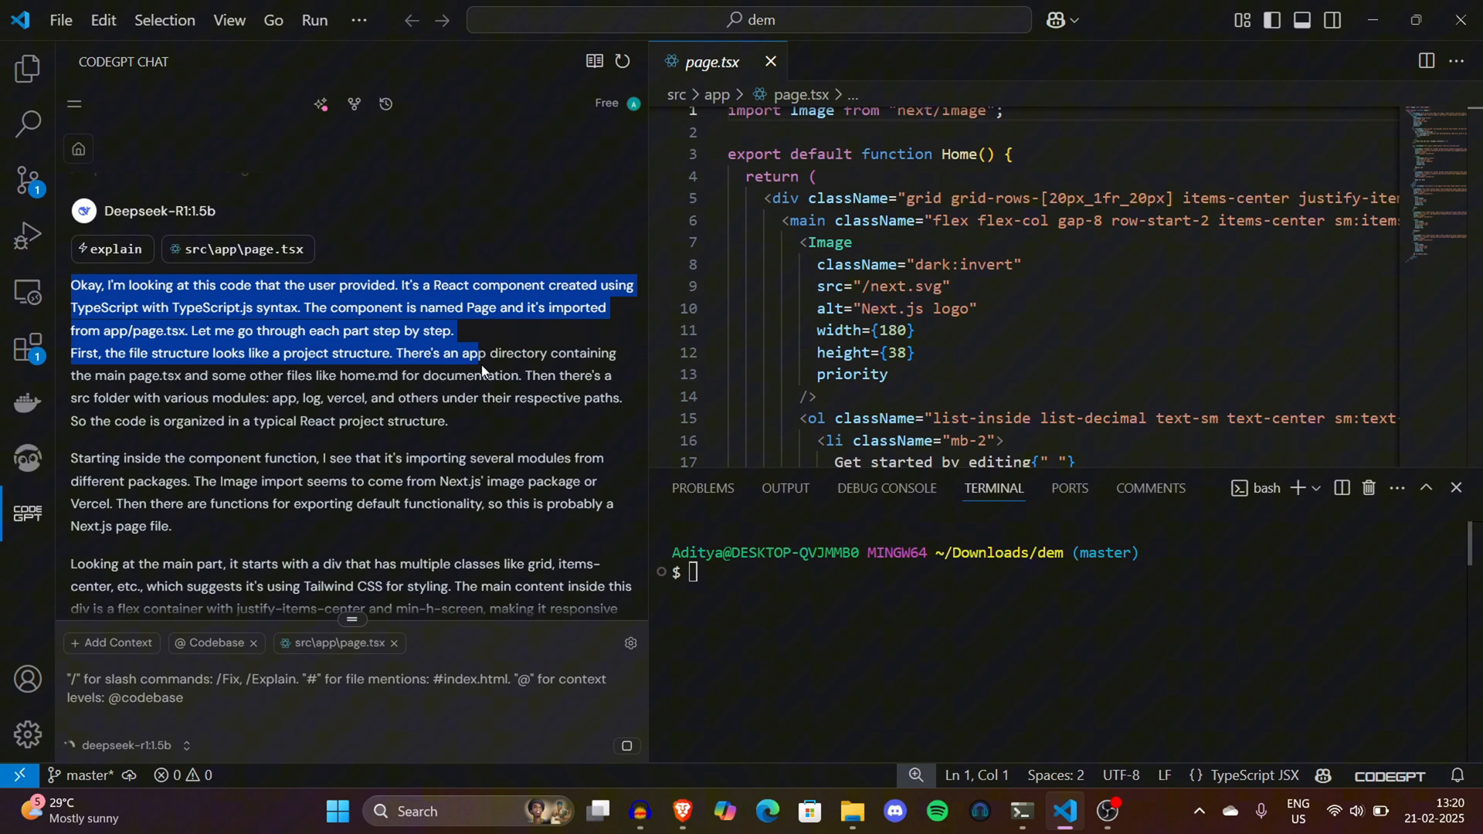
pyautogui.moveTo(515, 335)
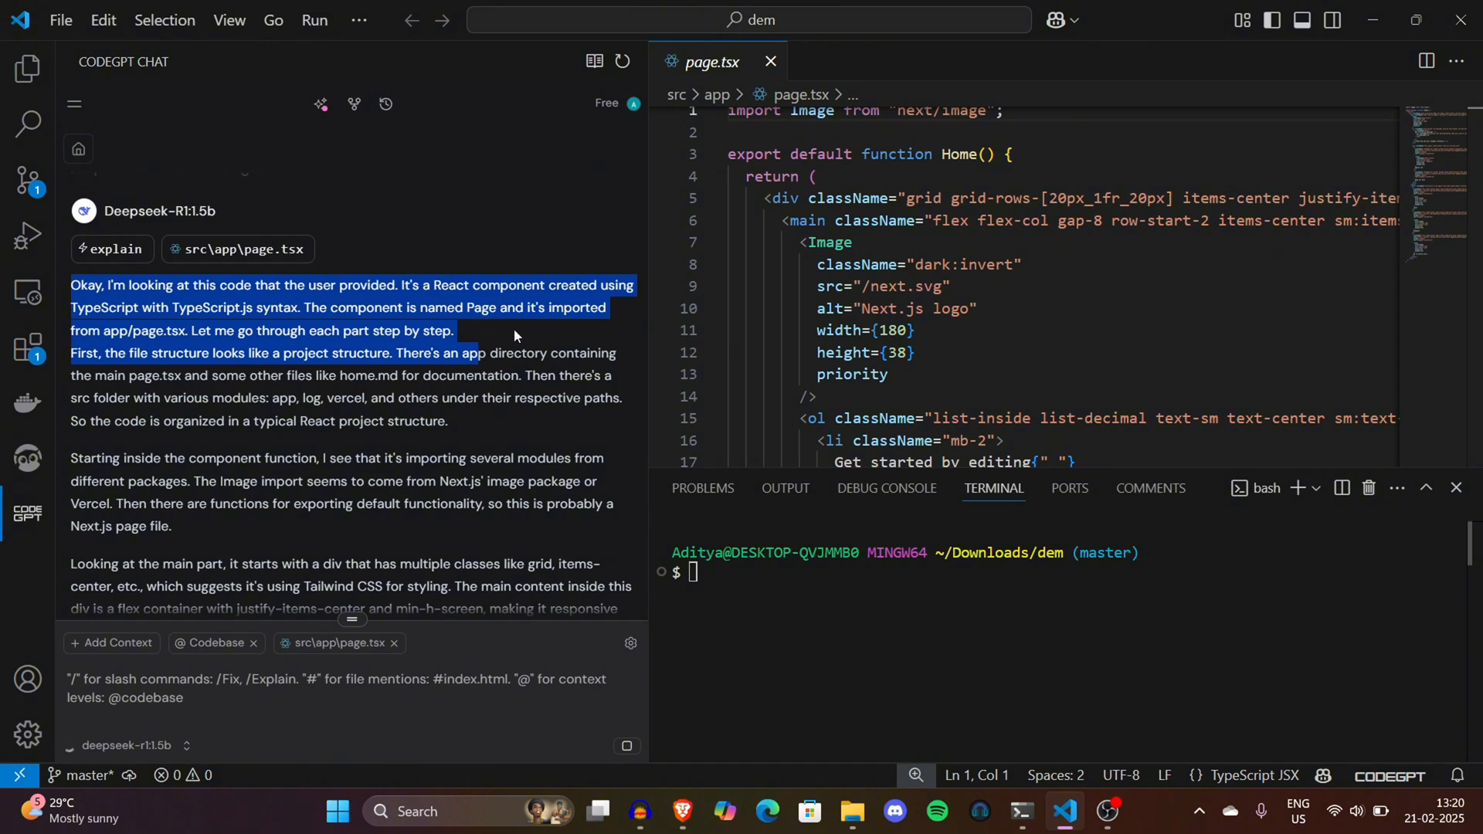
pyautogui.click(283, 279)
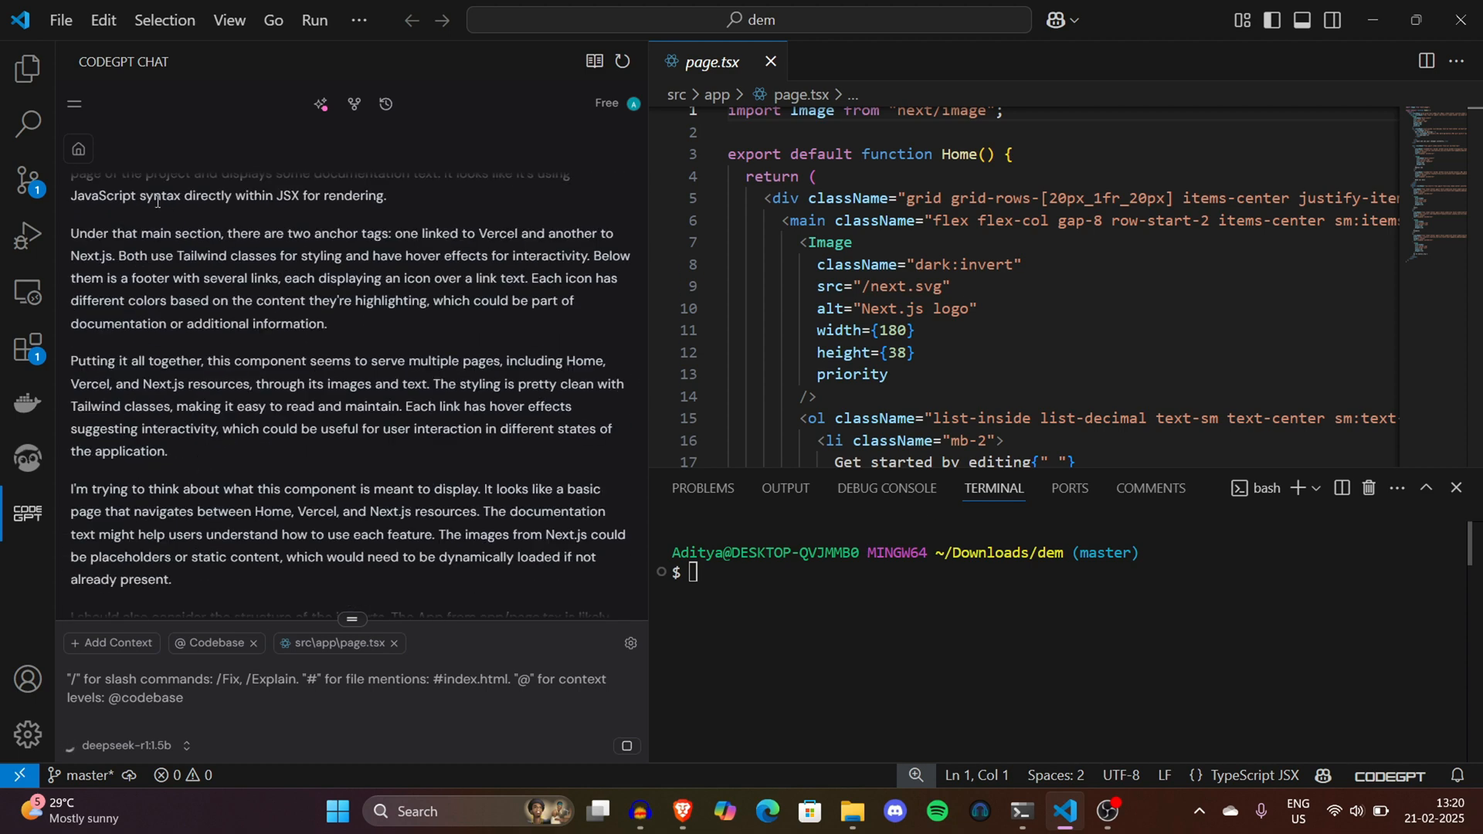
pyautogui.moveTo(241, 233); pyautogui.dragTo(558, 233)
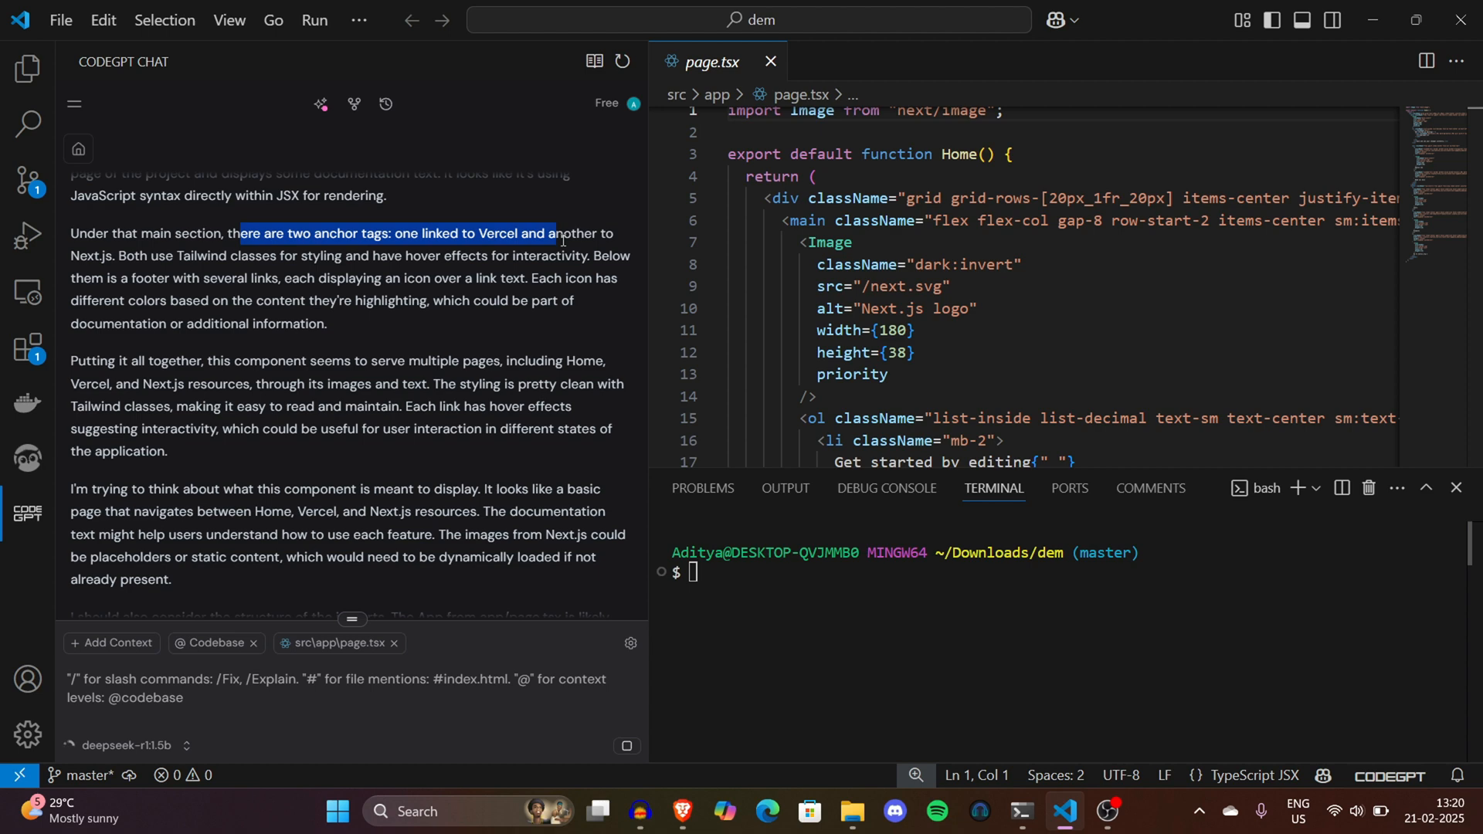
pyautogui.click(205, 271)
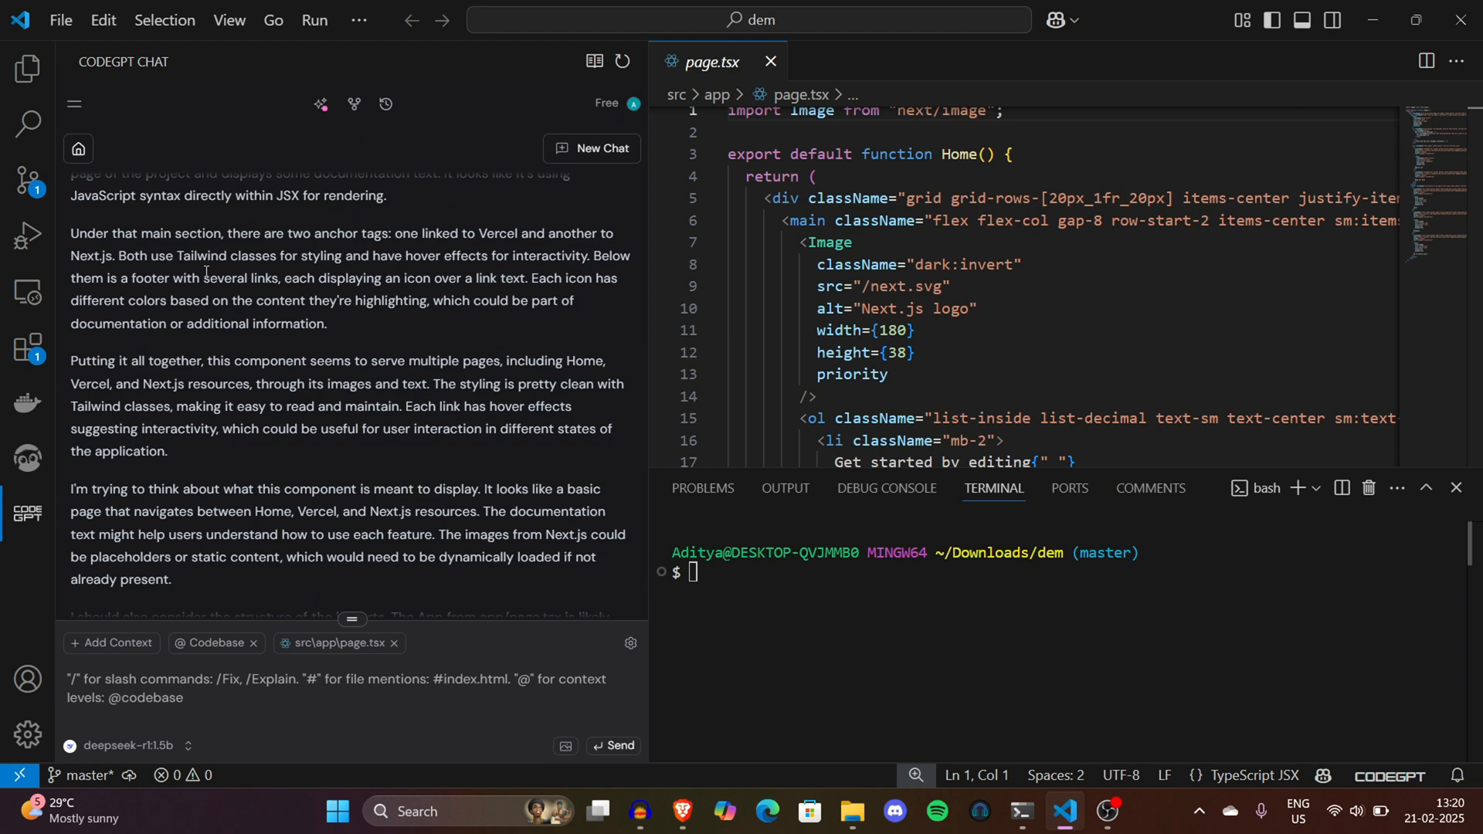
# Step: Send the /refactor shortcut for page.tsx and scroll through the refactored TSX code block
pyautogui.write('/')
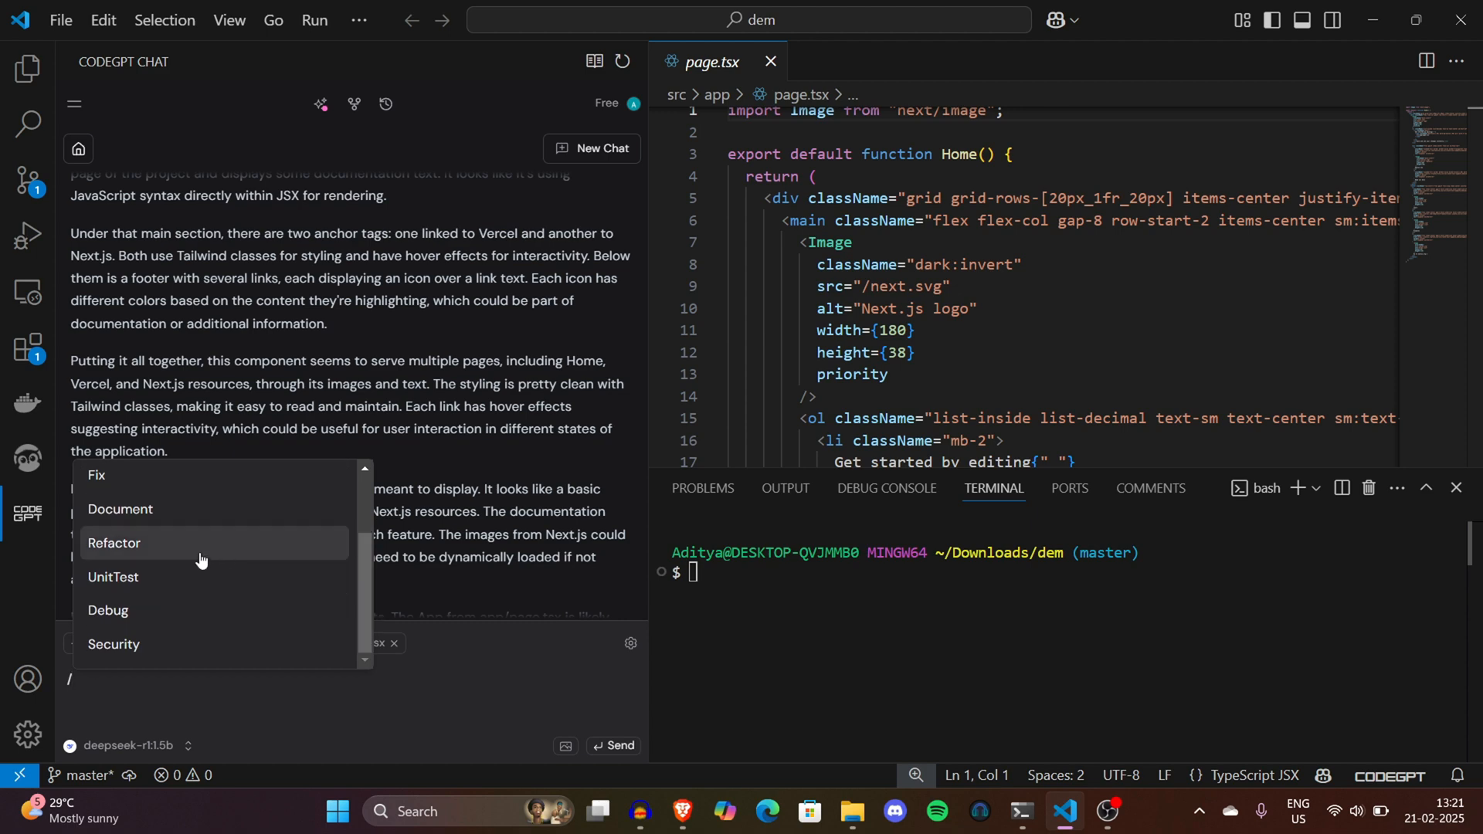
pyautogui.click(114, 543)
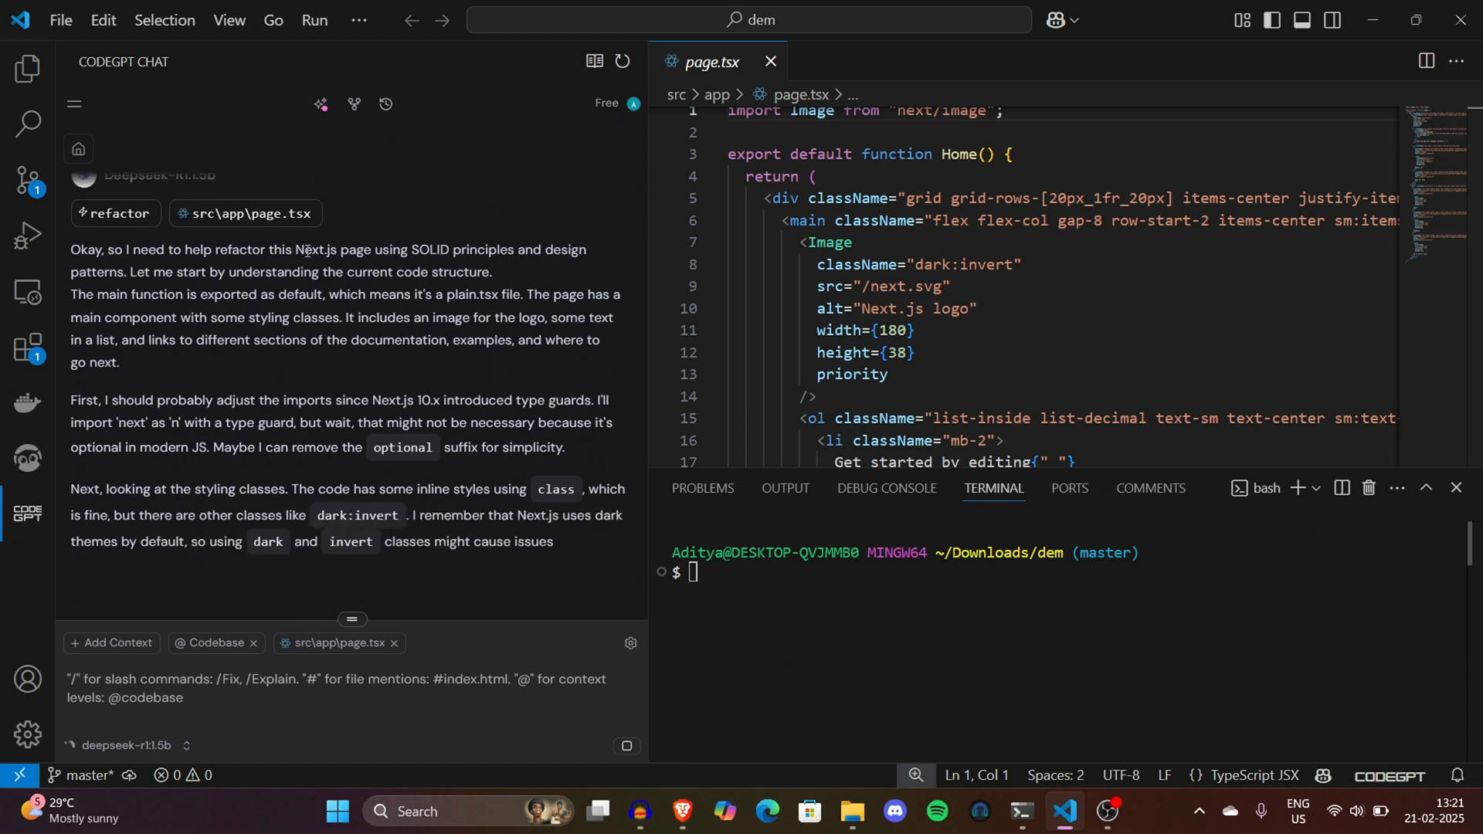
pyautogui.scroll(-3)
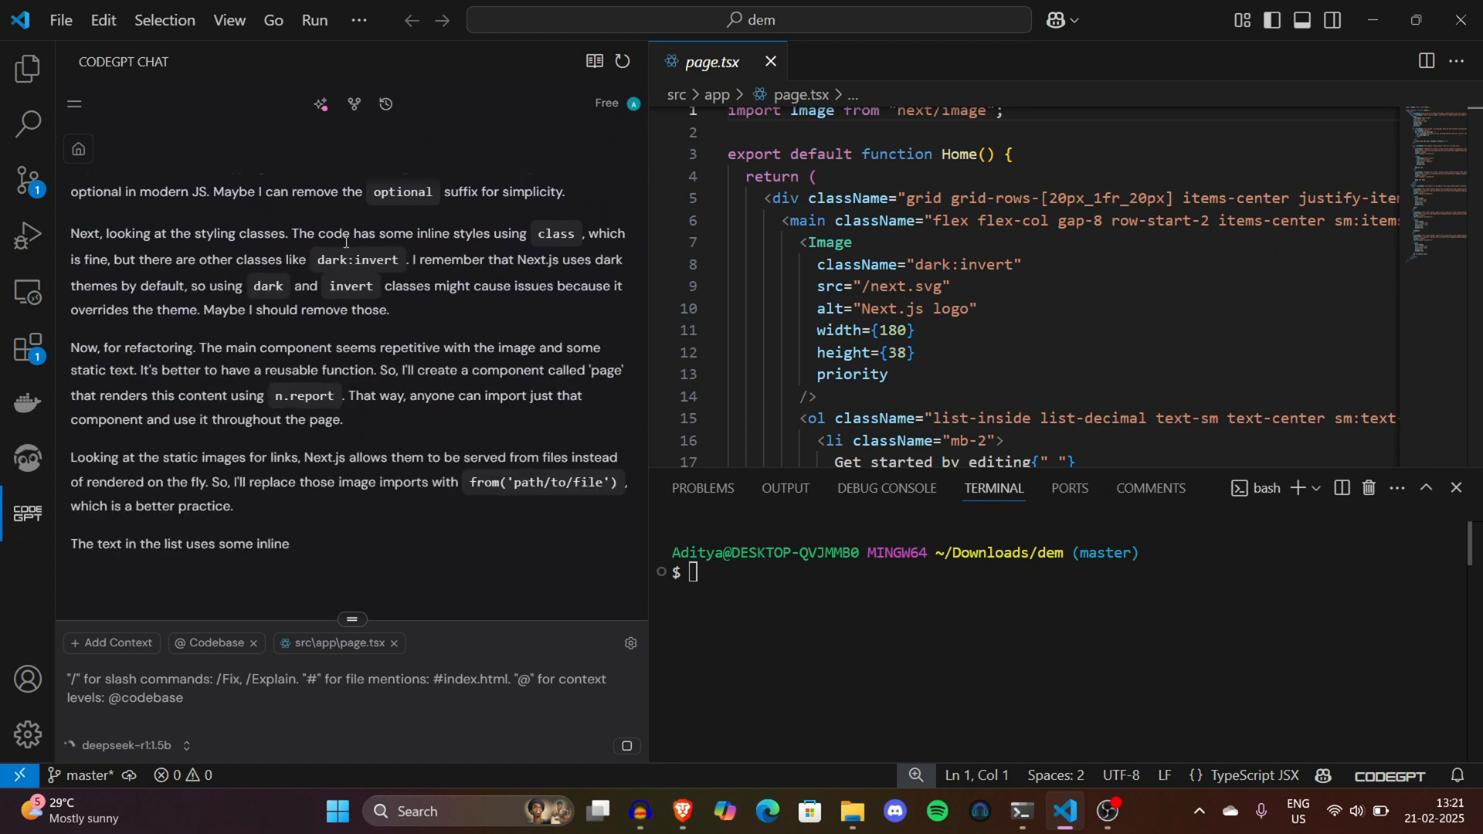
pyautogui.scroll(-3)
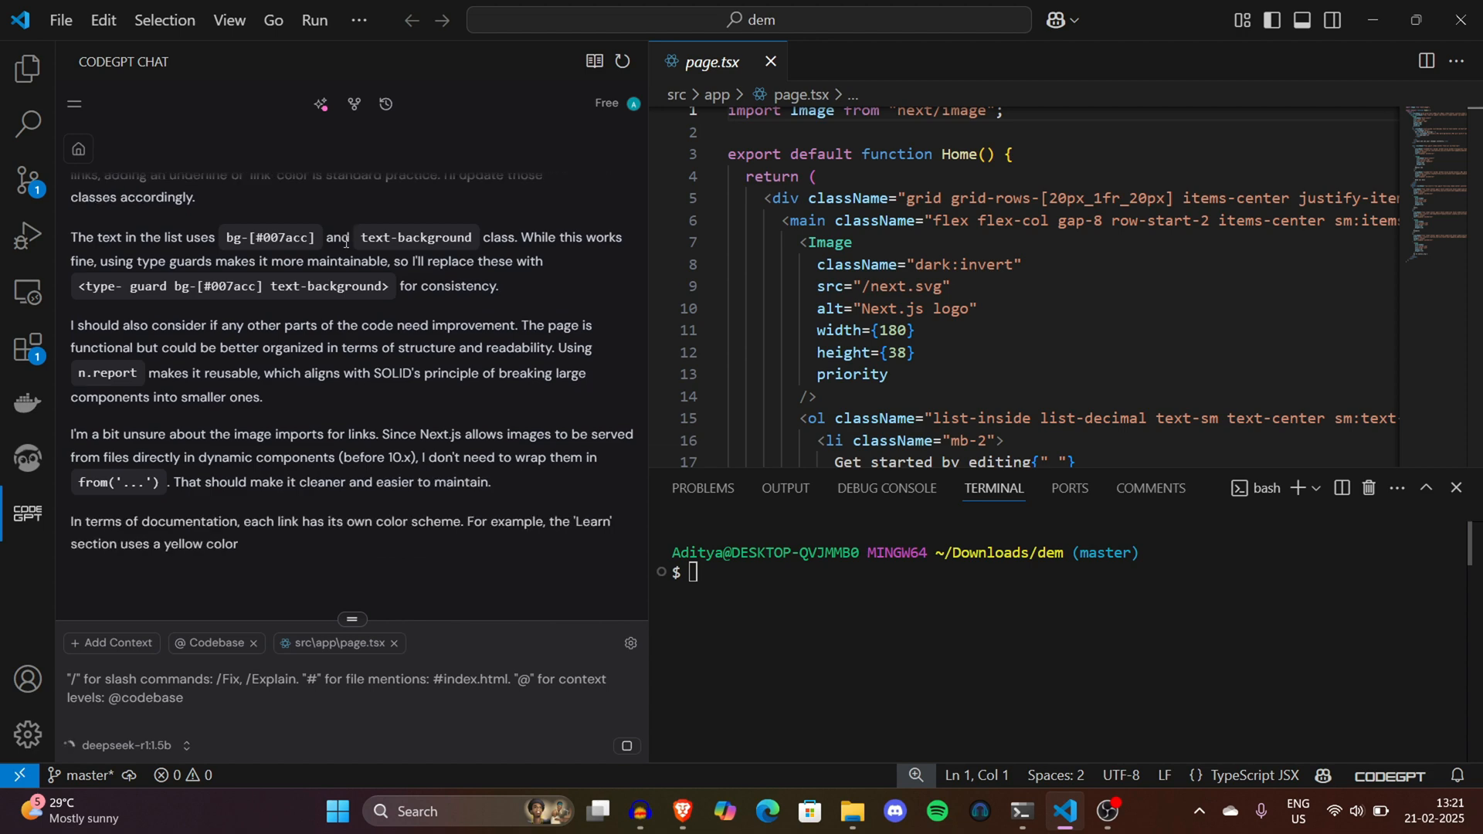
pyautogui.scroll(-3)
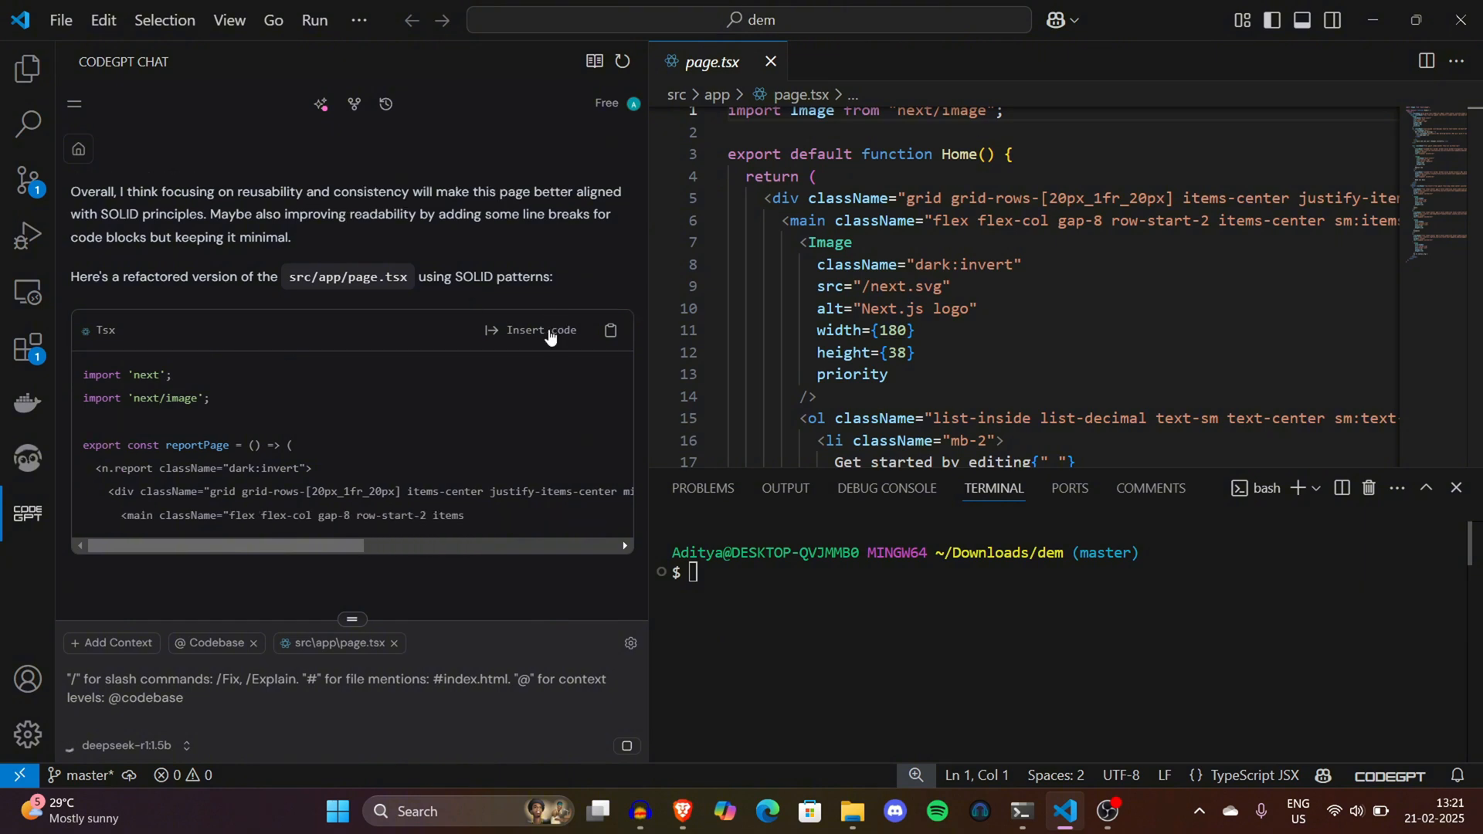
pyautogui.scroll(-3)
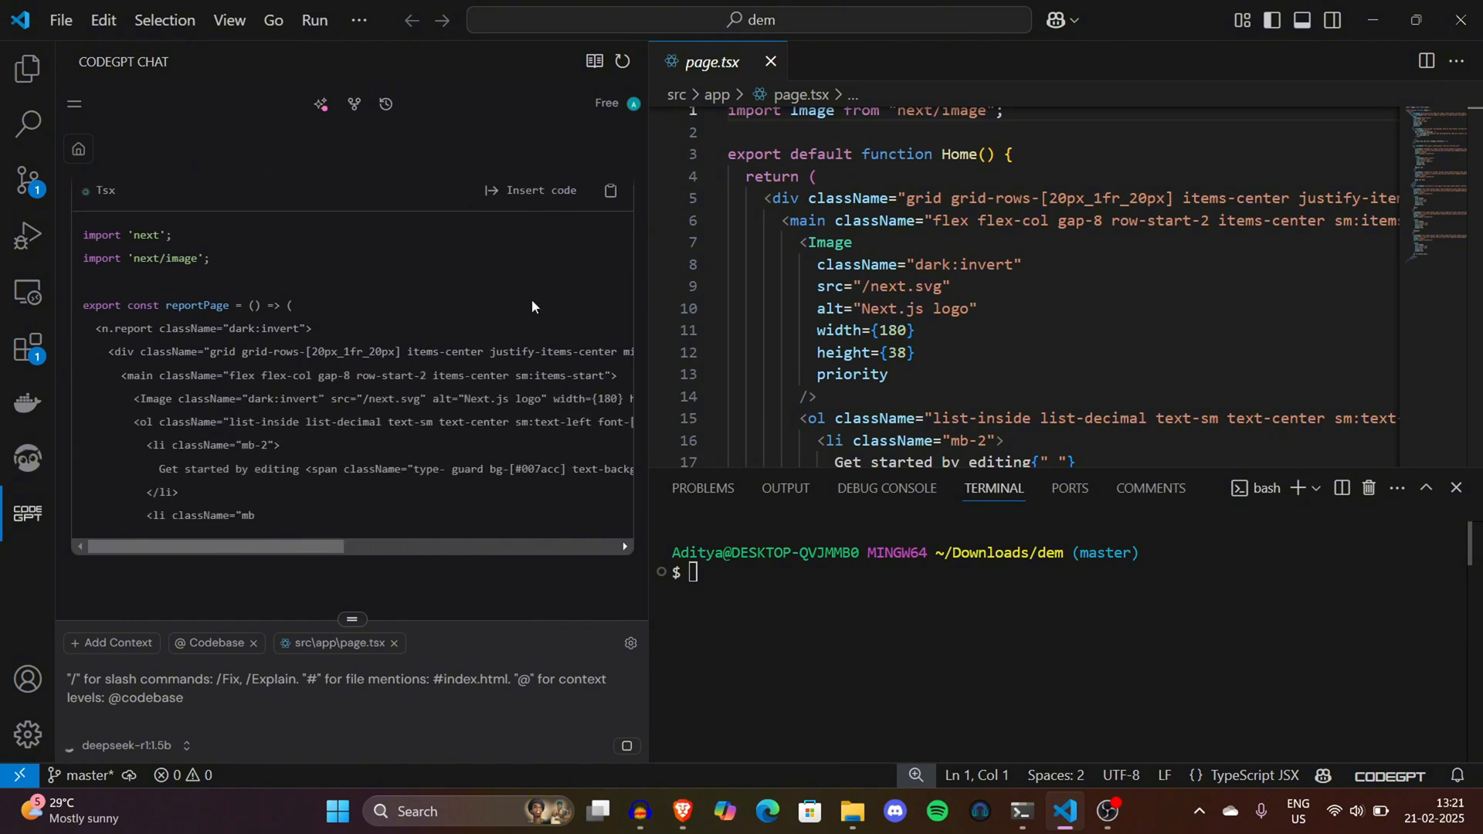
pyautogui.scroll(-3)
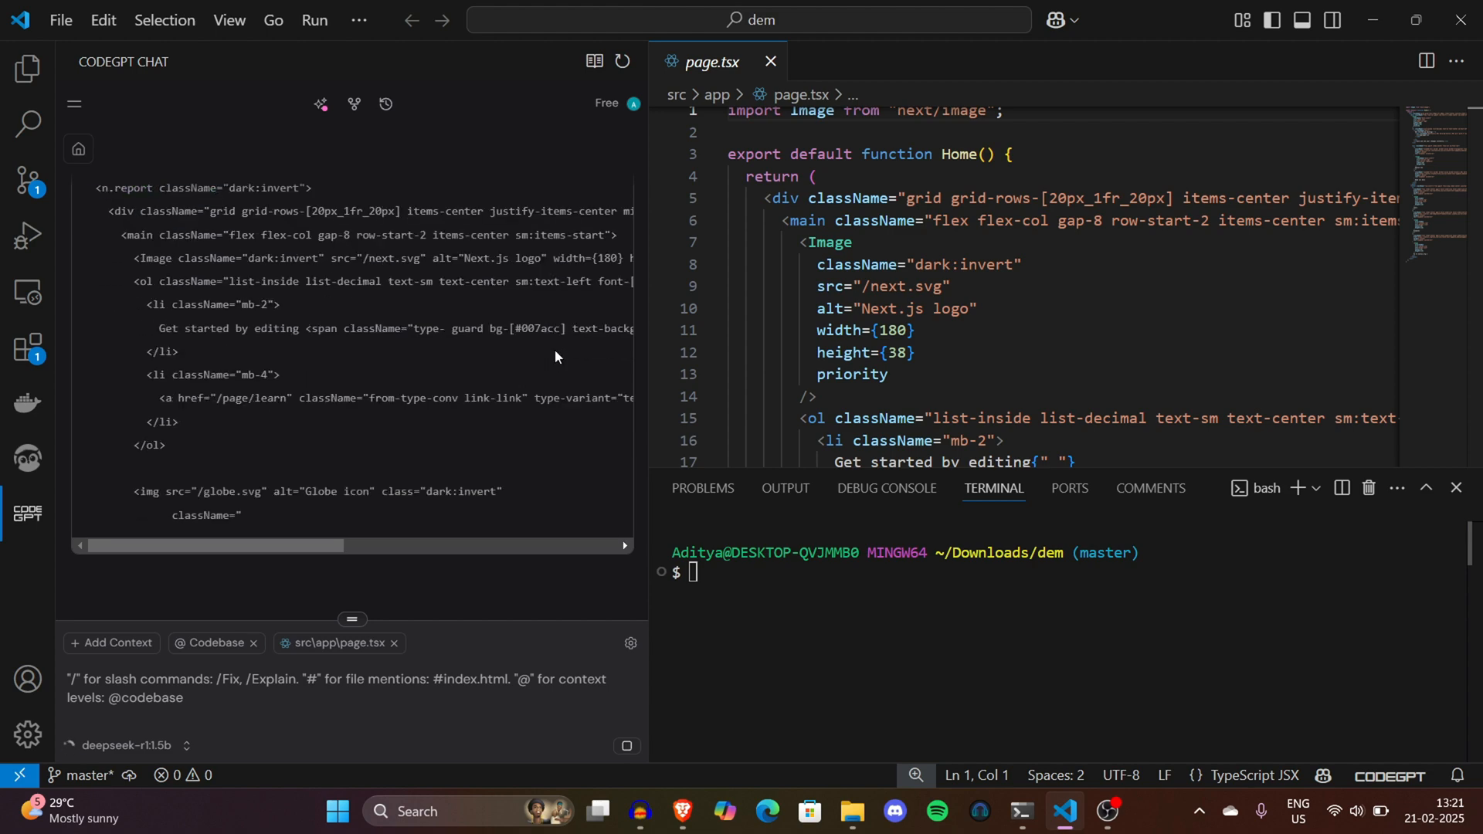
pyautogui.scroll(-3)
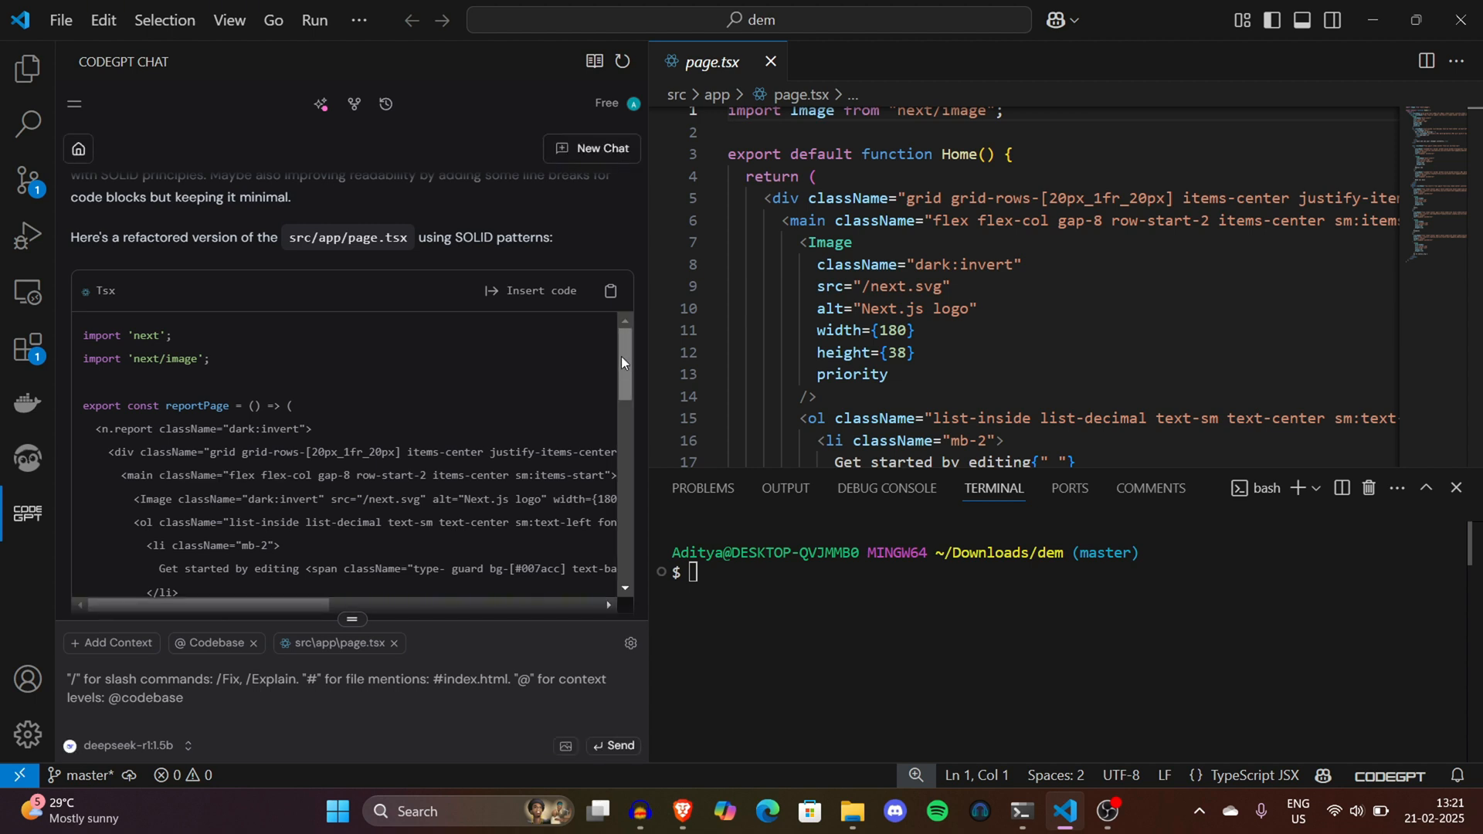
pyautogui.scroll(-3)
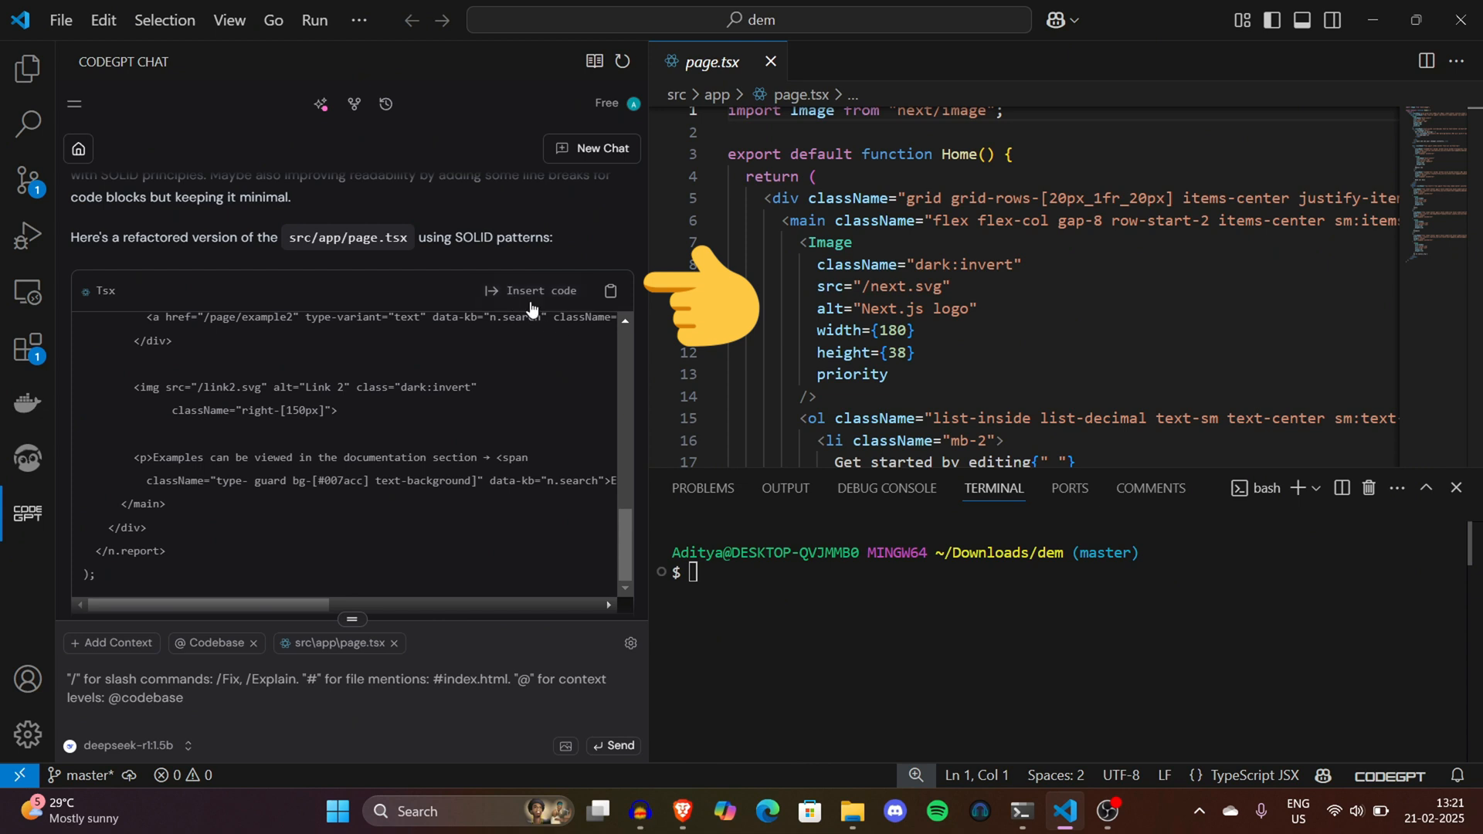
# Step: Insert the refactored TSX code into page.tsx, refocus the editor, and scroll the file
pyautogui.click(611, 291)
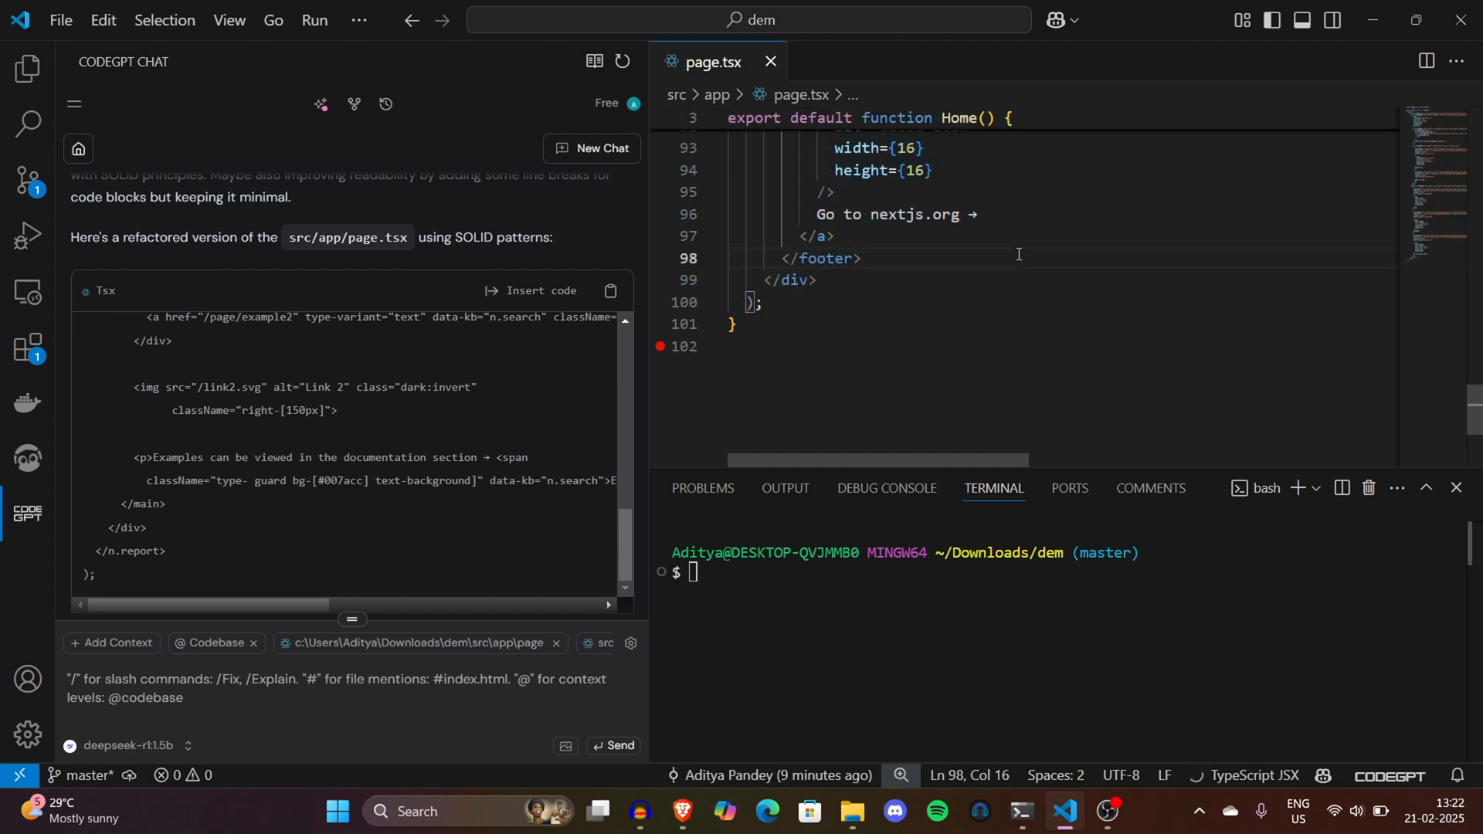
pyautogui.click(541, 290)
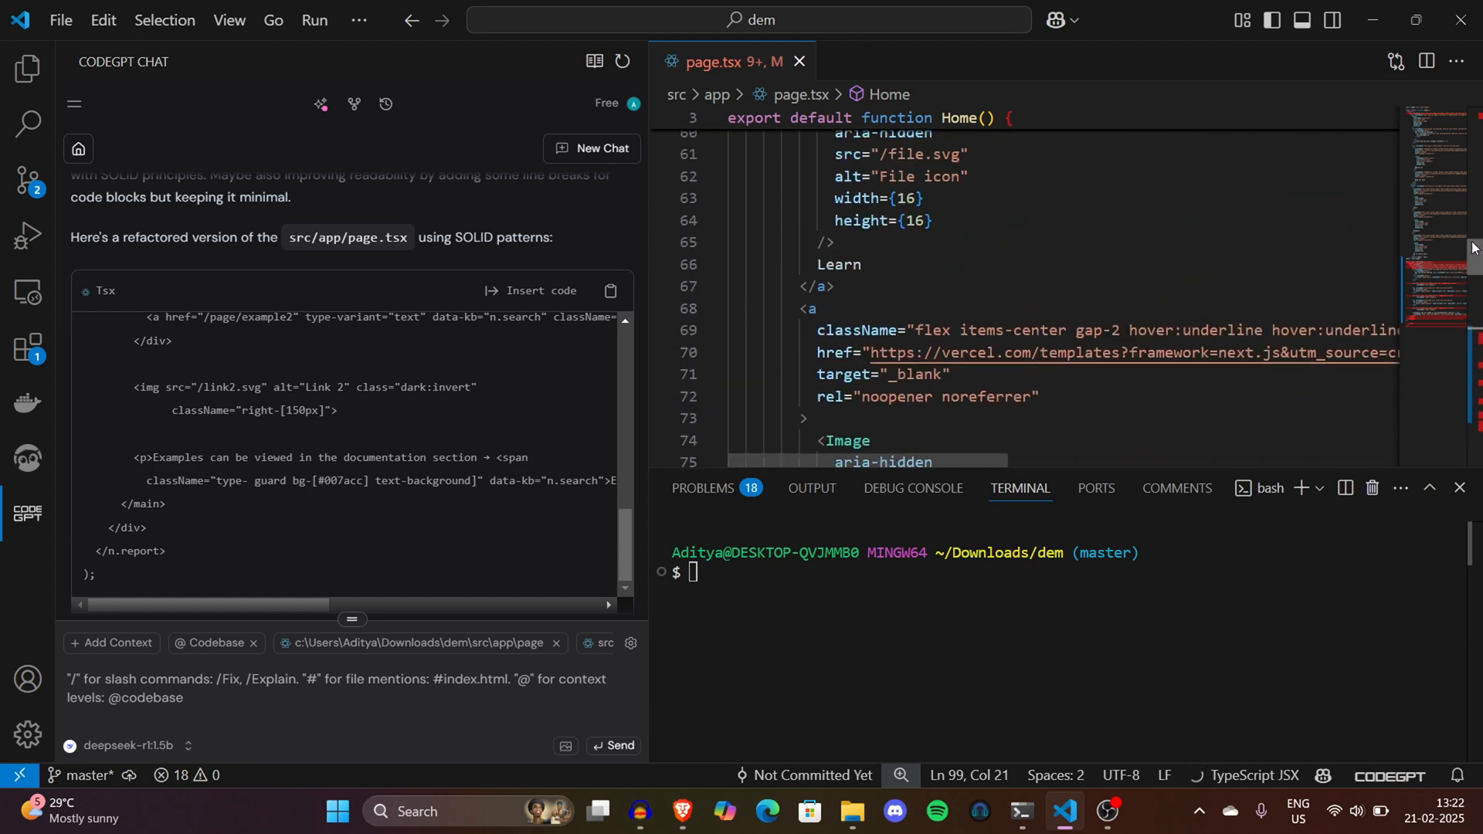
pyautogui.scroll(-3)
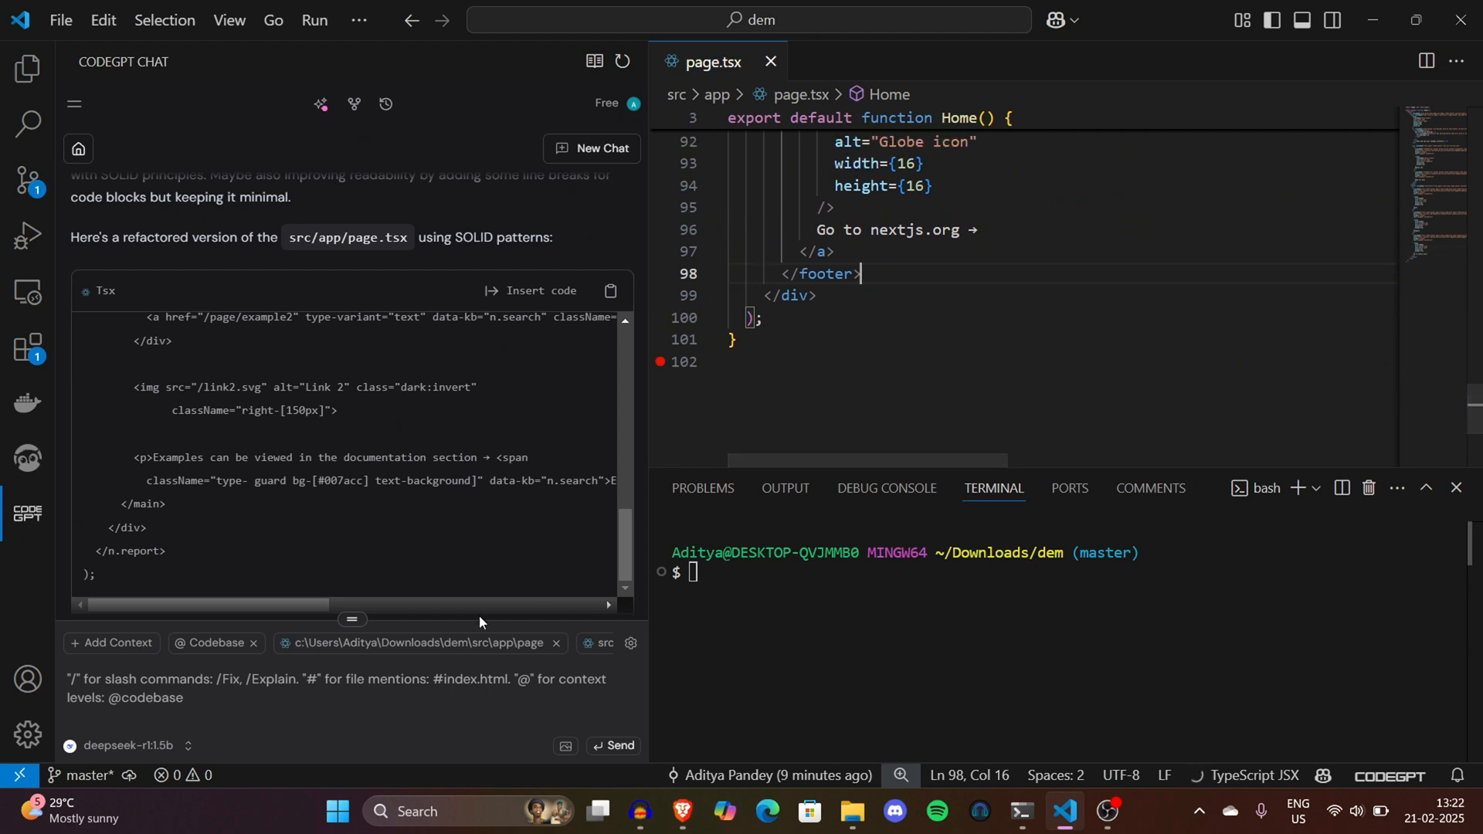
# Step: Pick a shortcut command with README.md as context and scroll DeepSeek-R1's rewording suggestions
pyautogui.write('/')
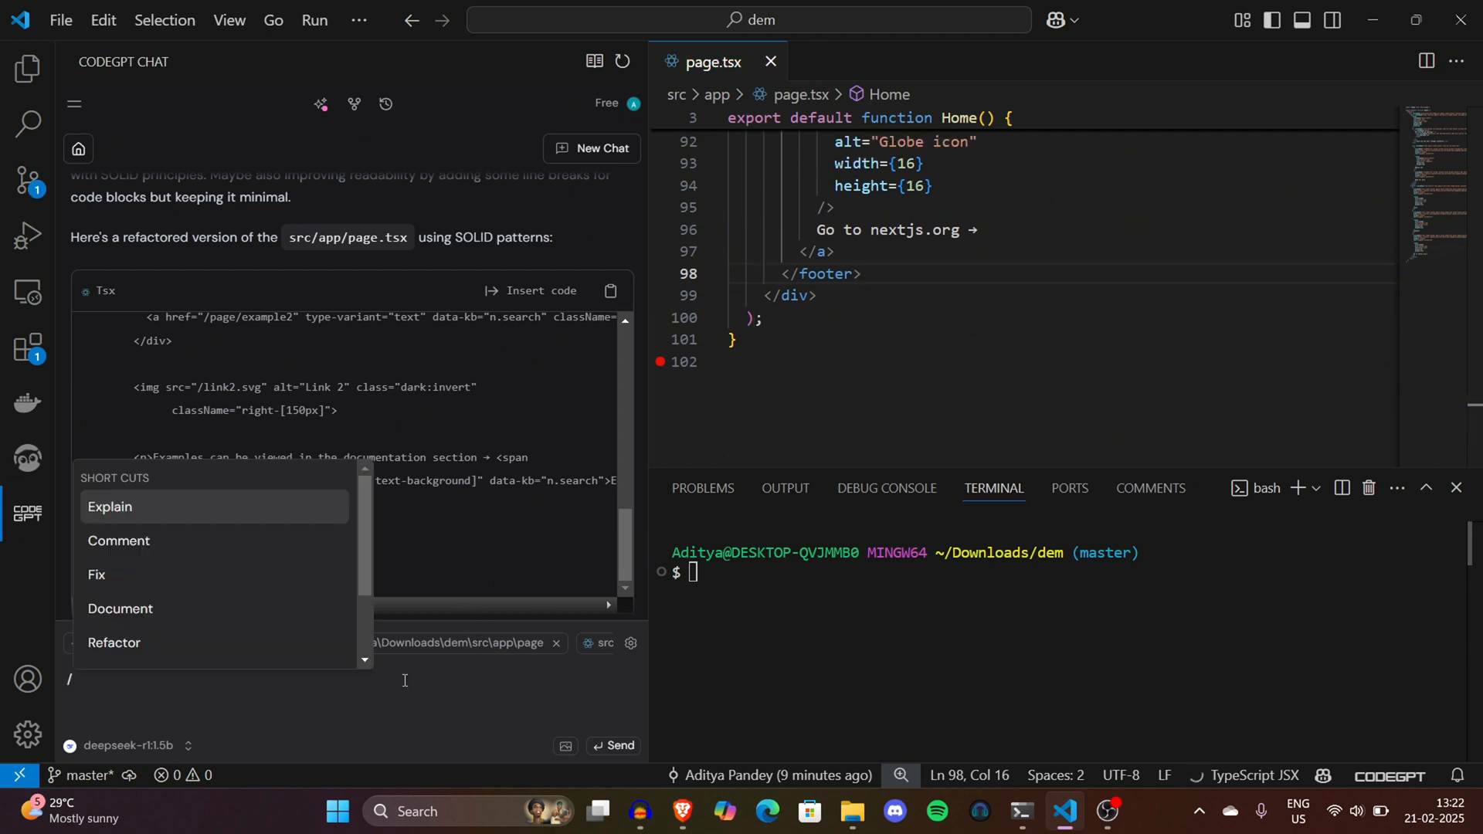
pyautogui.scroll(-3)
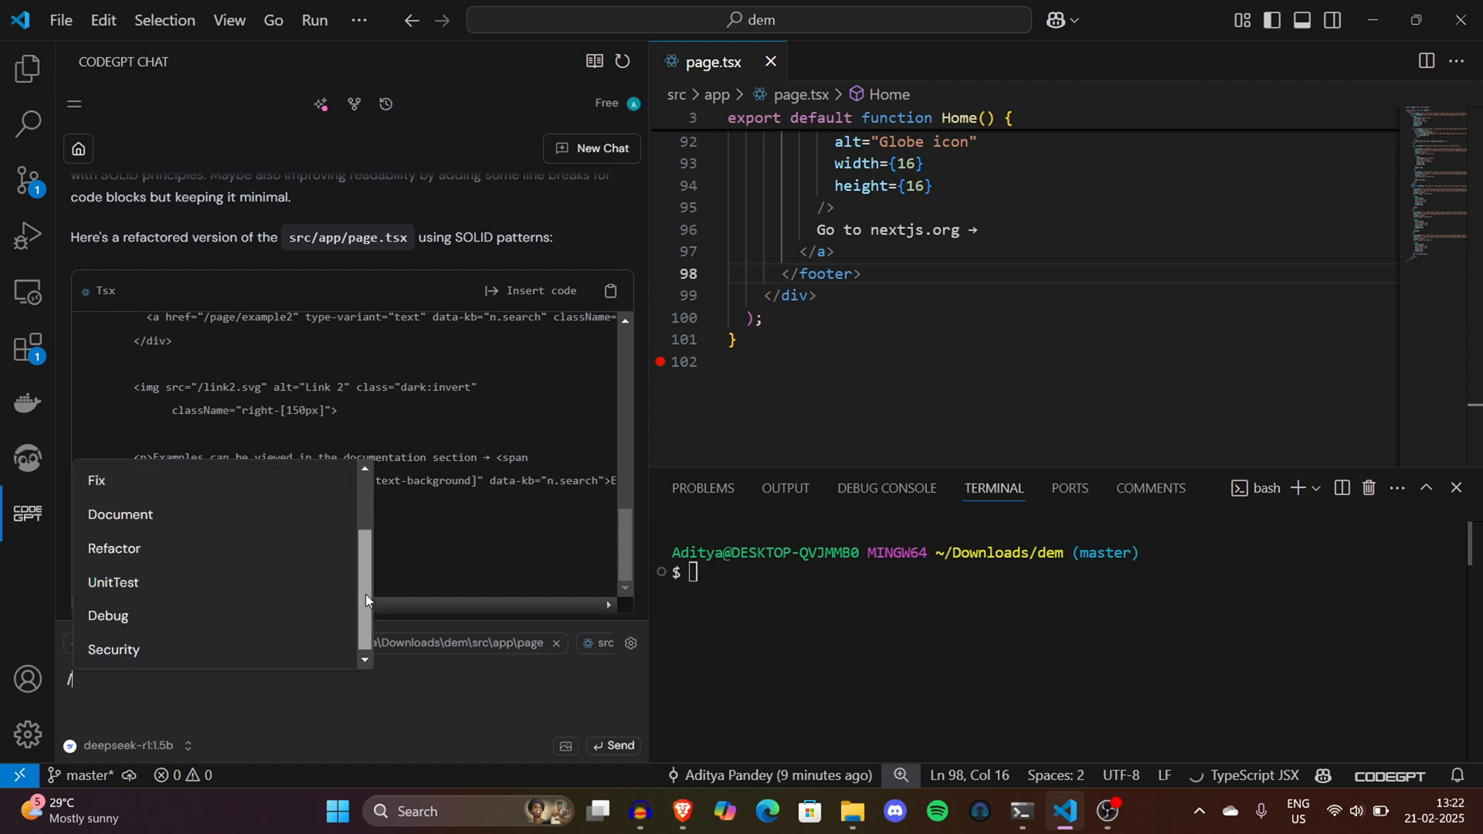
pyautogui.click(96, 480)
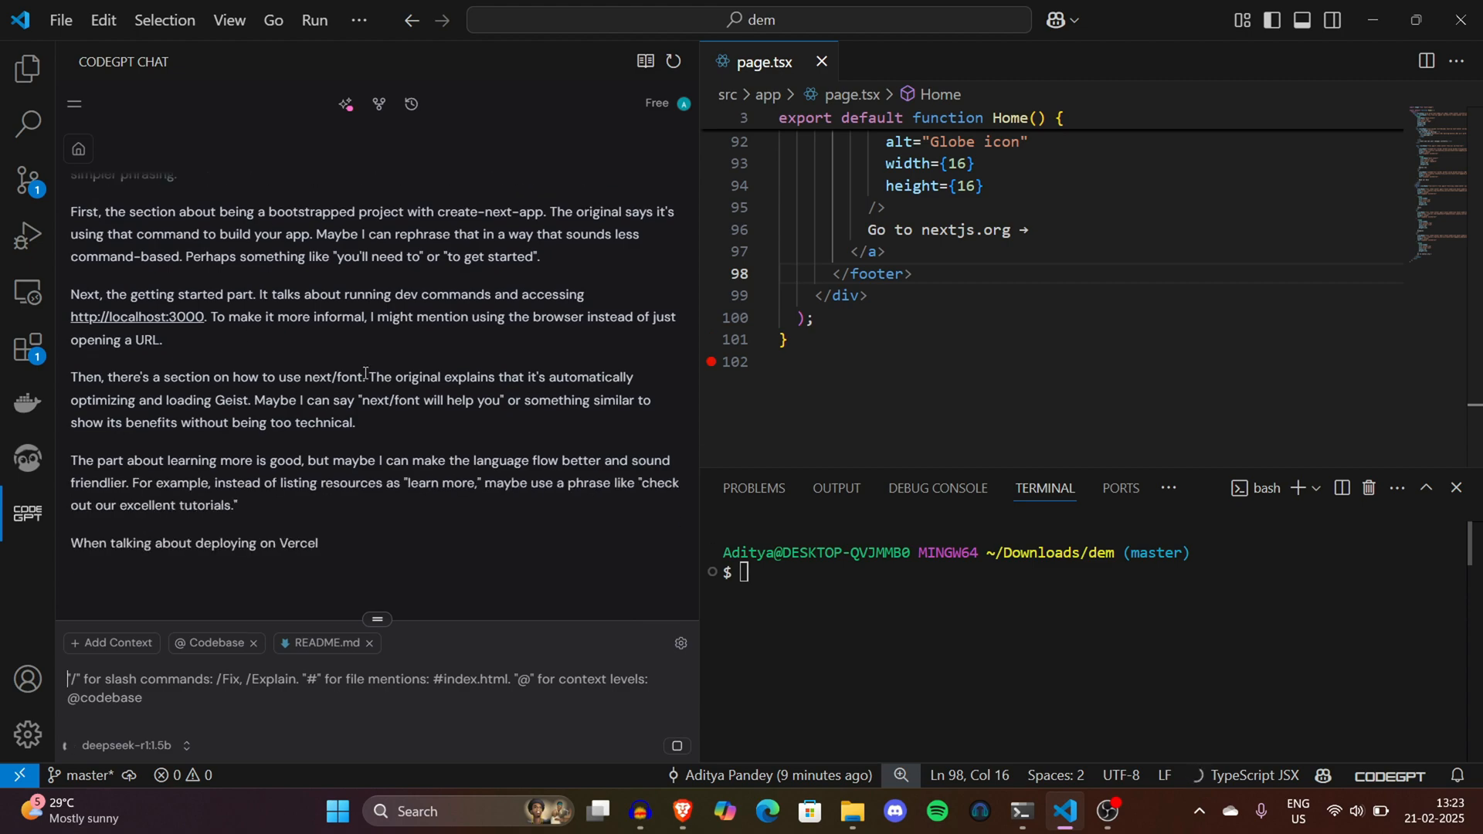
pyautogui.scroll(-3)
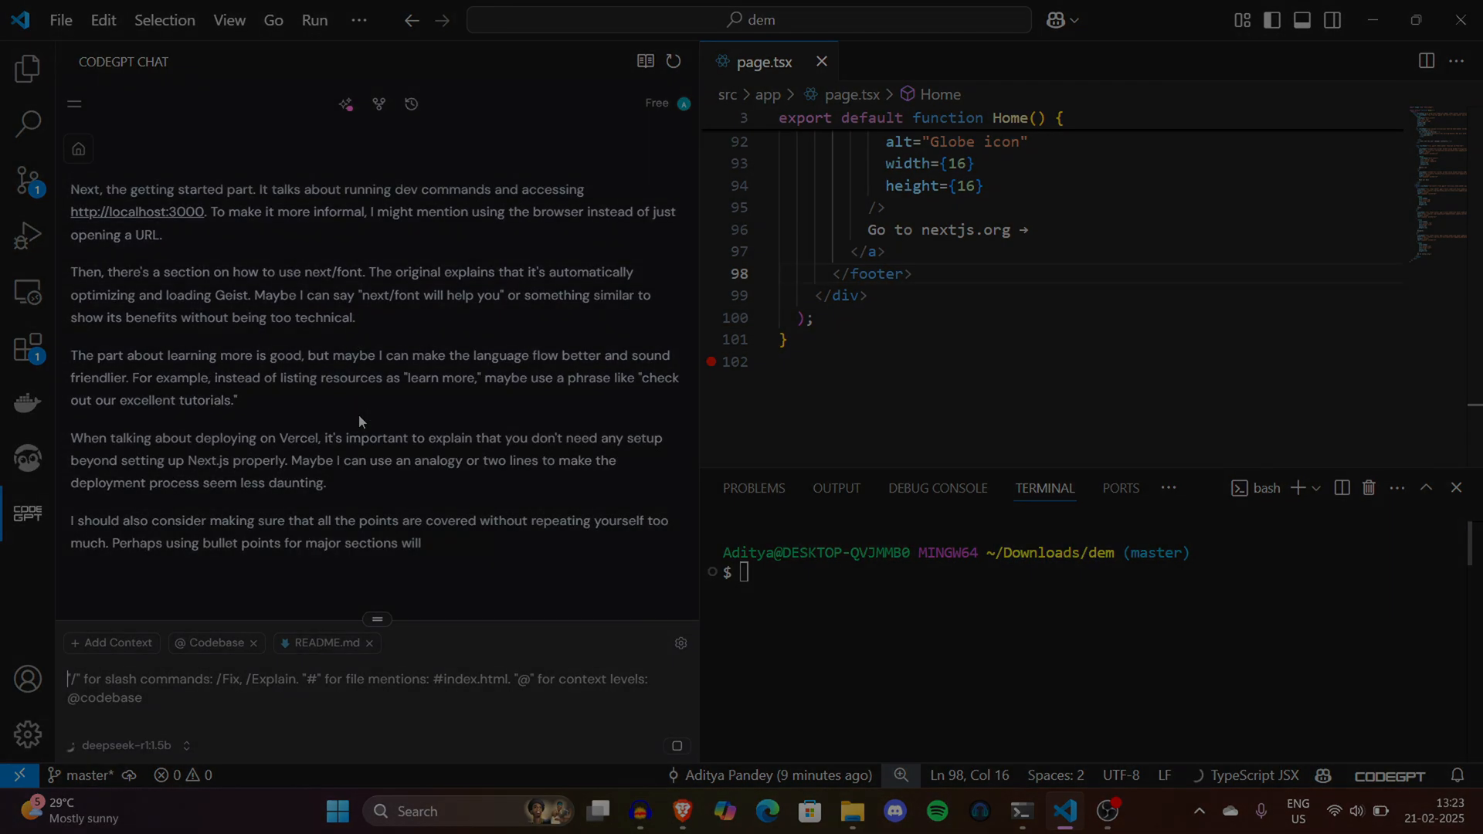